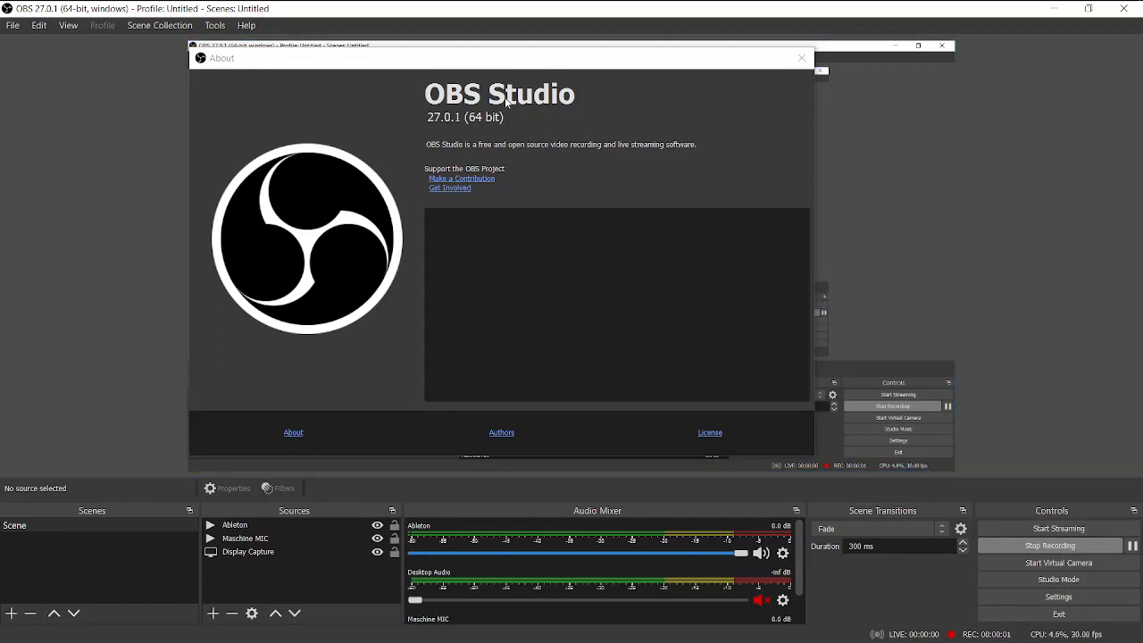
- Move the OBS version information window aside and dismiss it
left_click_drag(500, 58, 542, 100)
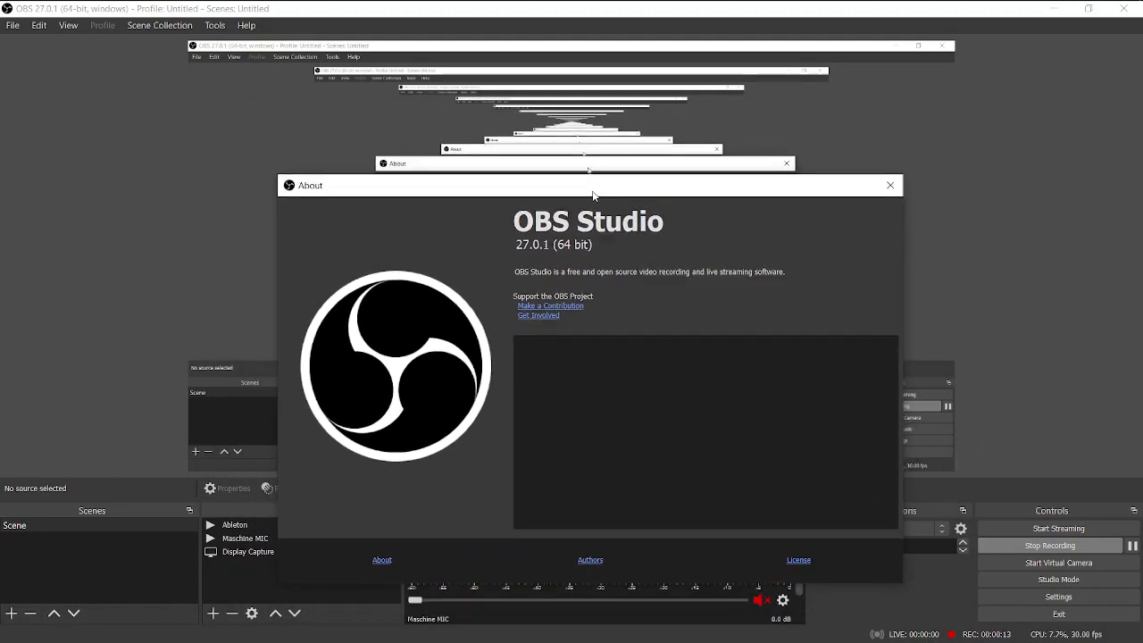
left_click_drag(594, 185, 567, 198)
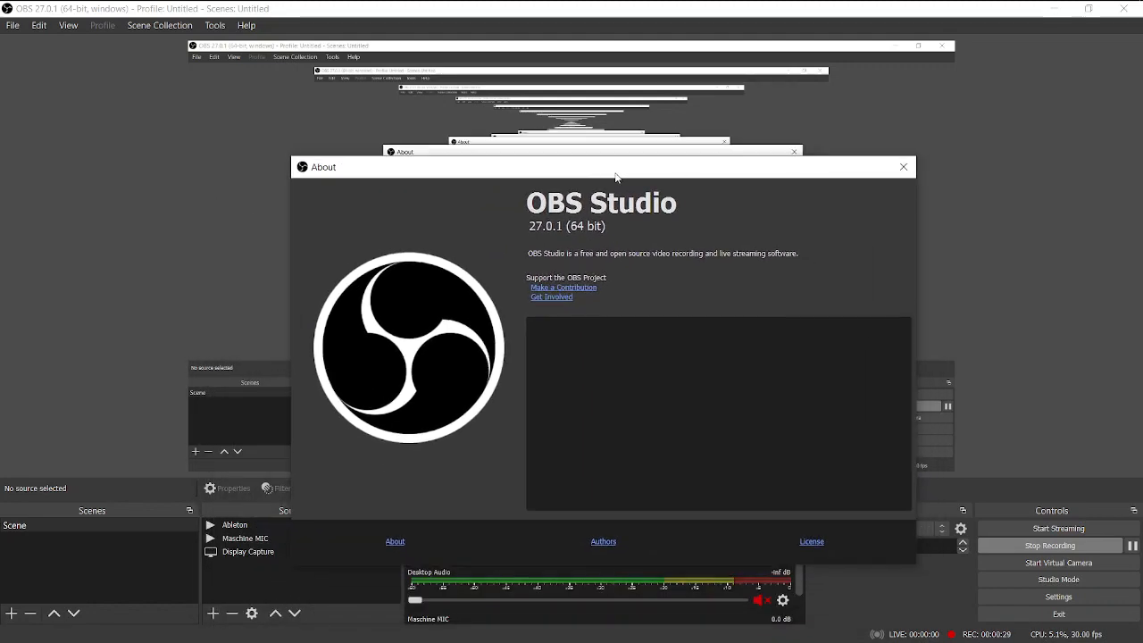
left_click(903, 167)
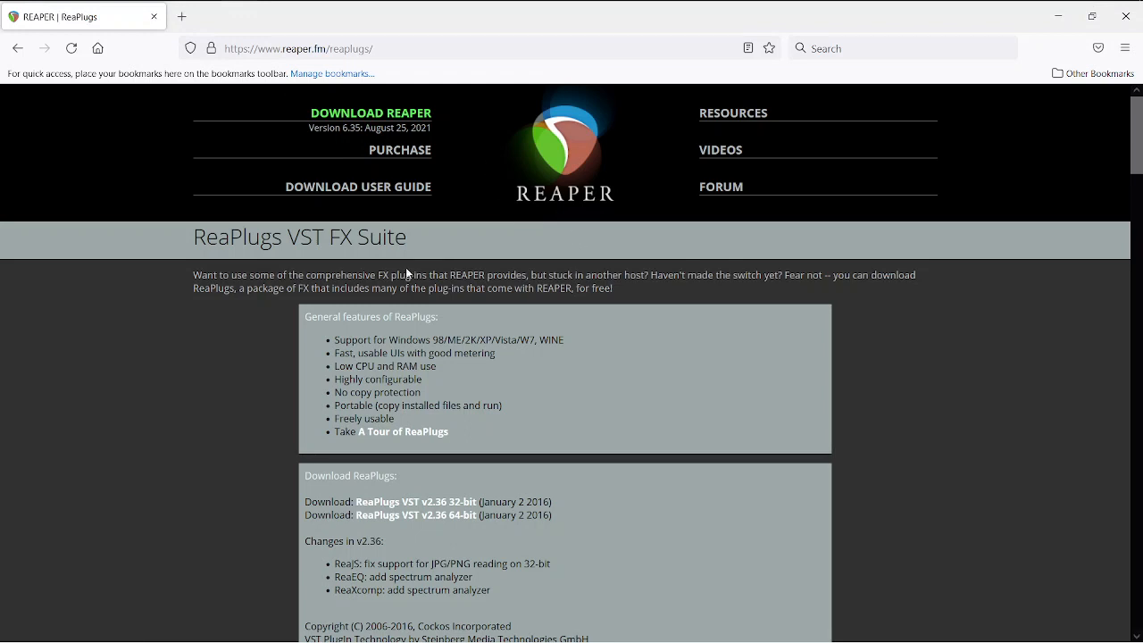
mouse_move(558, 247)
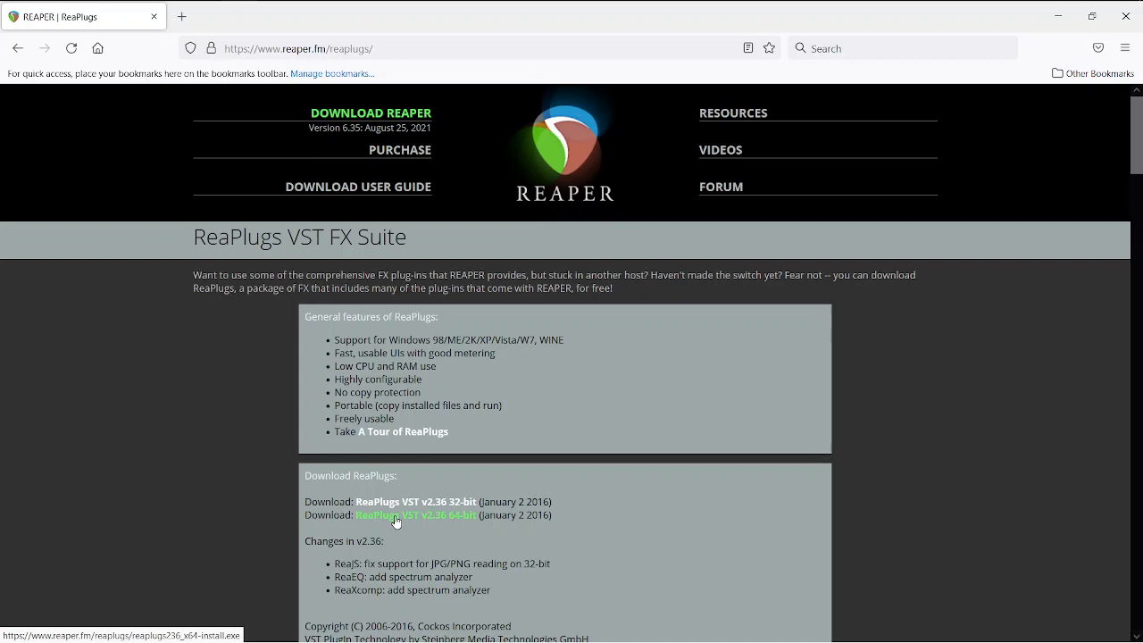
mouse_move(416, 521)
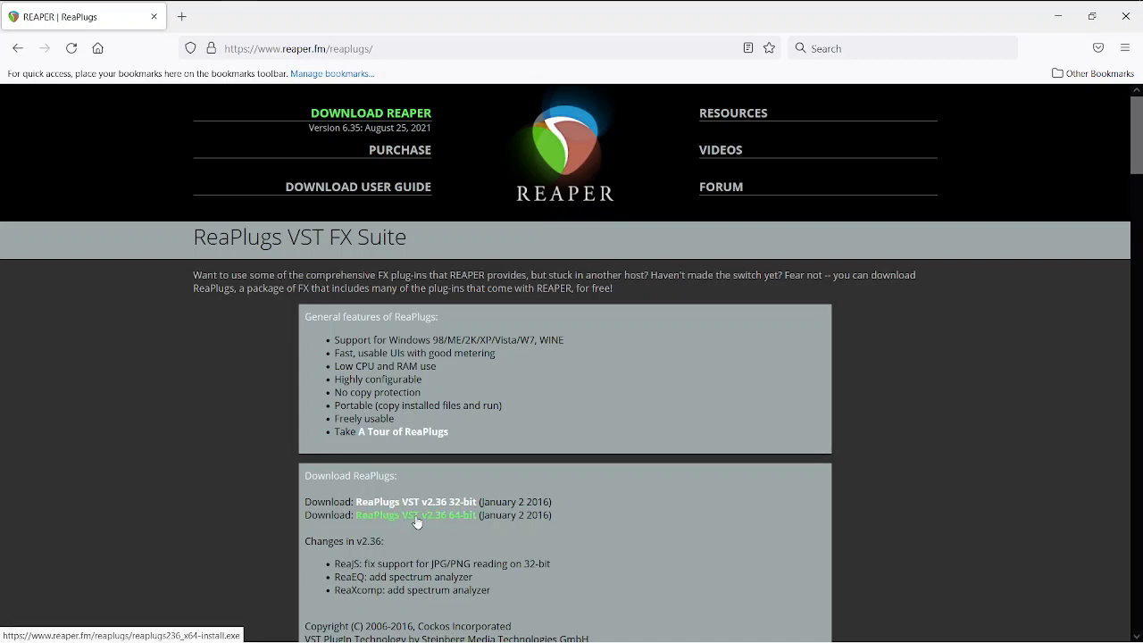
mouse_move(466, 520)
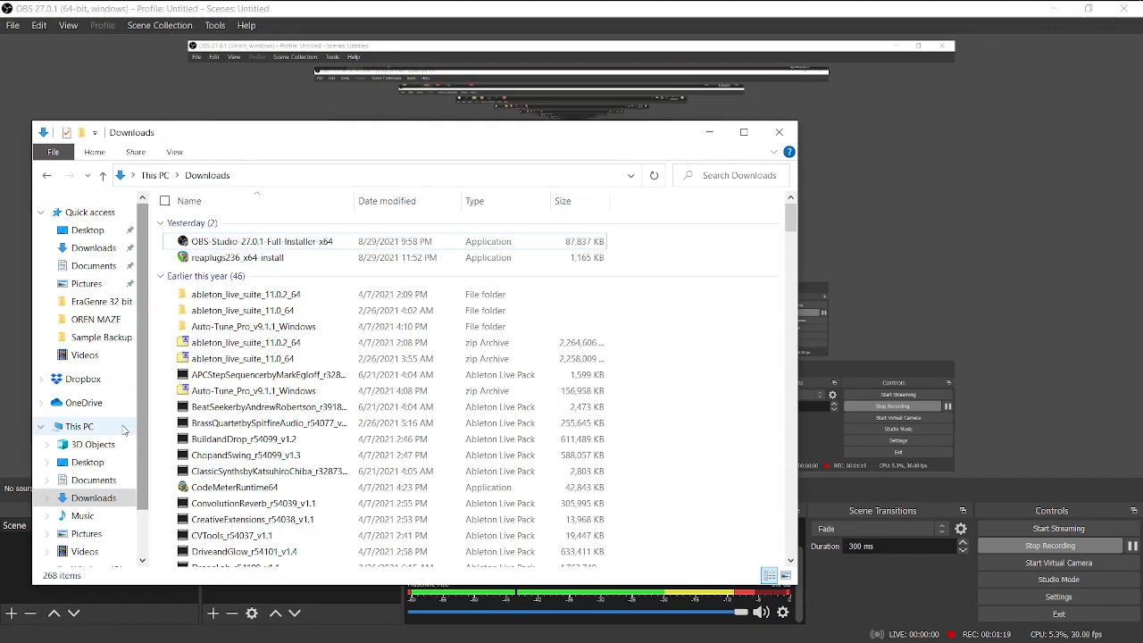
- Run reaplugs236_x64-install from the Downloads folder under This PC
left_click(79, 426)
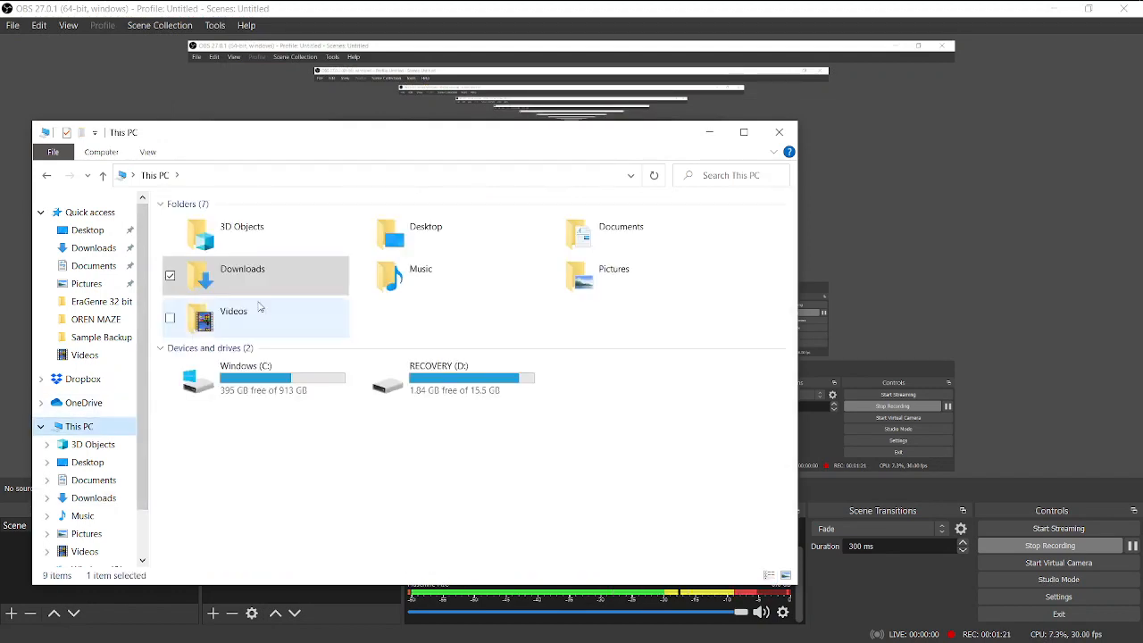
left_click(242, 275)
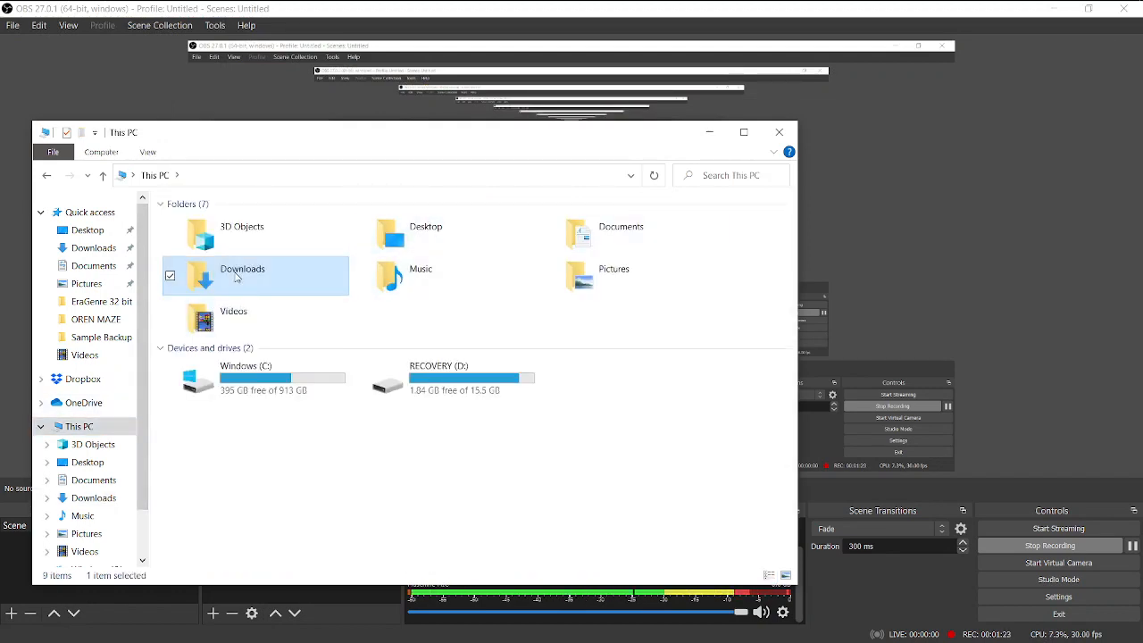
double_click(242, 268)
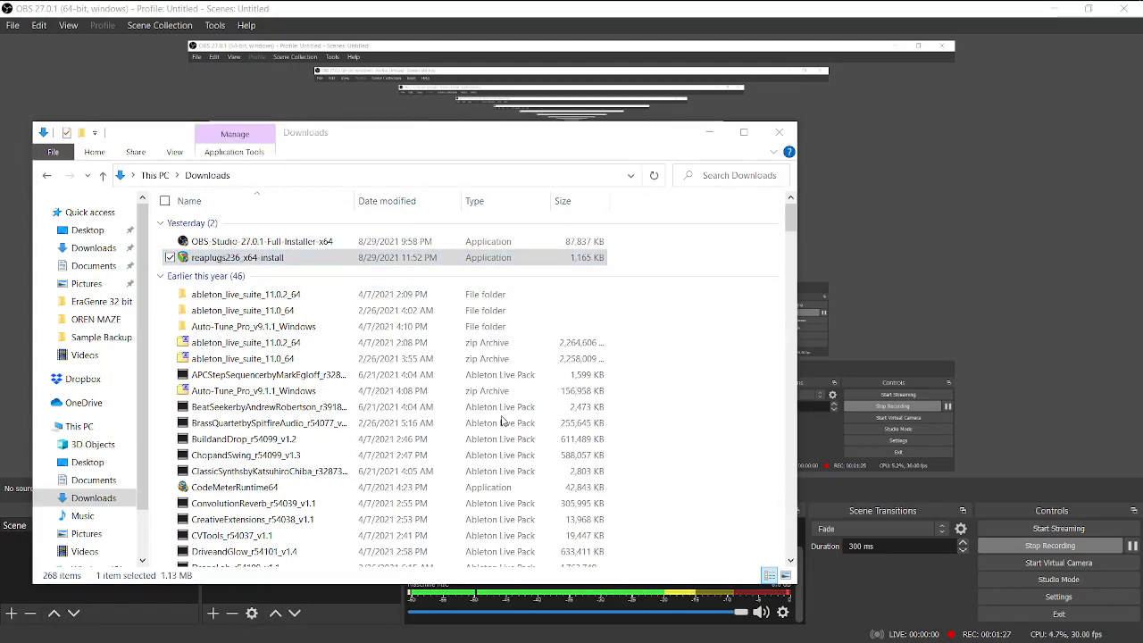
double_click(237, 257)
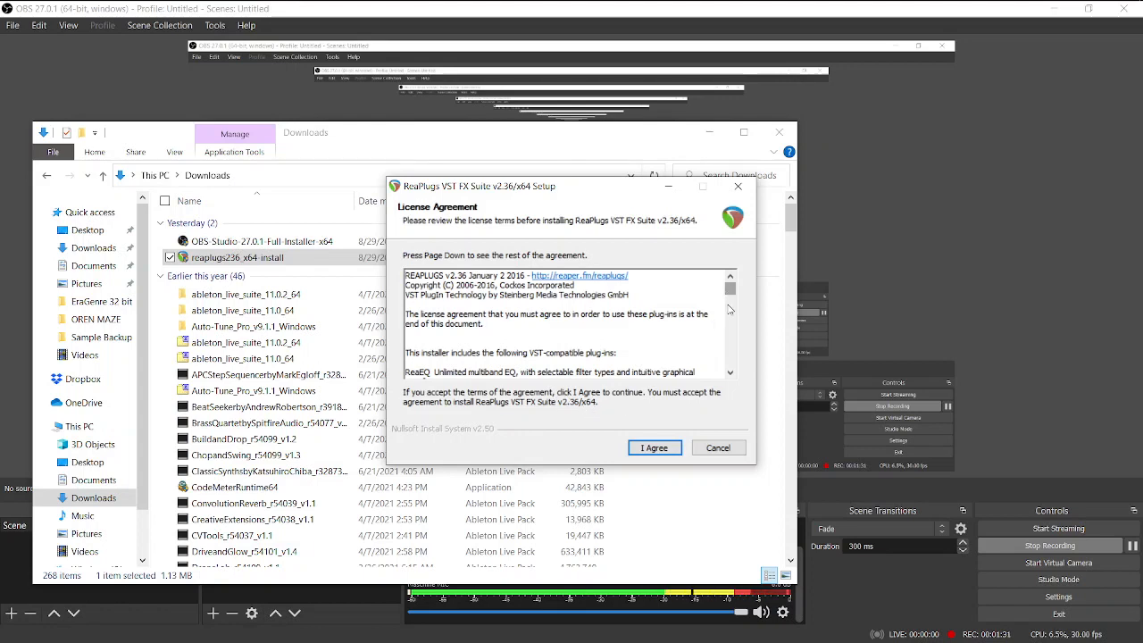
- Accept the ReaPlugs license and narrow the components to ReaStream stereo
left_click(653, 448)
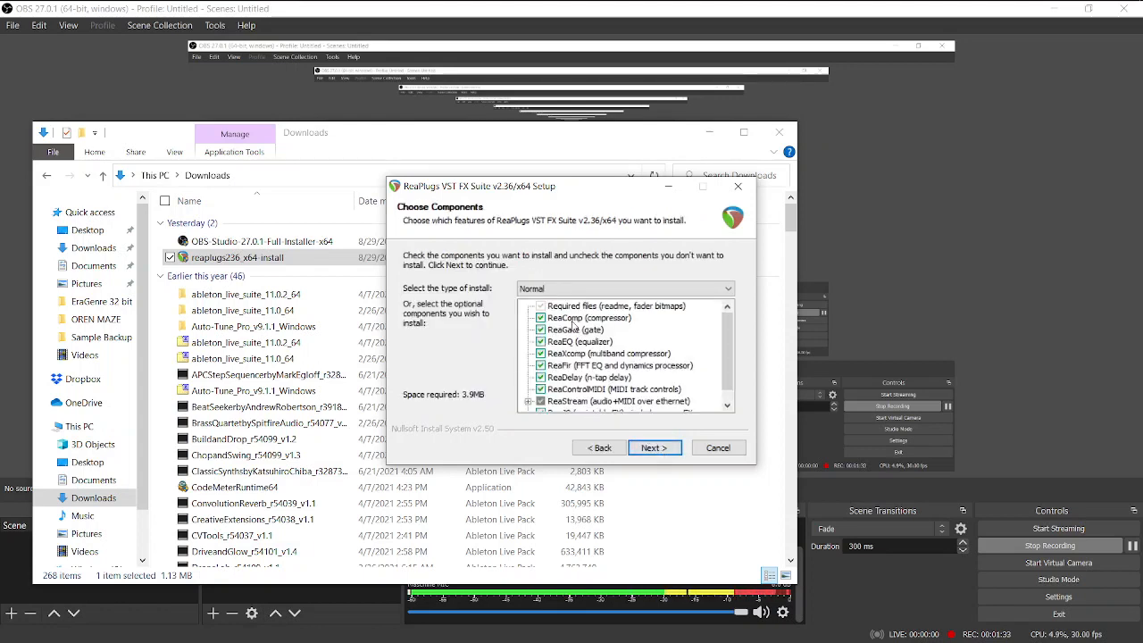
left_click(540, 318)
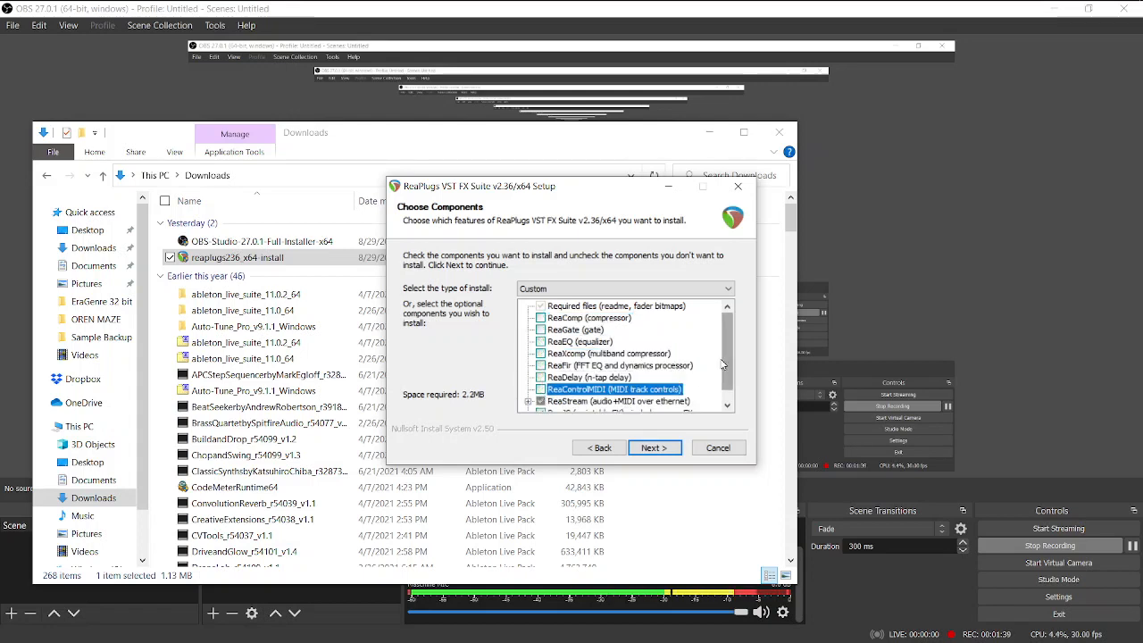
scroll("down", 3)
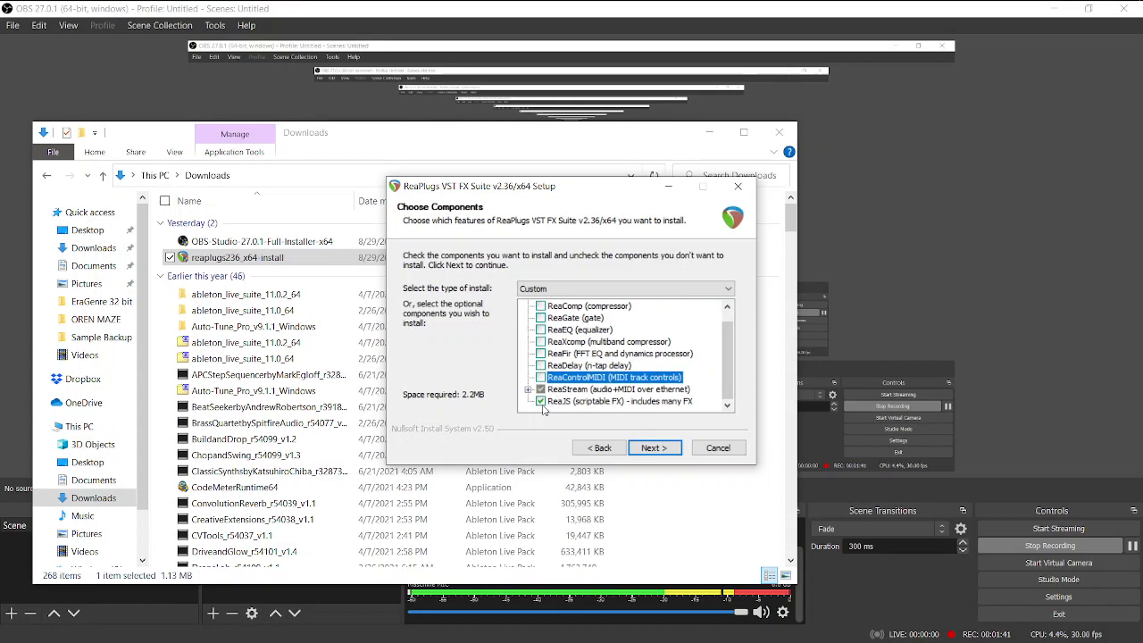
left_click(541, 376)
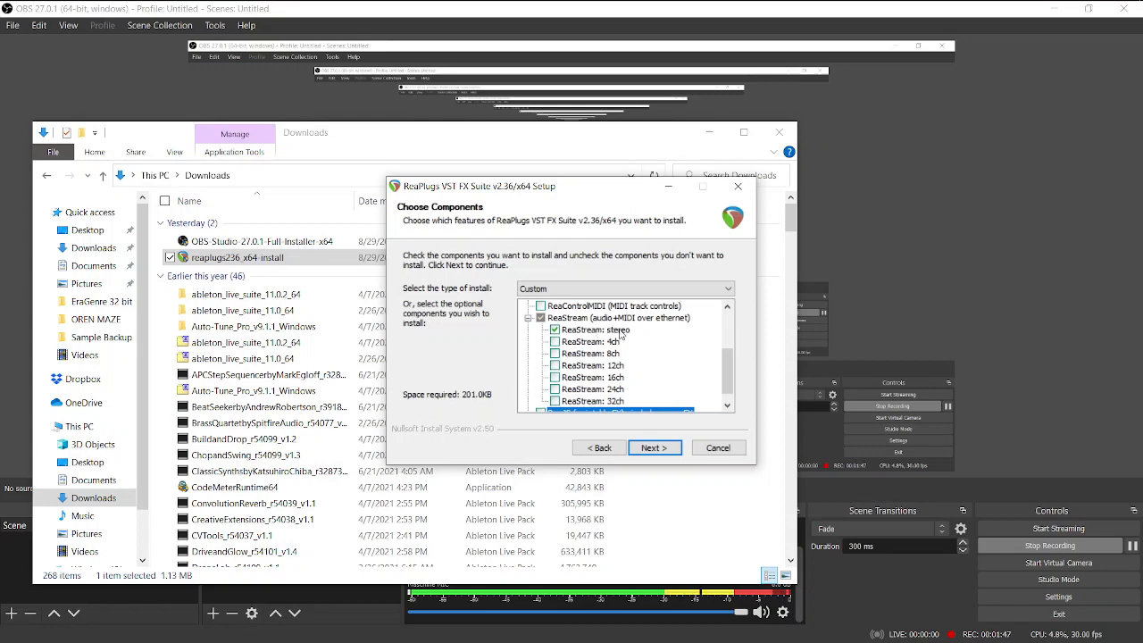
mouse_move(616, 407)
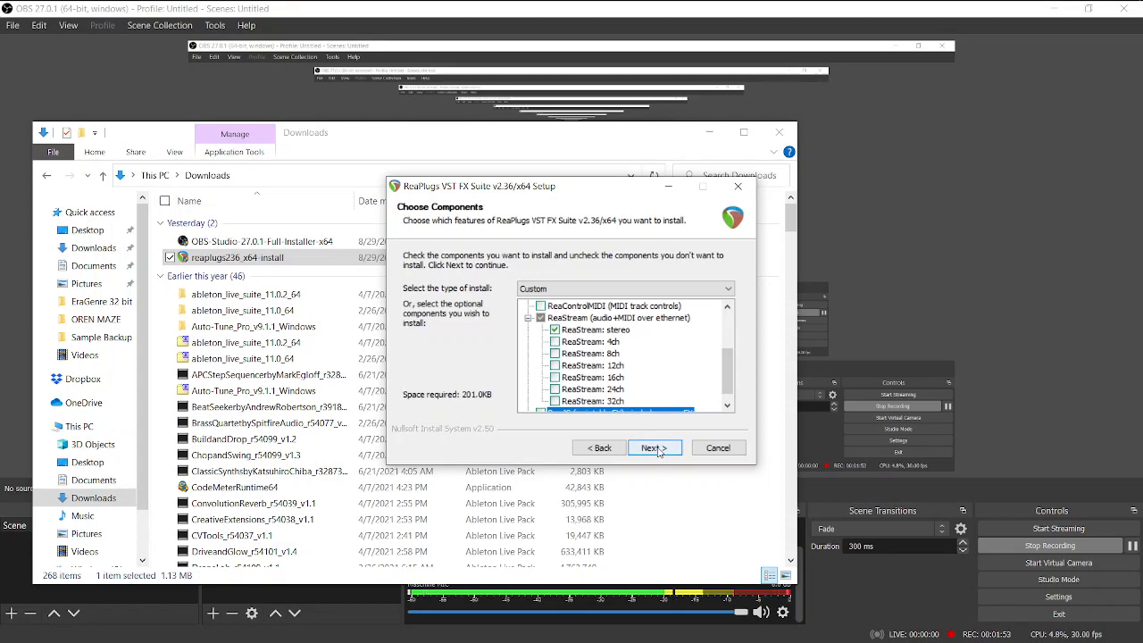
- Advance to the VSTPlugins\ReaPlugs install location, then cancel and confirm quitting setup
left_click(654, 448)
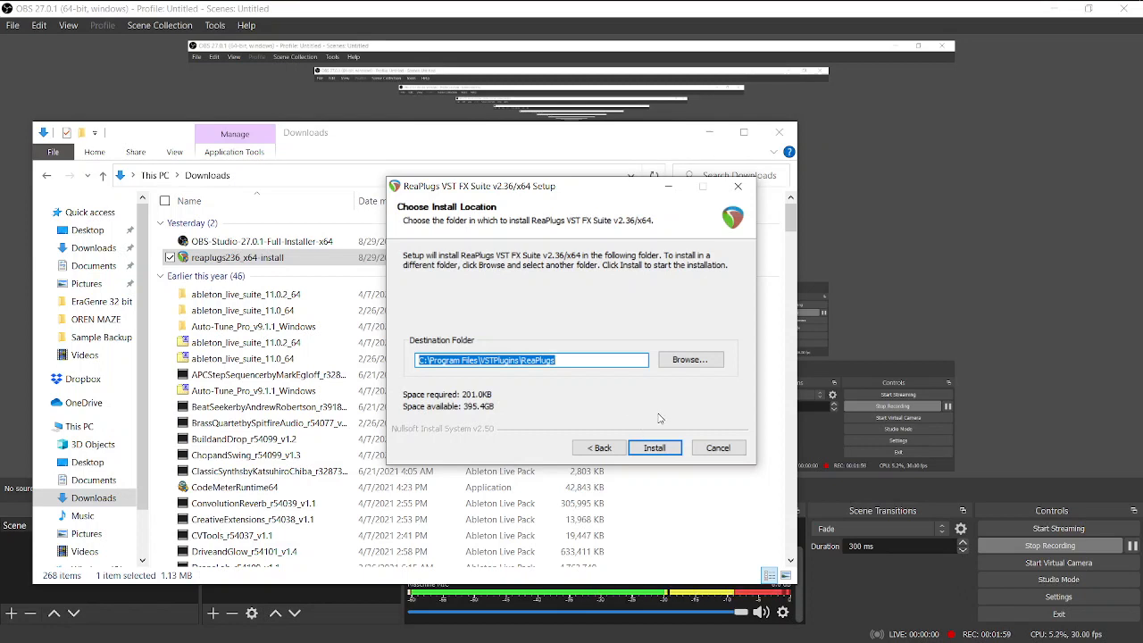
mouse_move(450, 391)
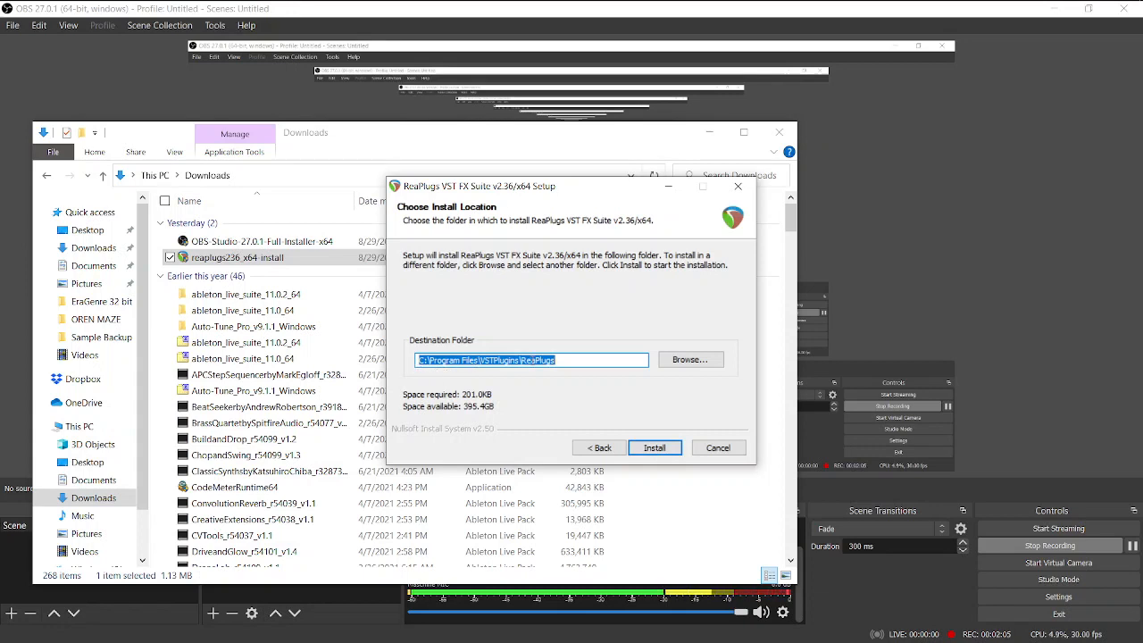
mouse_move(654, 396)
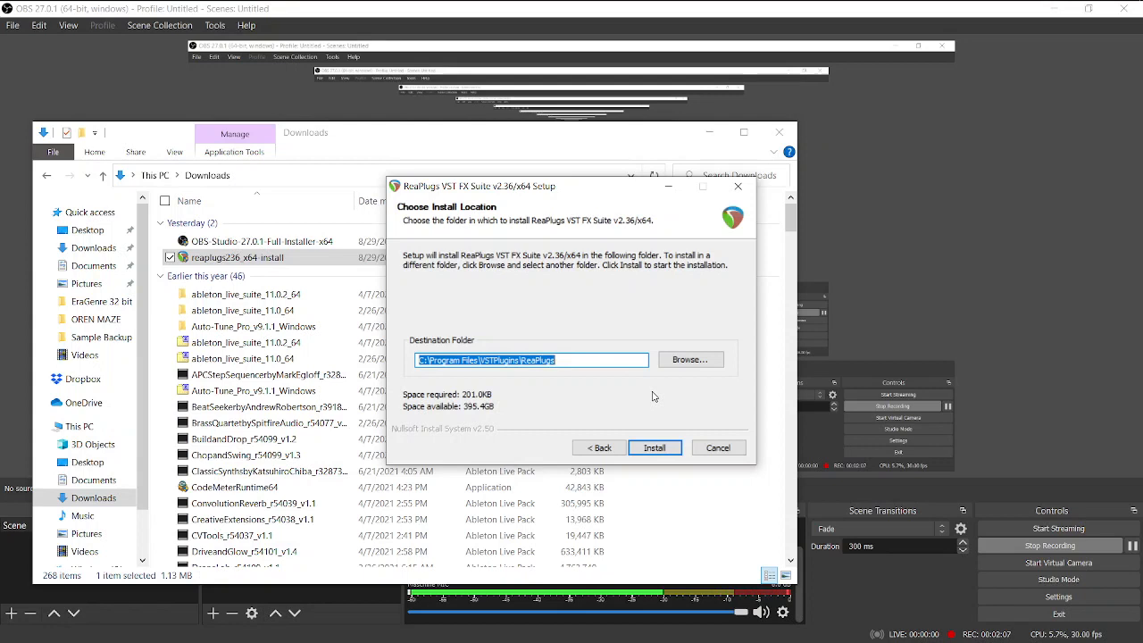
mouse_move(607, 397)
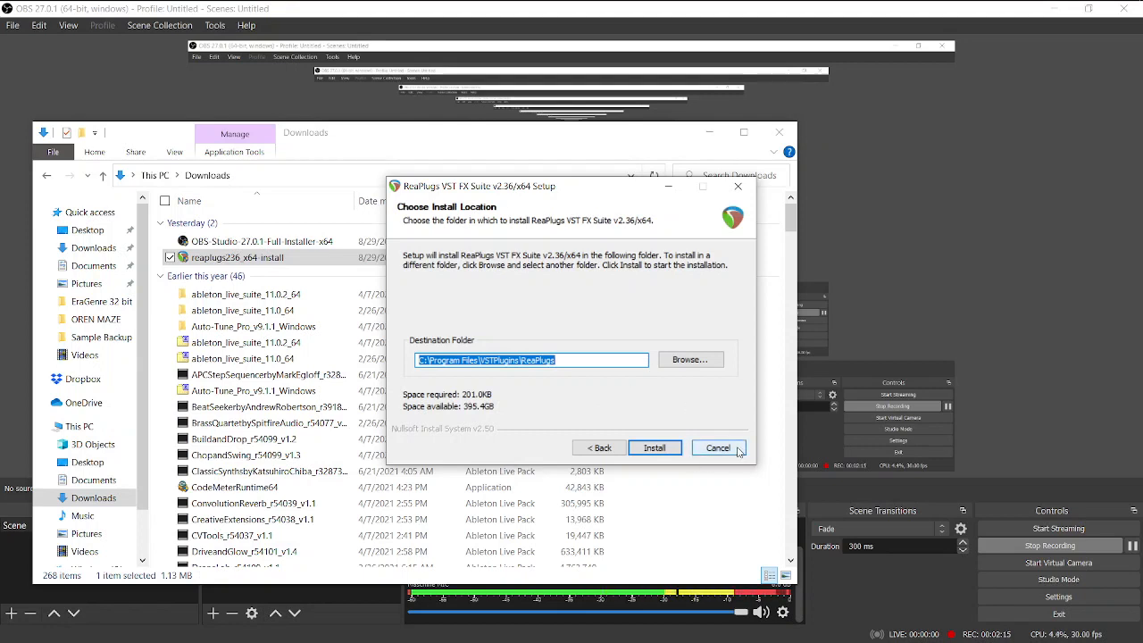
left_click(719, 447)
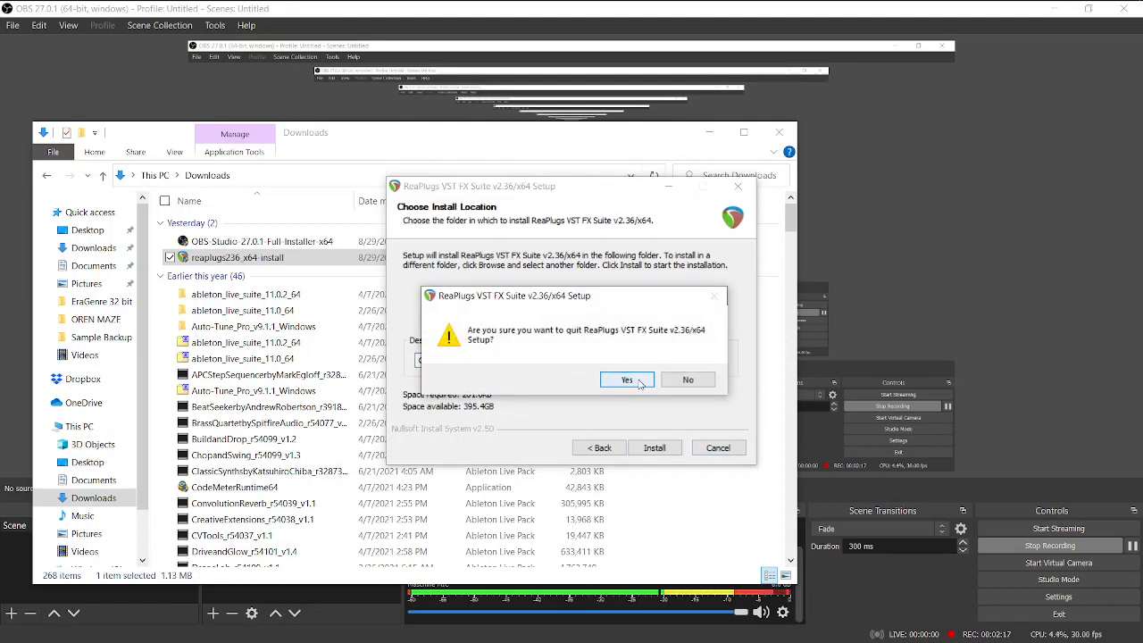
left_click(626, 380)
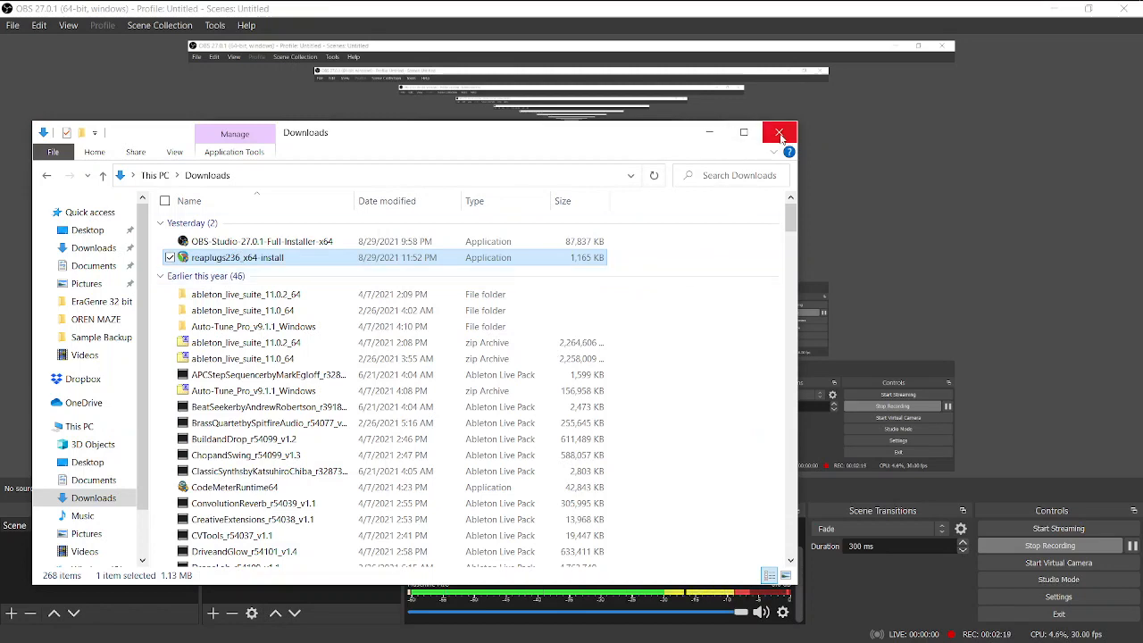
- Browse to Program Files\VSTPlugins\ReaPlugs, confirm reastream-standalone.dll, and close the window
left_click(779, 132)
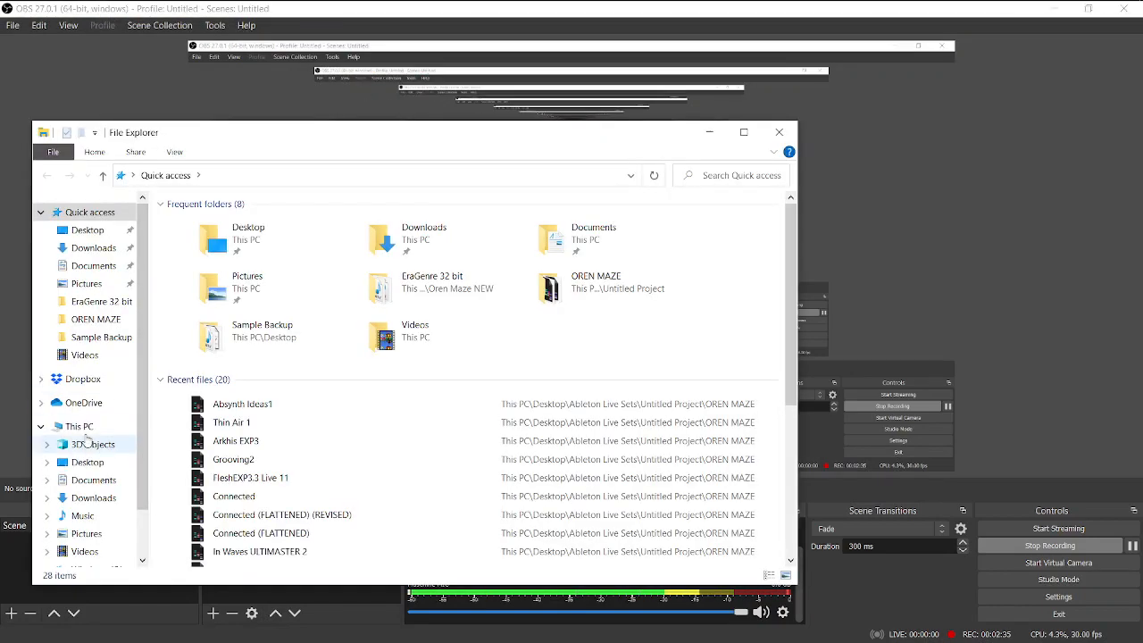
left_click(79, 426)
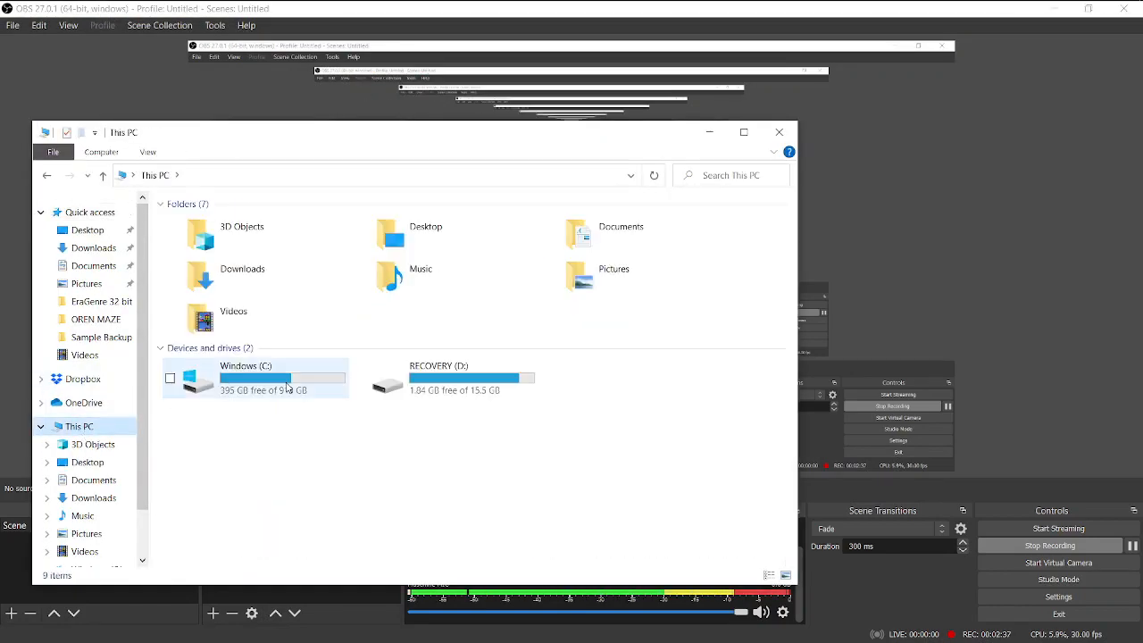
mouse_move(277, 378)
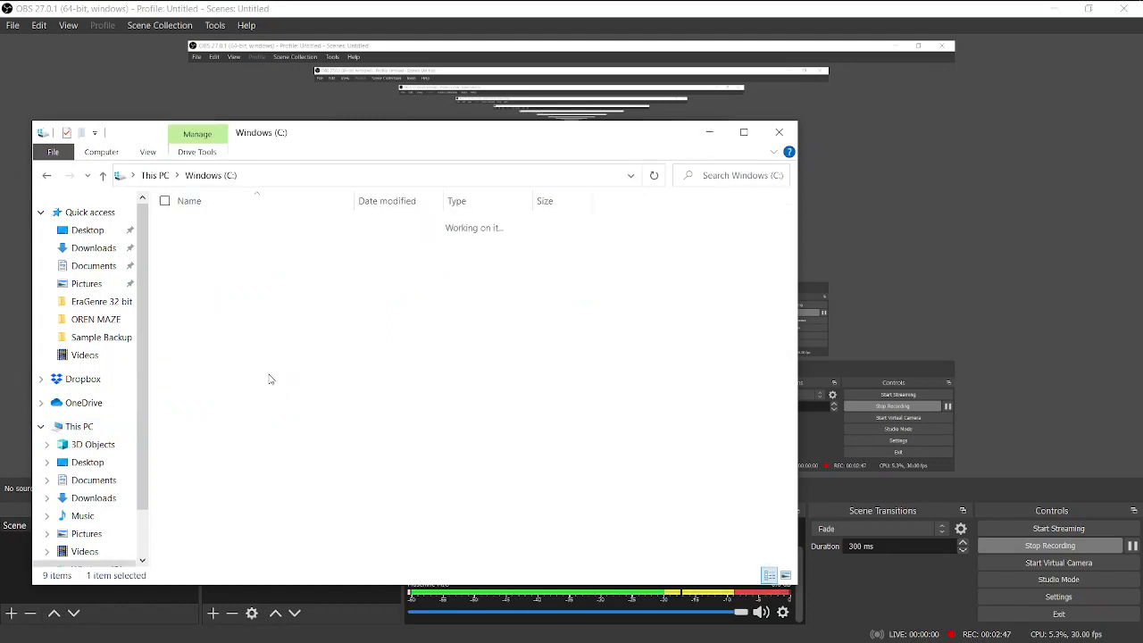
left_click(218, 320)
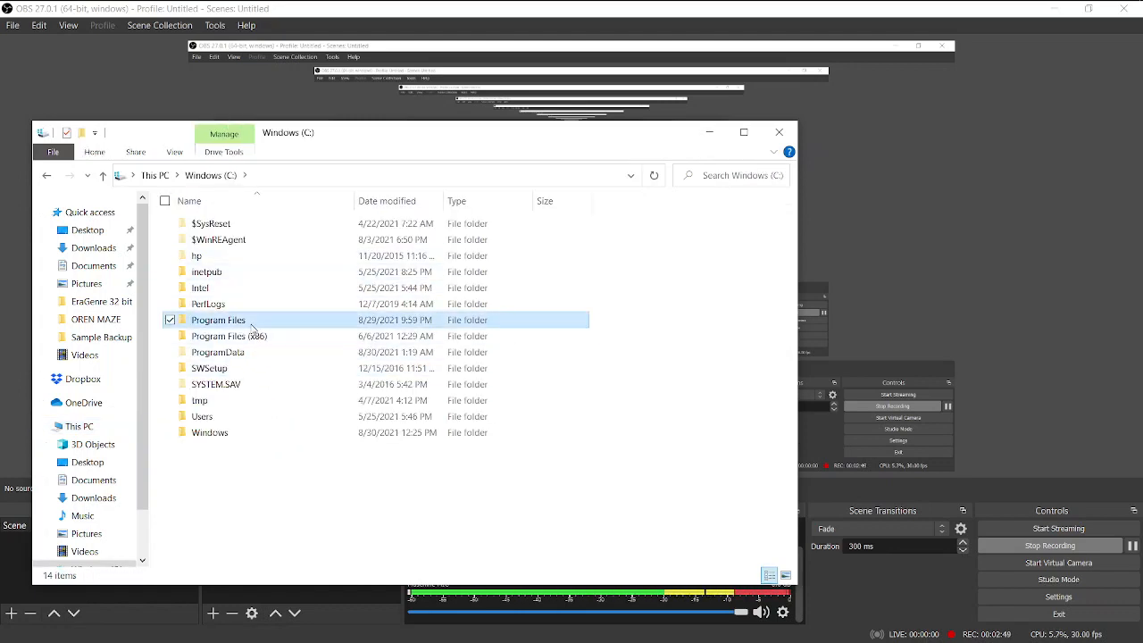
double_click(218, 319)
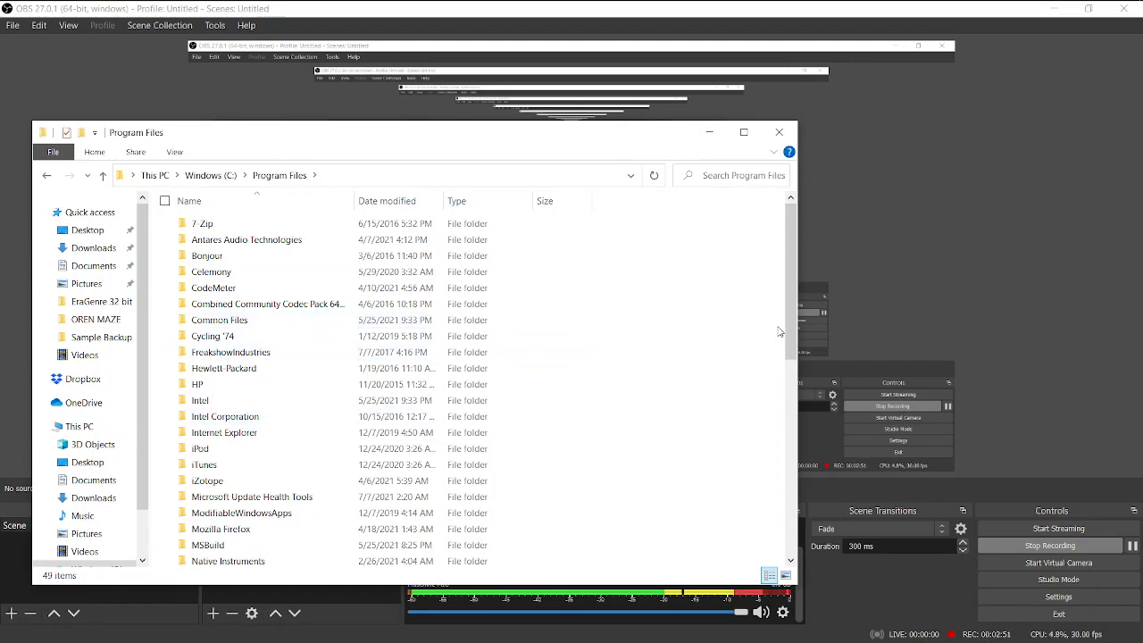
scroll("down", 3)
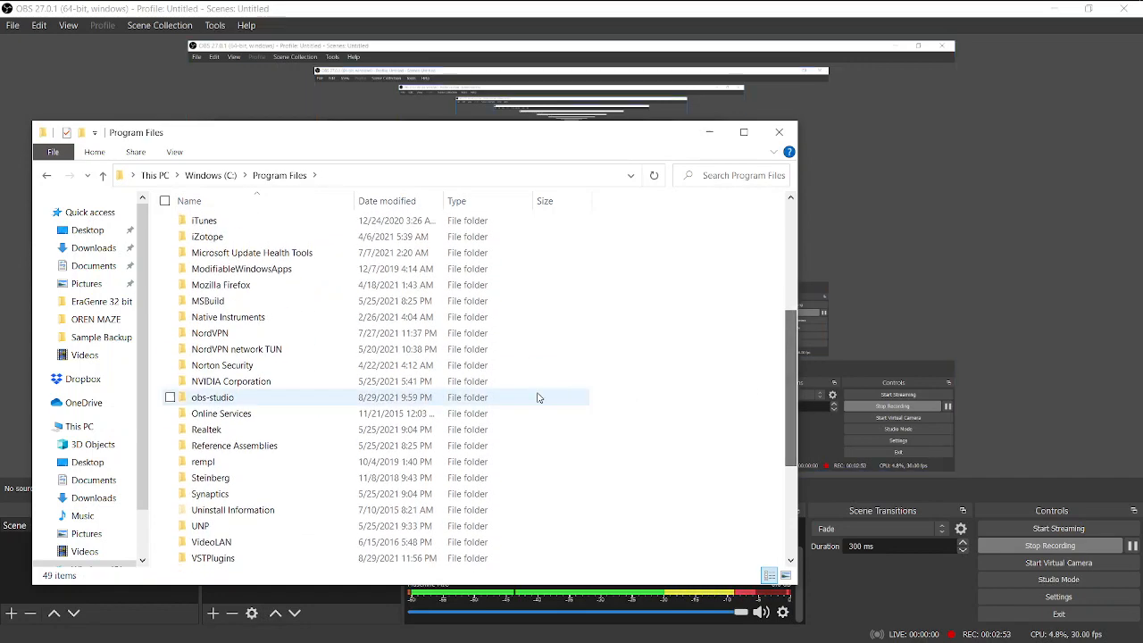
double_click(213, 557)
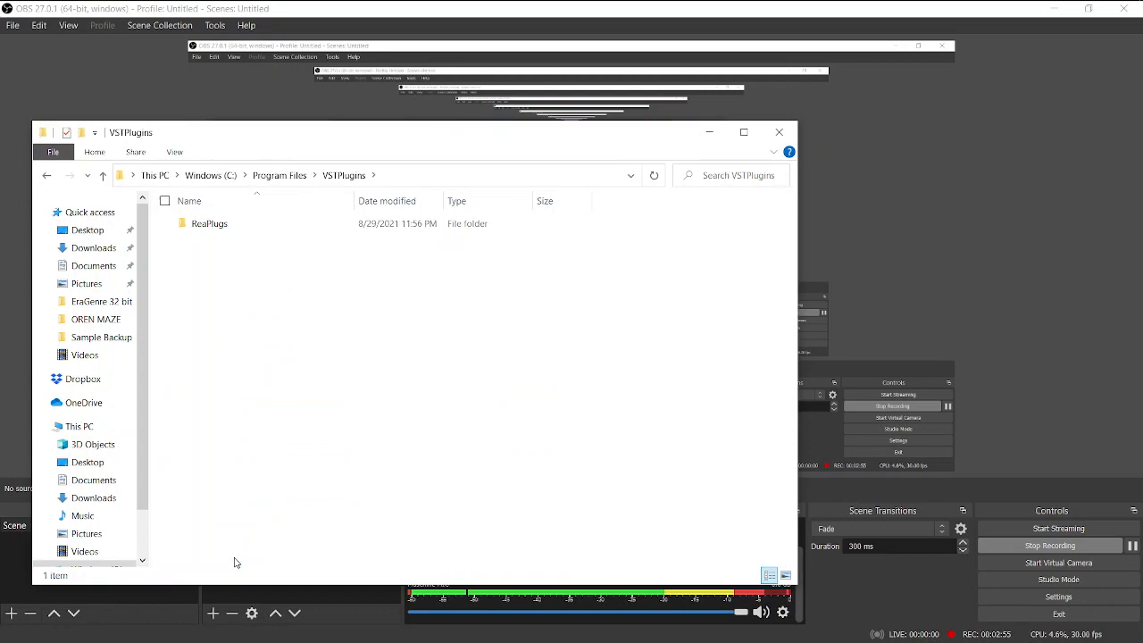
mouse_move(209, 223)
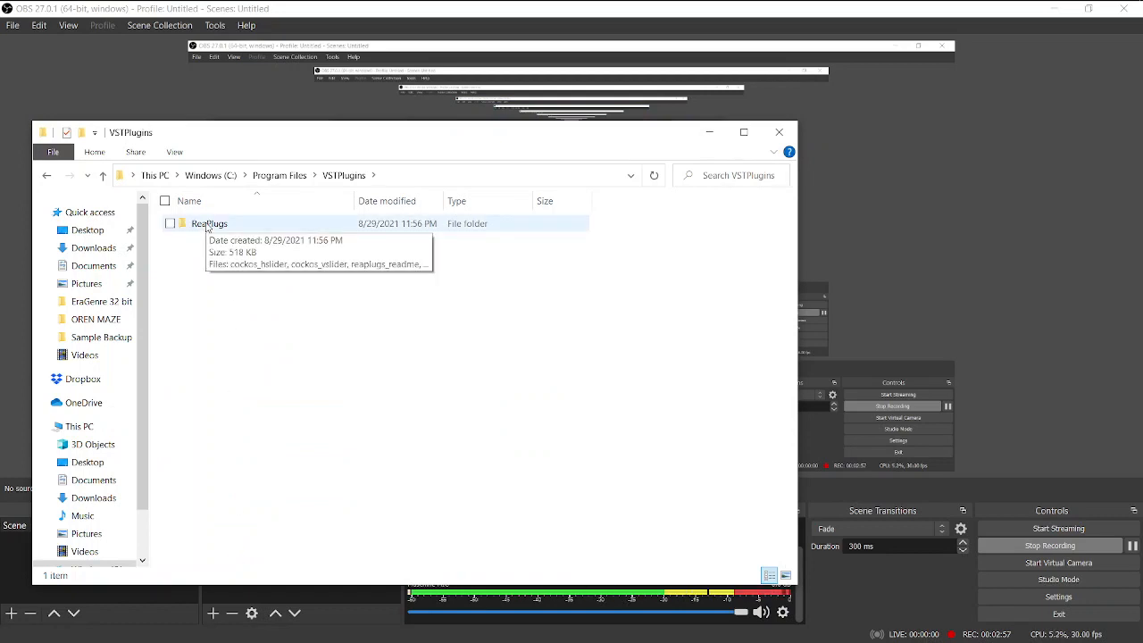
right_click(213, 223)
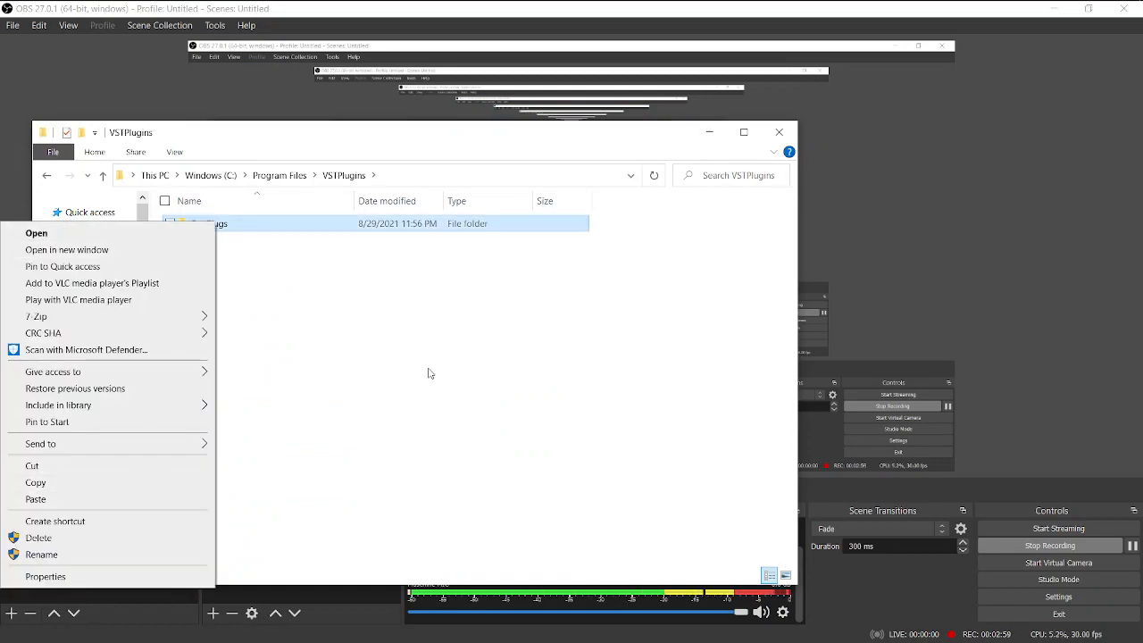
left_click(37, 233)
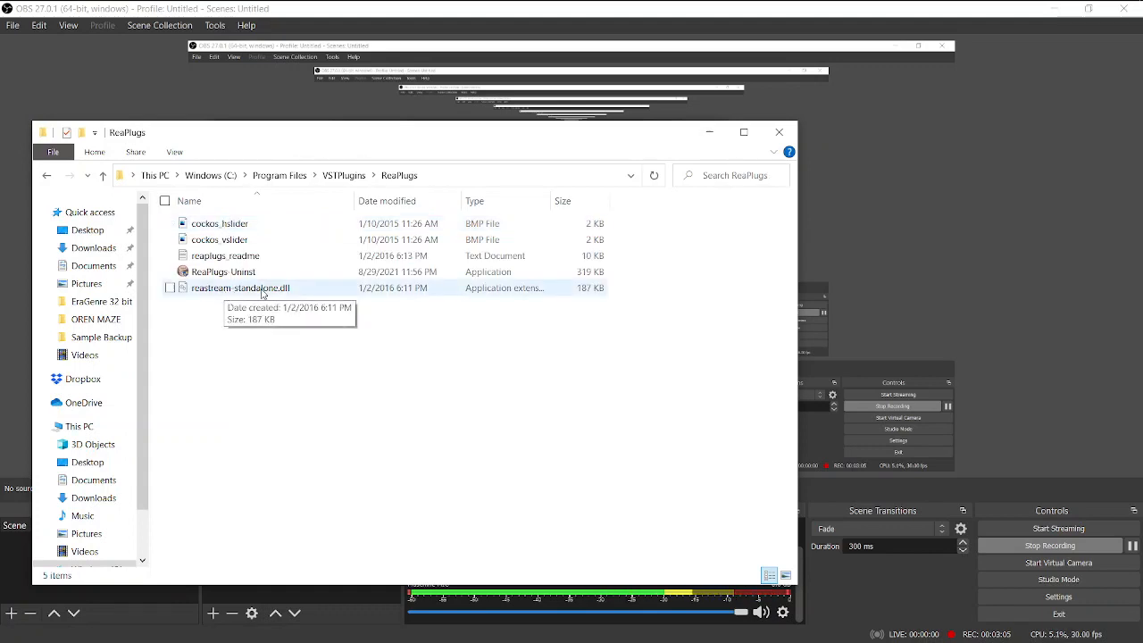
mouse_move(779, 132)
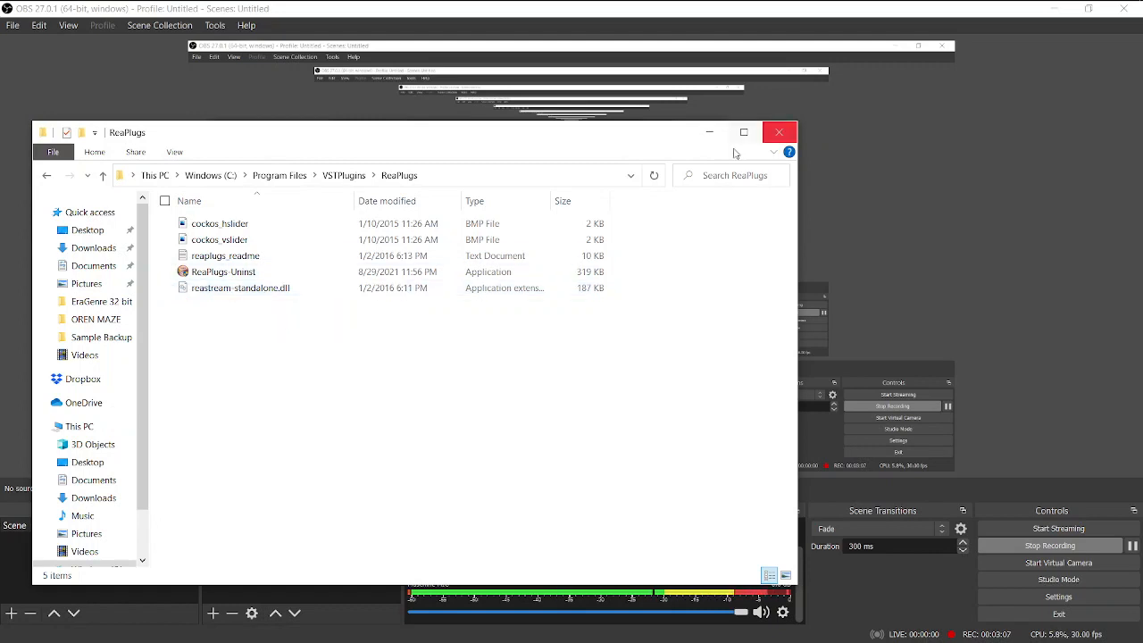
left_click(79, 426)
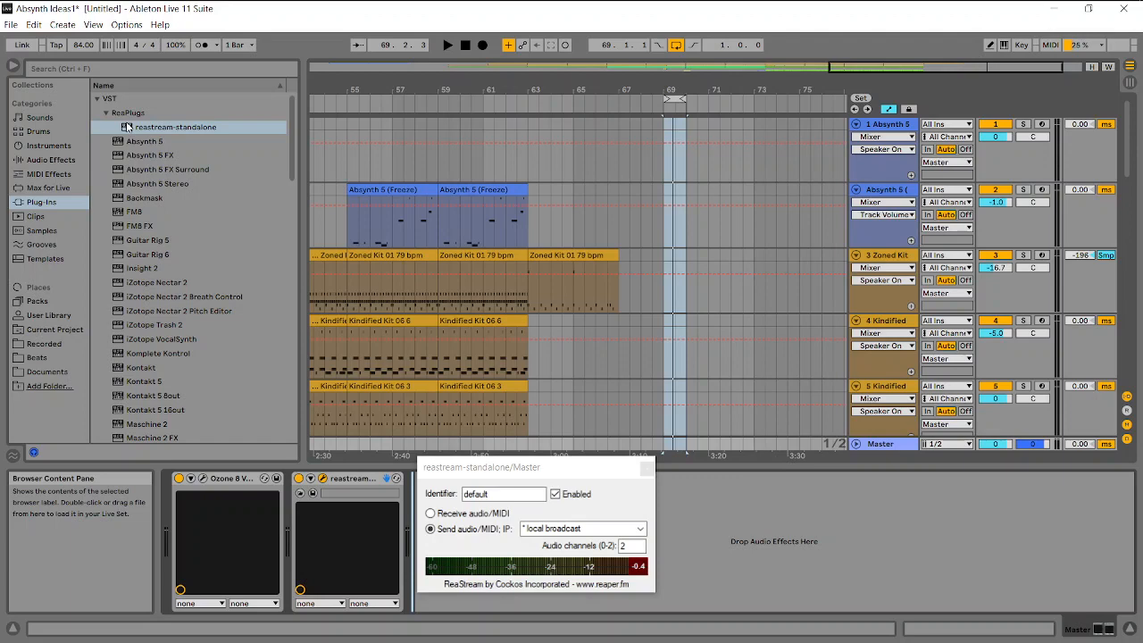
left_click(107, 112)
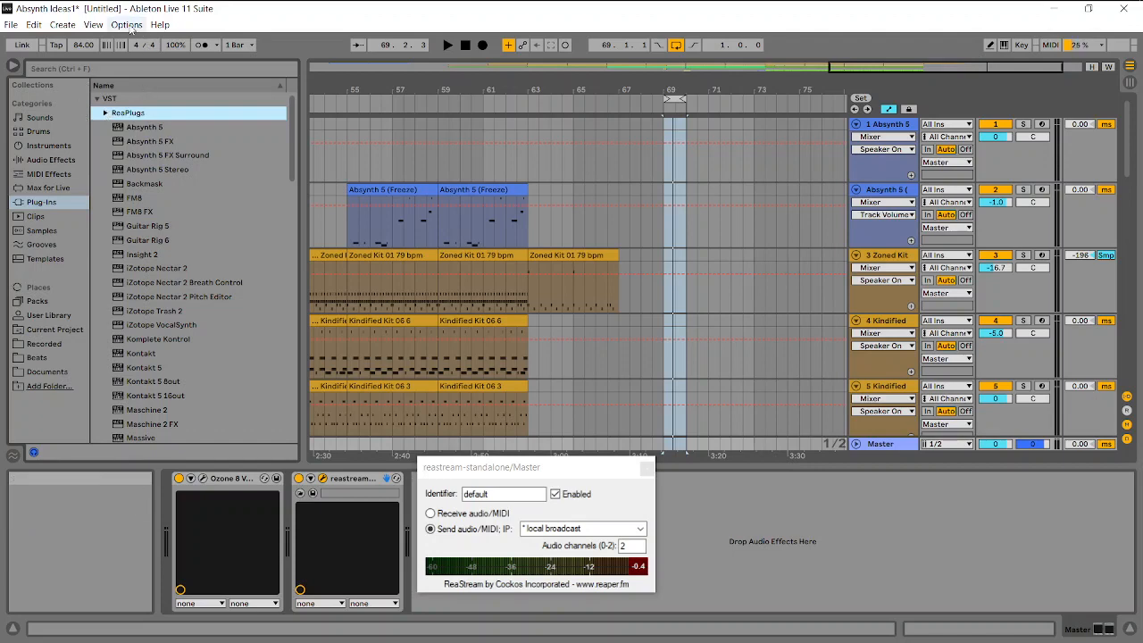
left_click(127, 24)
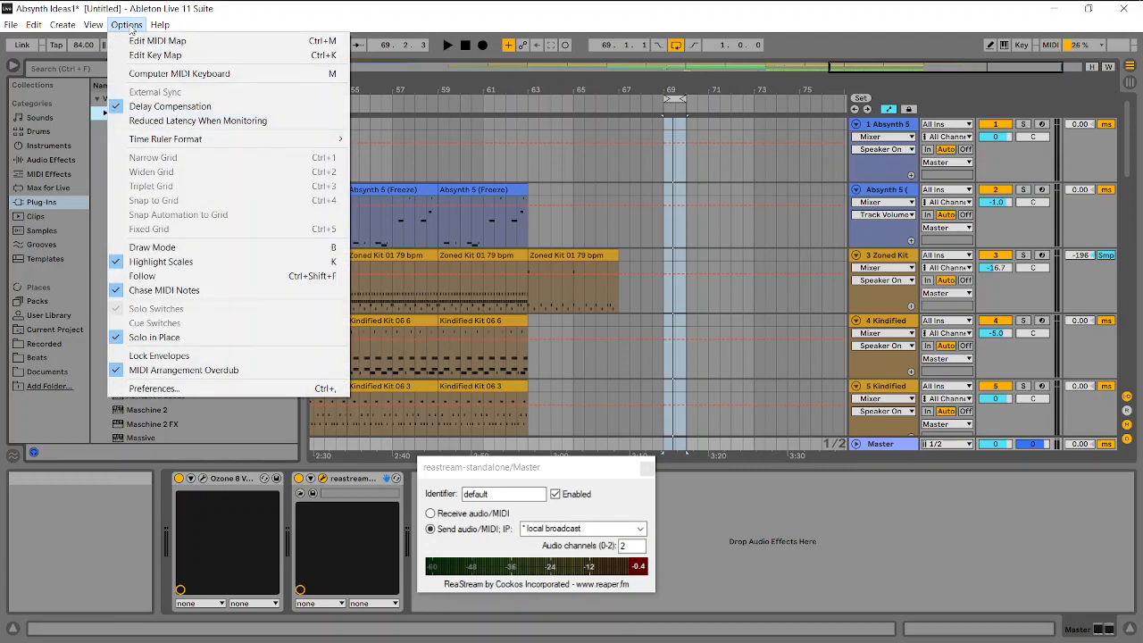
left_click(153, 388)
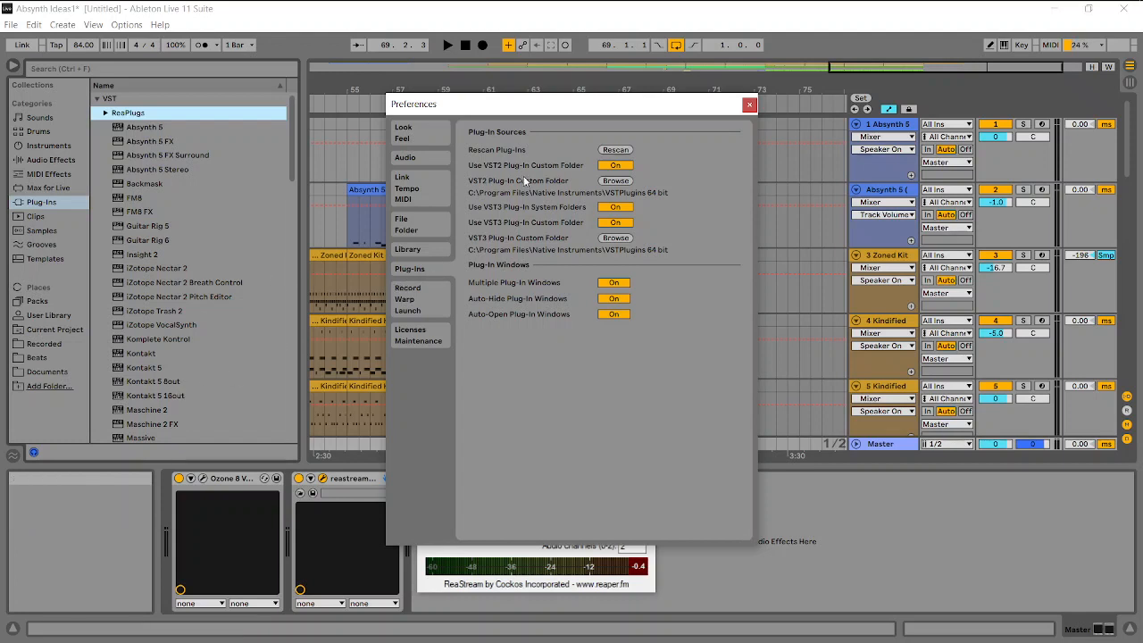
mouse_move(516, 110)
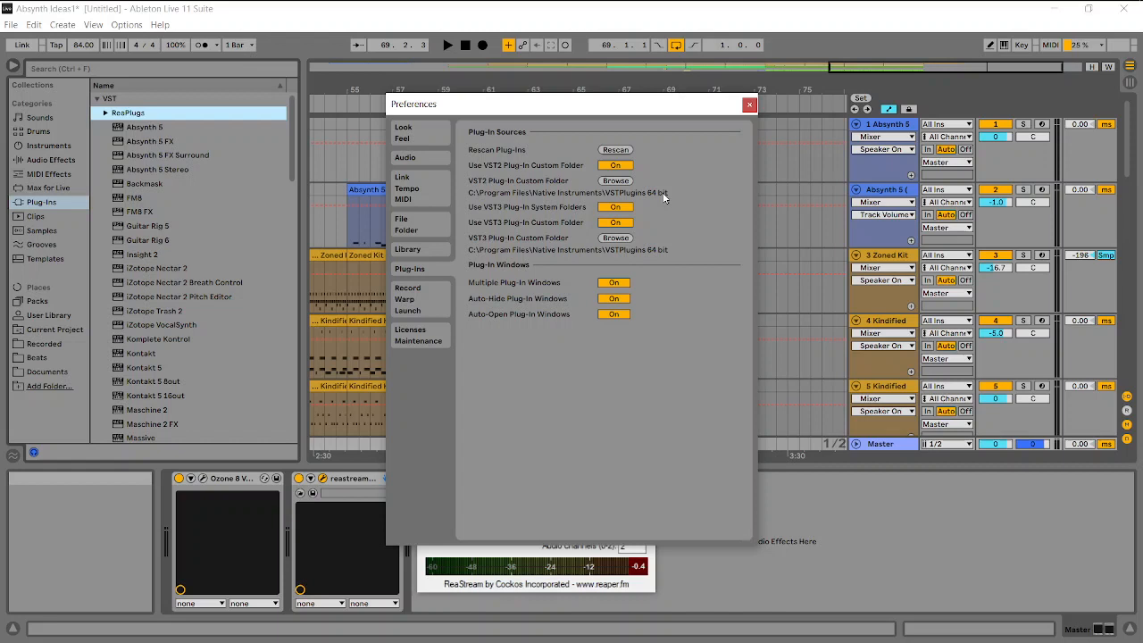
mouse_move(717, 132)
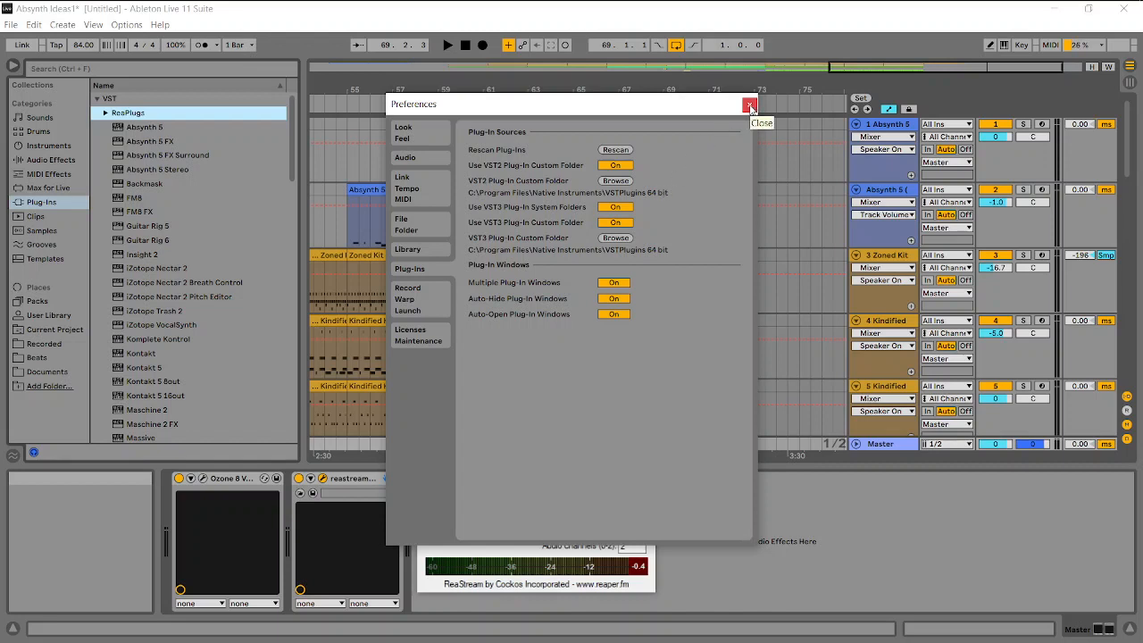
left_click(750, 103)
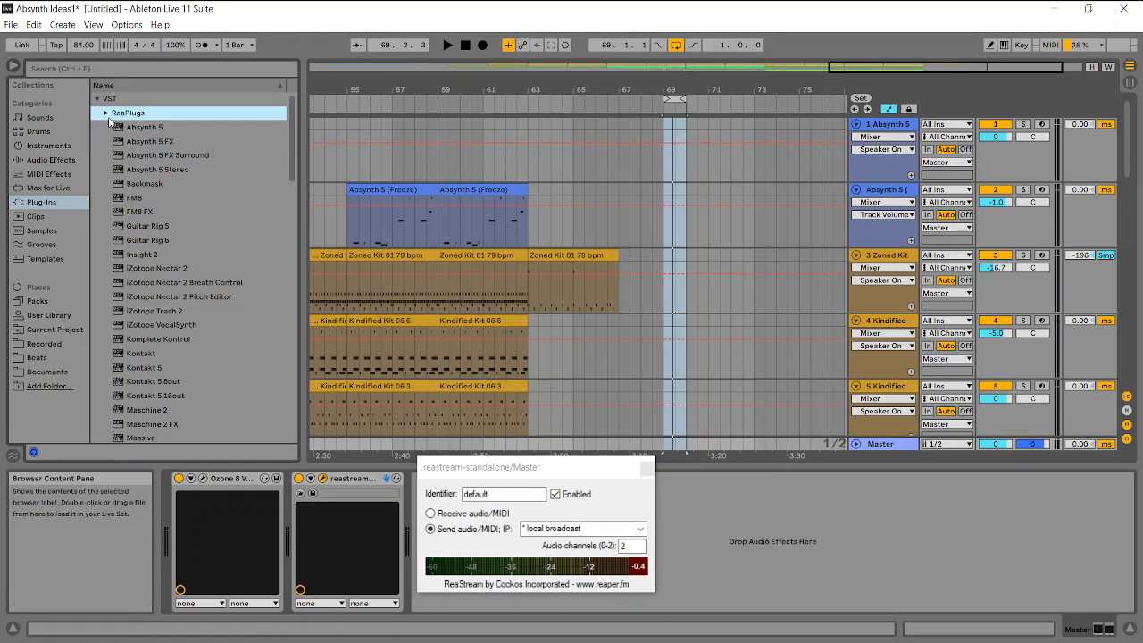
- Expand the ReaPlugs browser folder and briefly open then close the Ozone 8 limiter
left_click(105, 112)
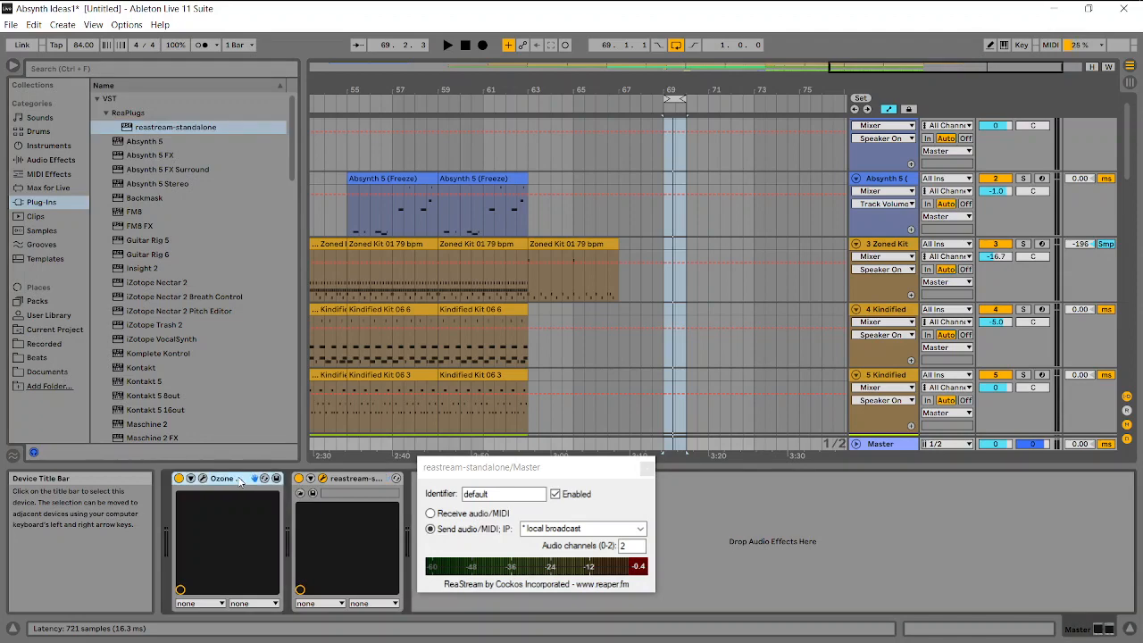
left_click(203, 478)
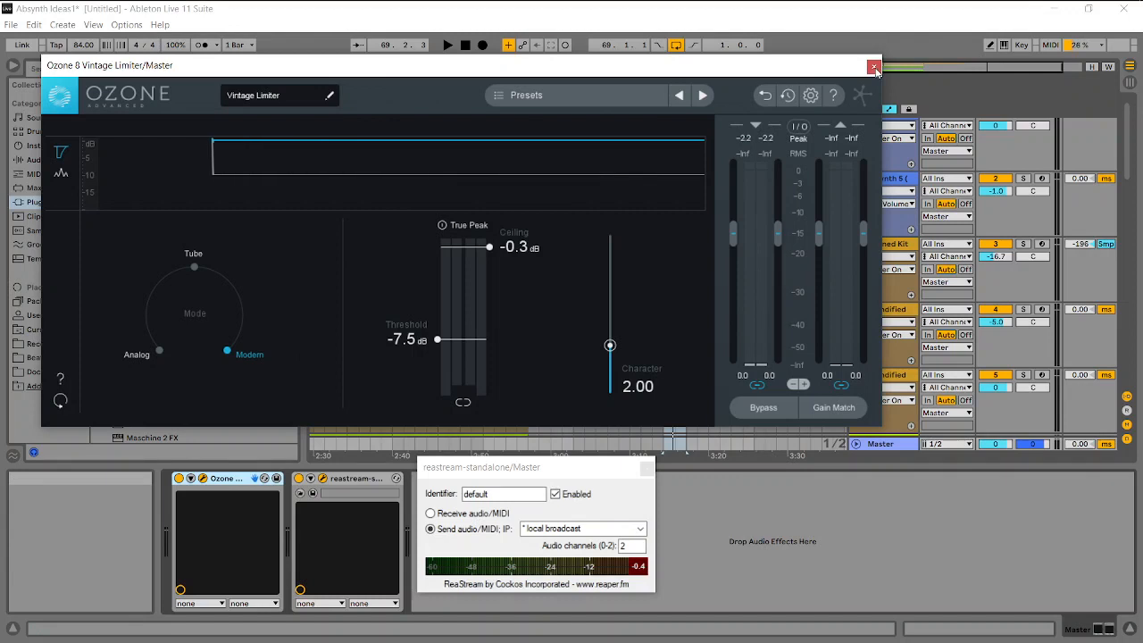
left_click(873, 67)
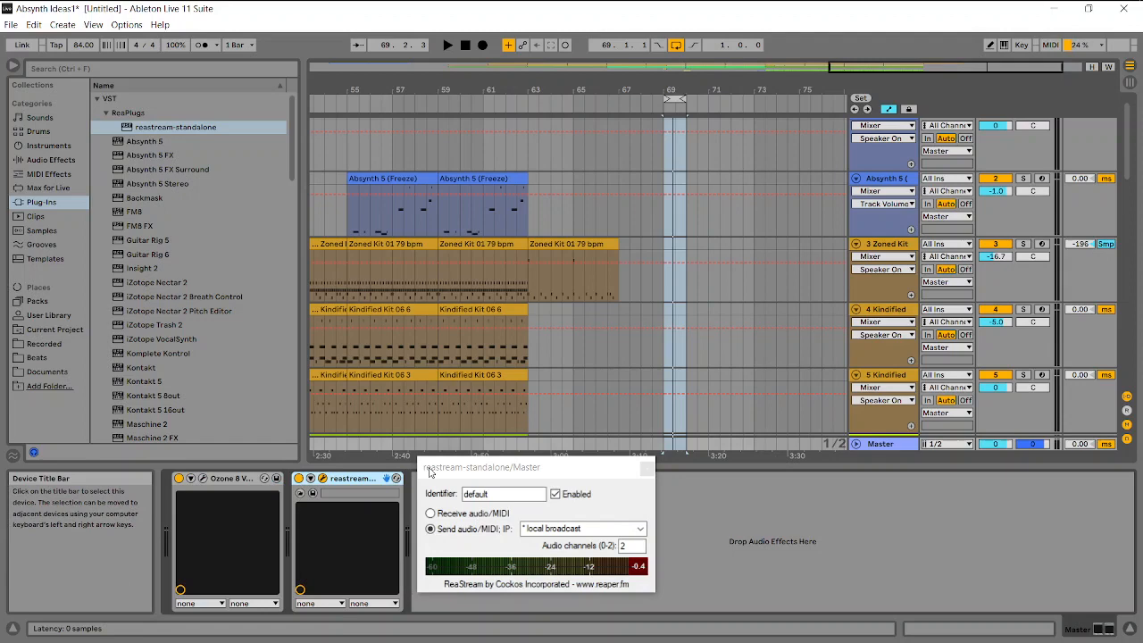
- Set the Master's ReaStream destination to local broadcast and close its window
left_click_drag(514, 467, 498, 212)
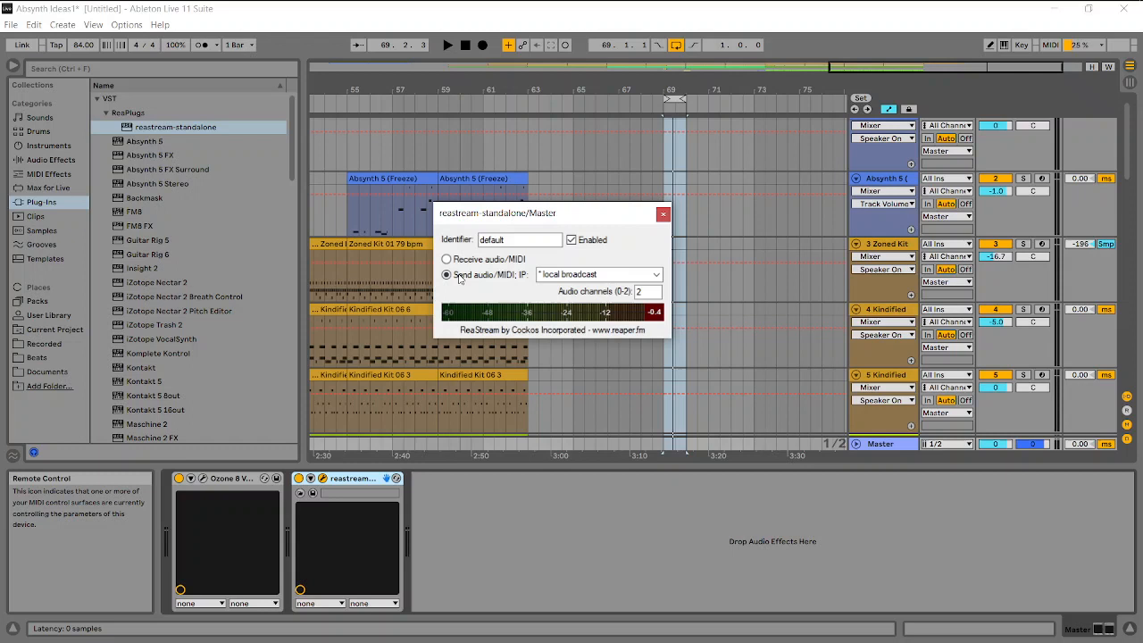
left_click(447, 274)
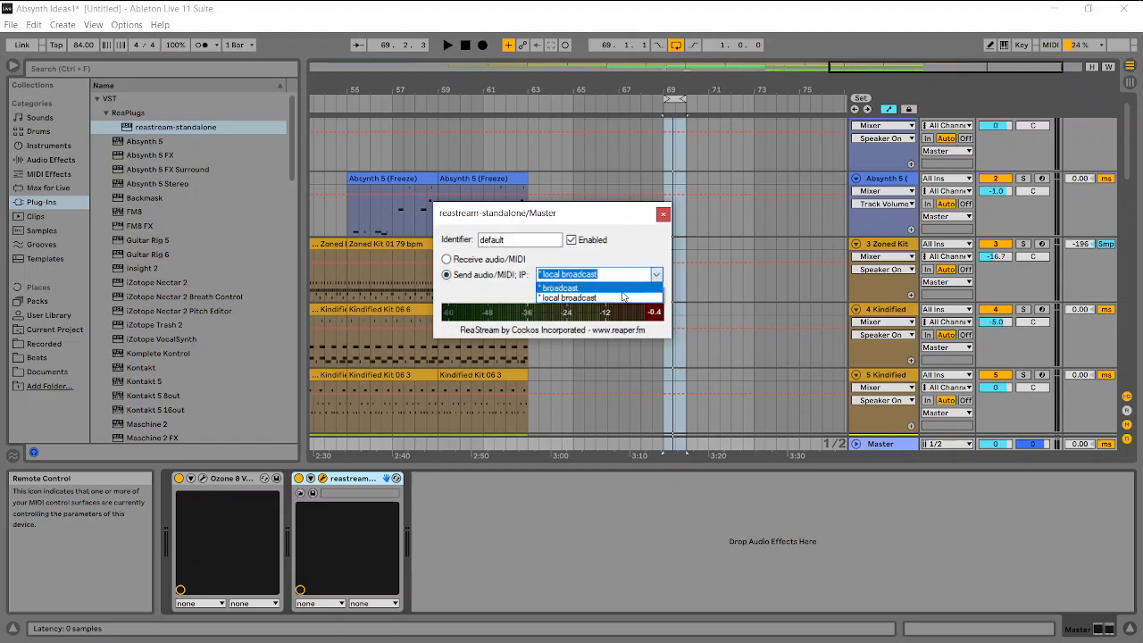
left_click(568, 297)
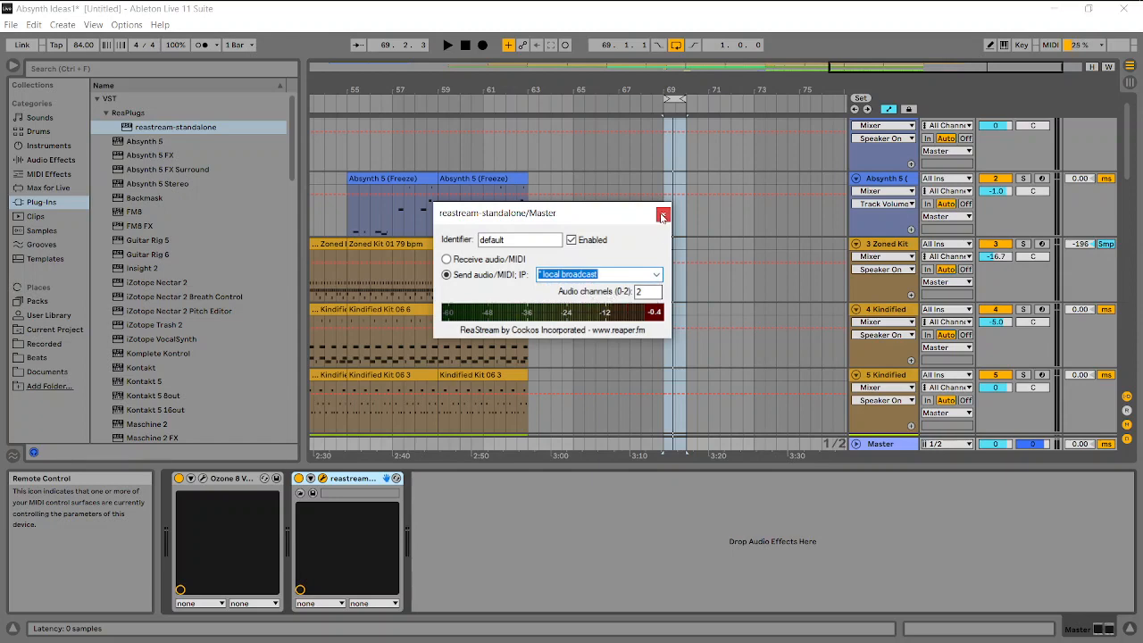
mouse_move(663, 219)
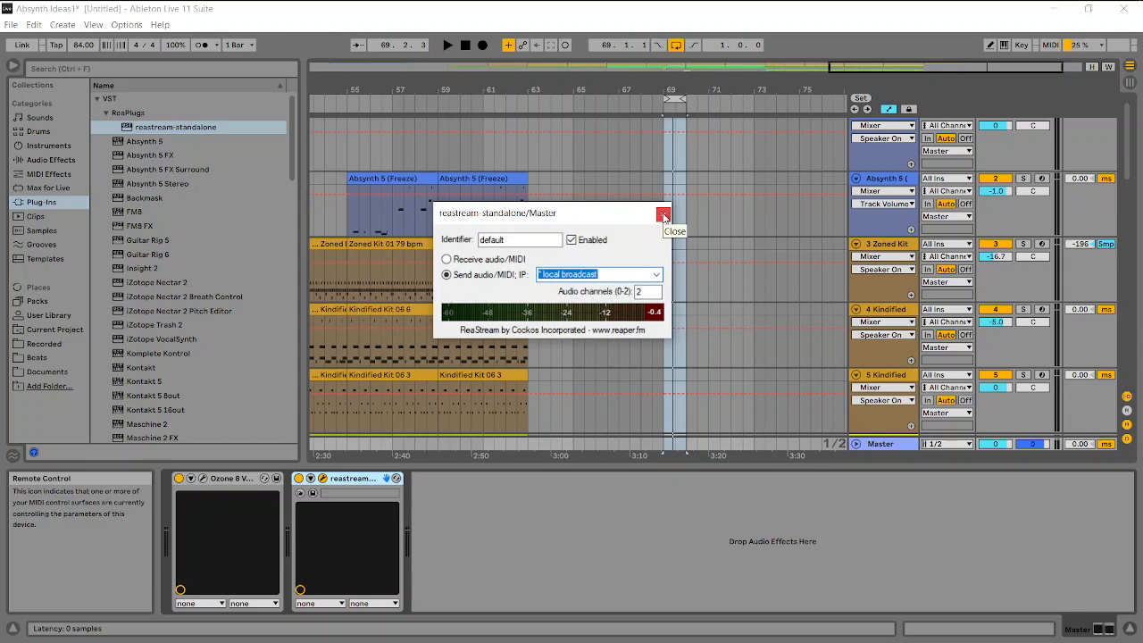
left_click(664, 217)
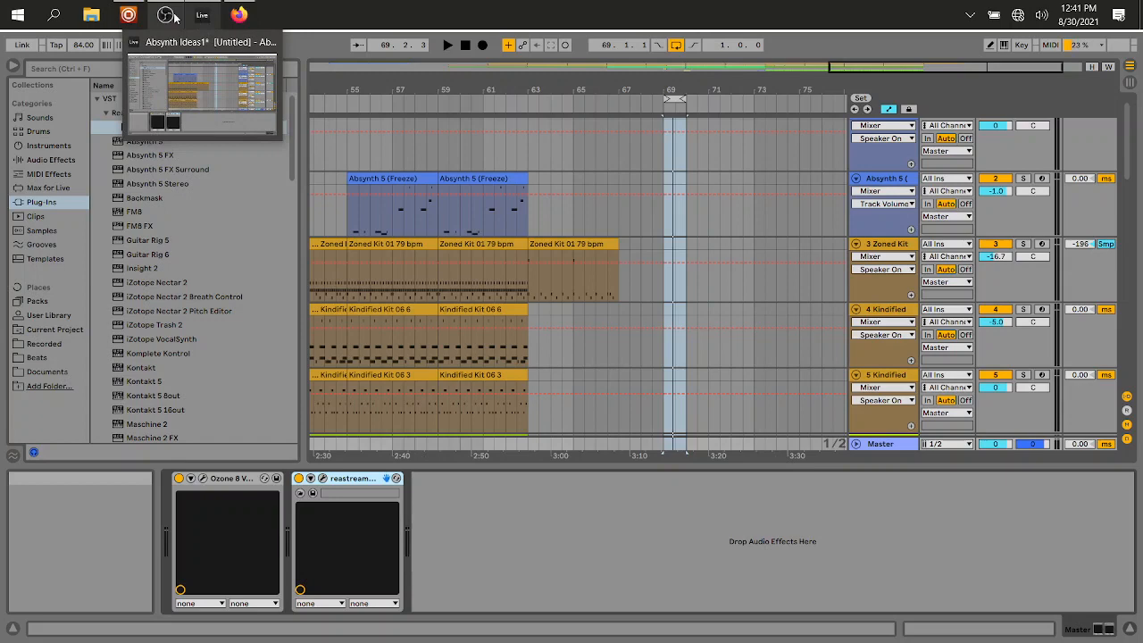
left_click(165, 15)
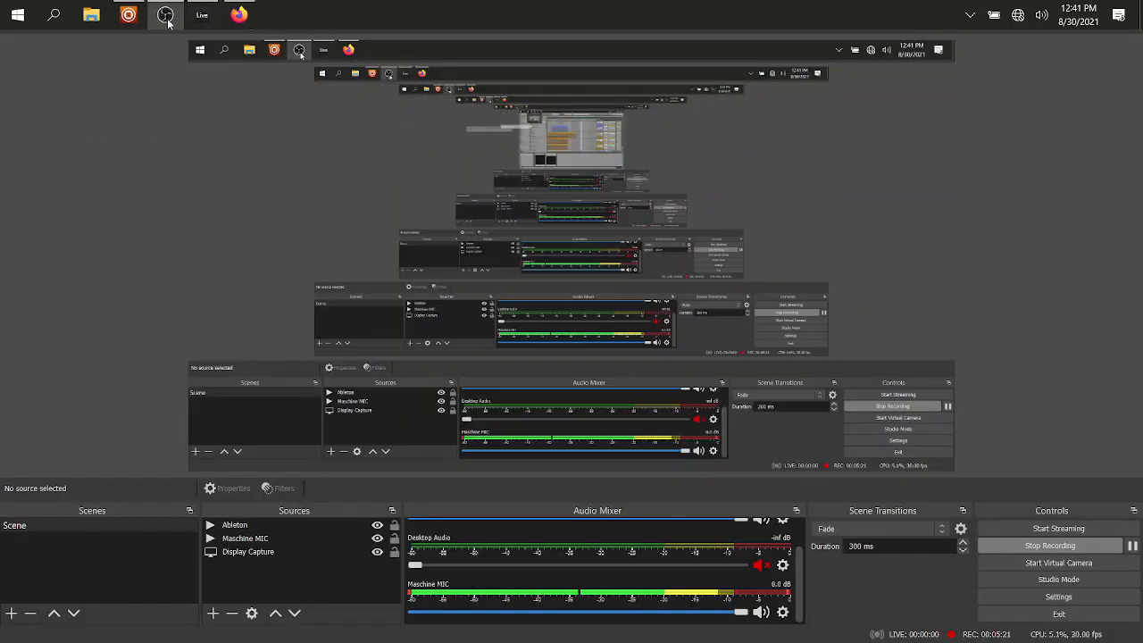
left_click(166, 16)
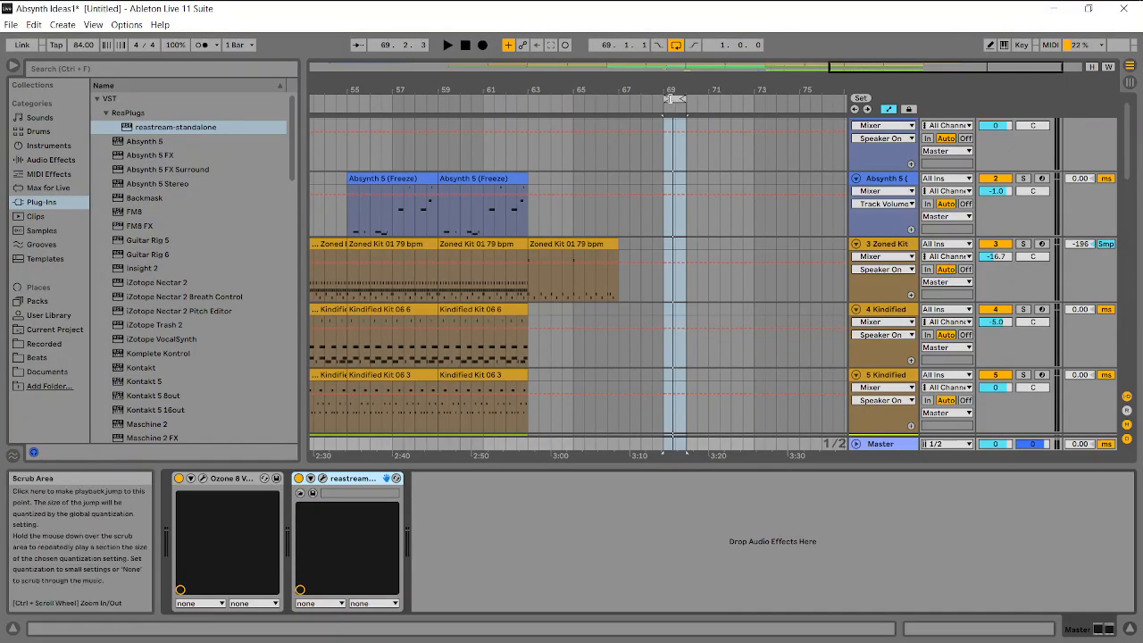
- Select bar 69 and the Master track, bringing the Master volume down to -inf dB
left_click(669, 99)
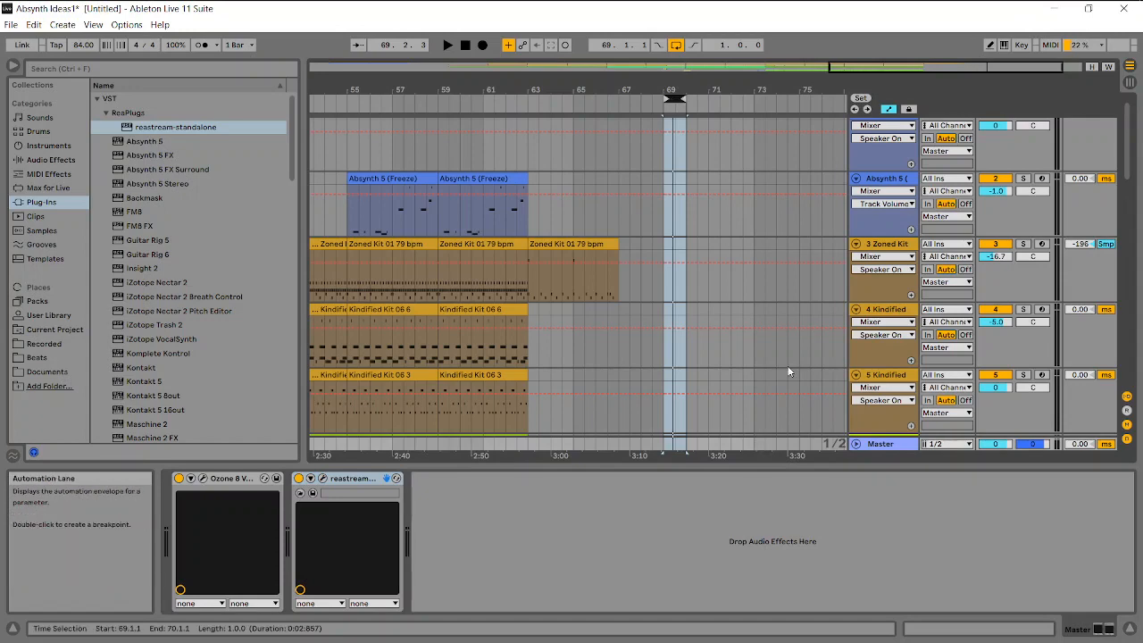
mouse_move(880, 444)
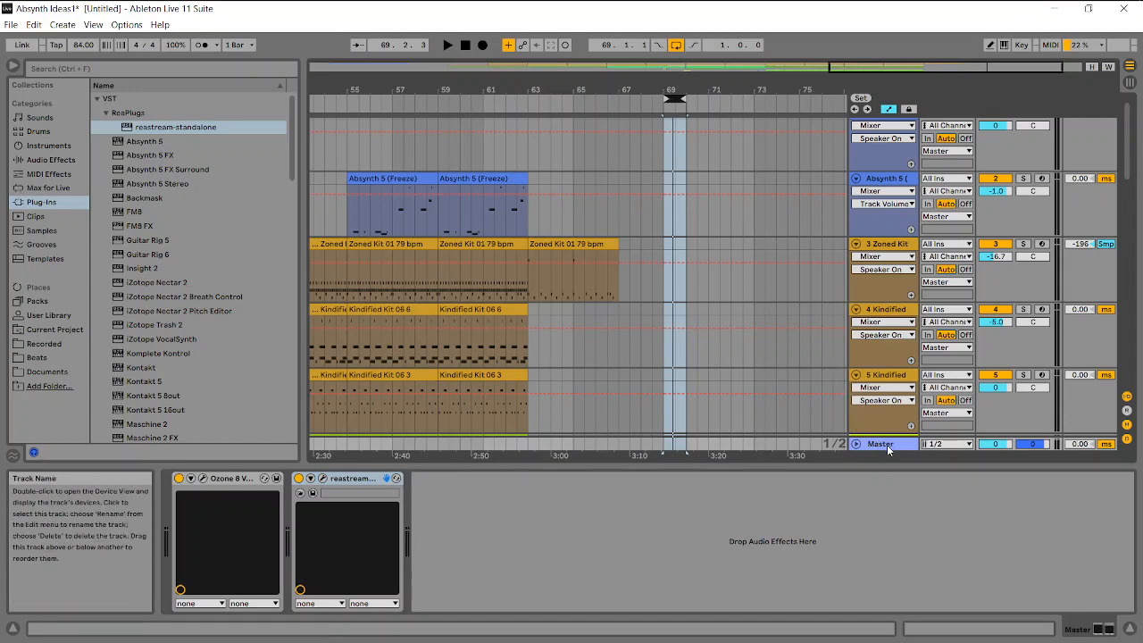
left_click(880, 443)
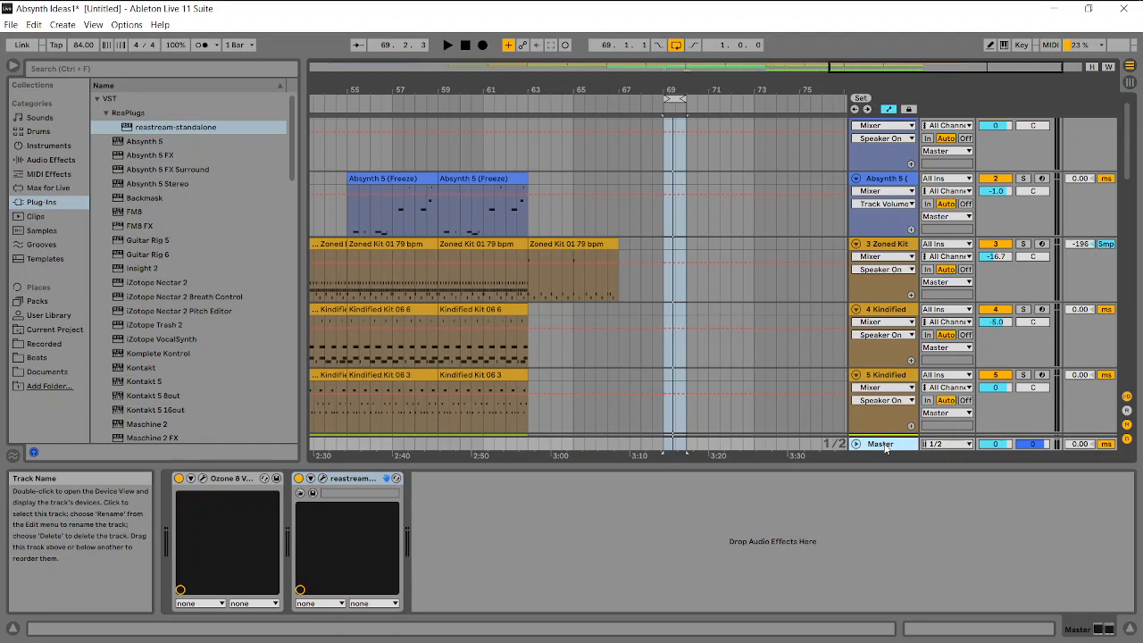
mouse_move(905, 458)
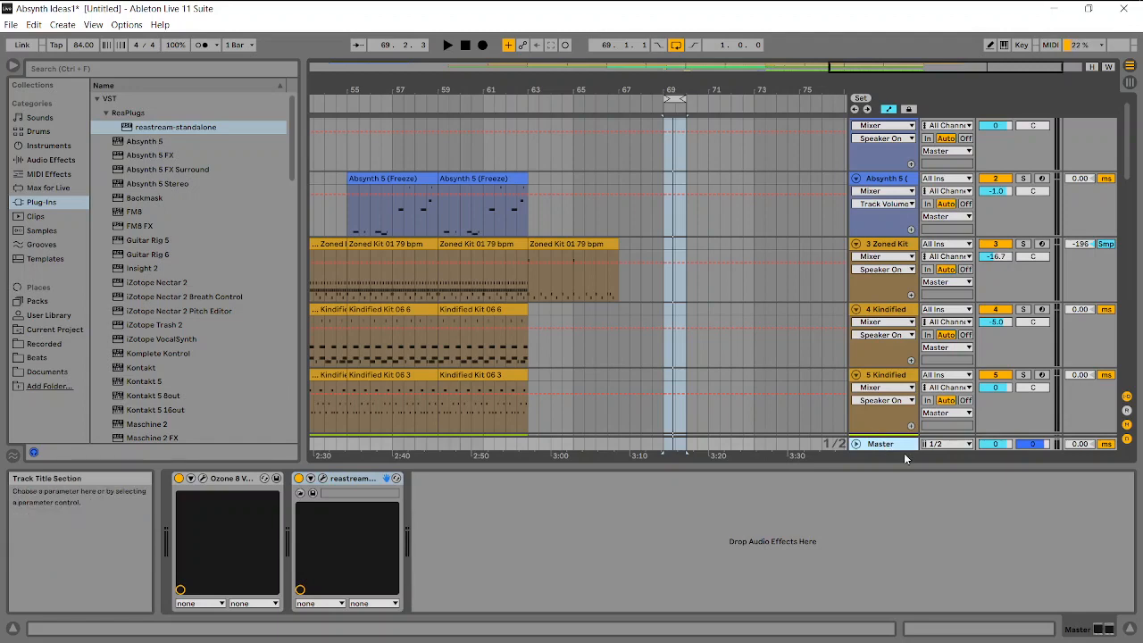
mouse_move(1000, 443)
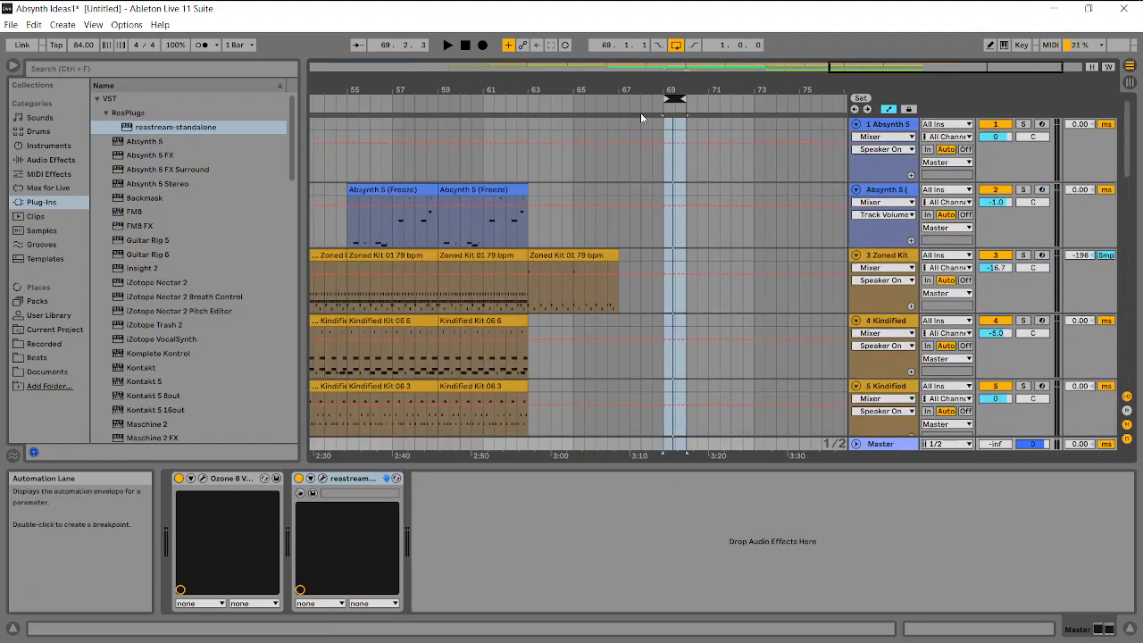
left_click(12, 24)
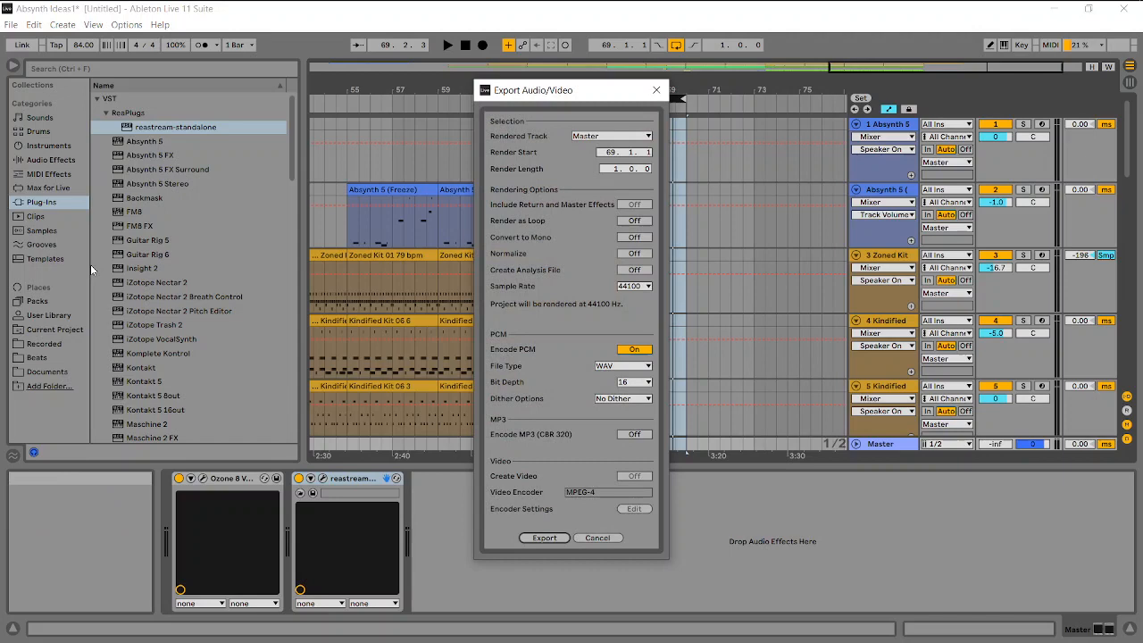
mouse_move(634, 310)
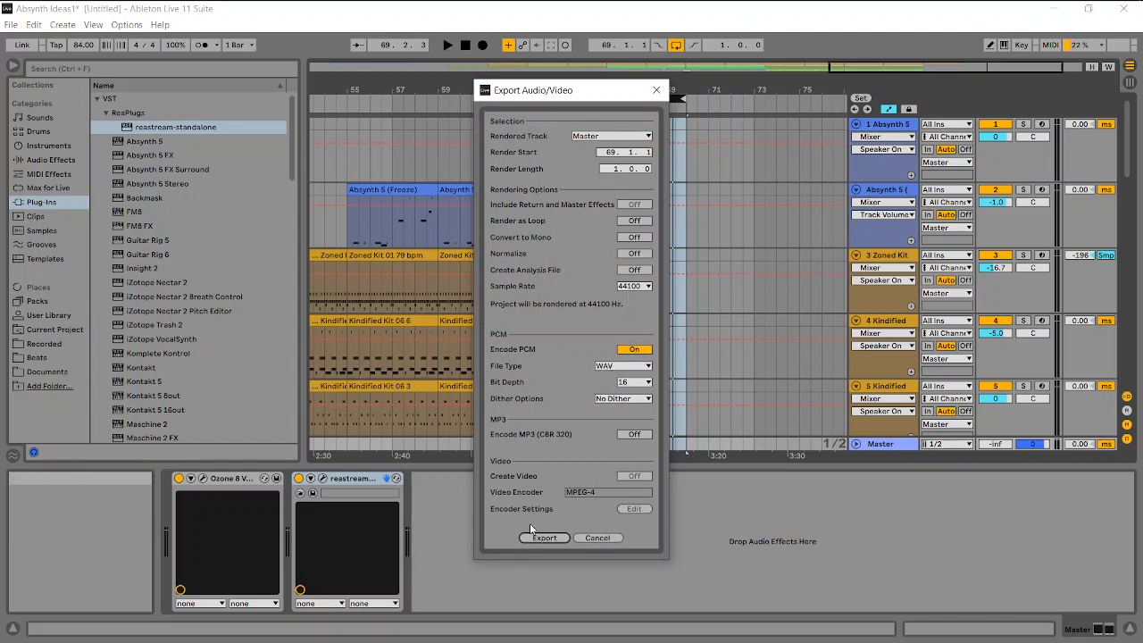
left_click(544, 537)
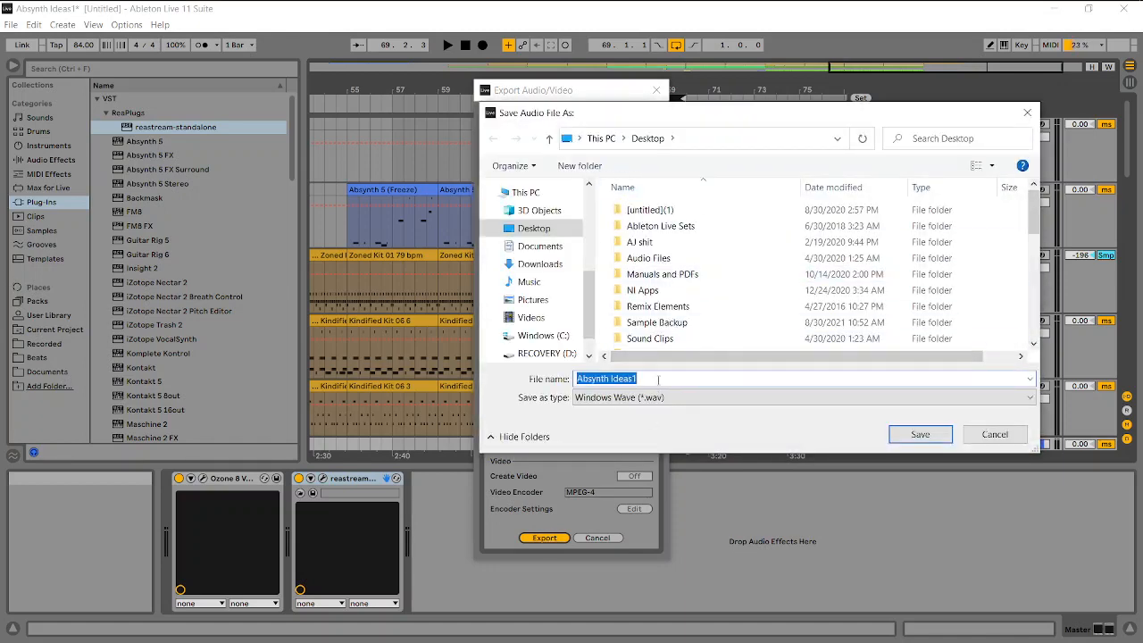
type("Silencio")
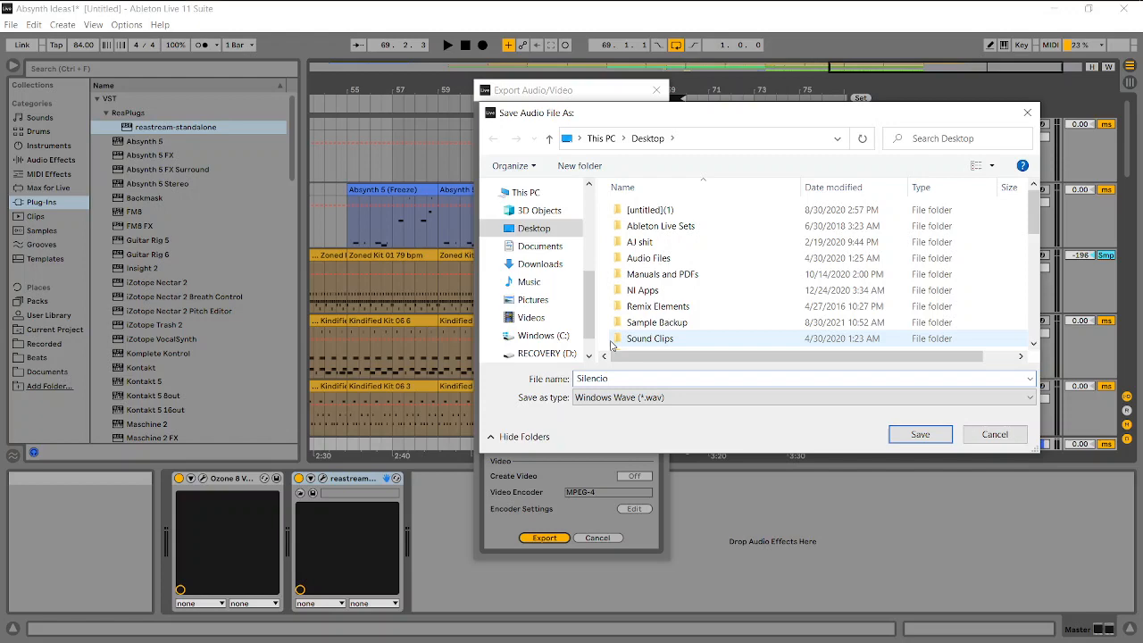
left_click(994, 433)
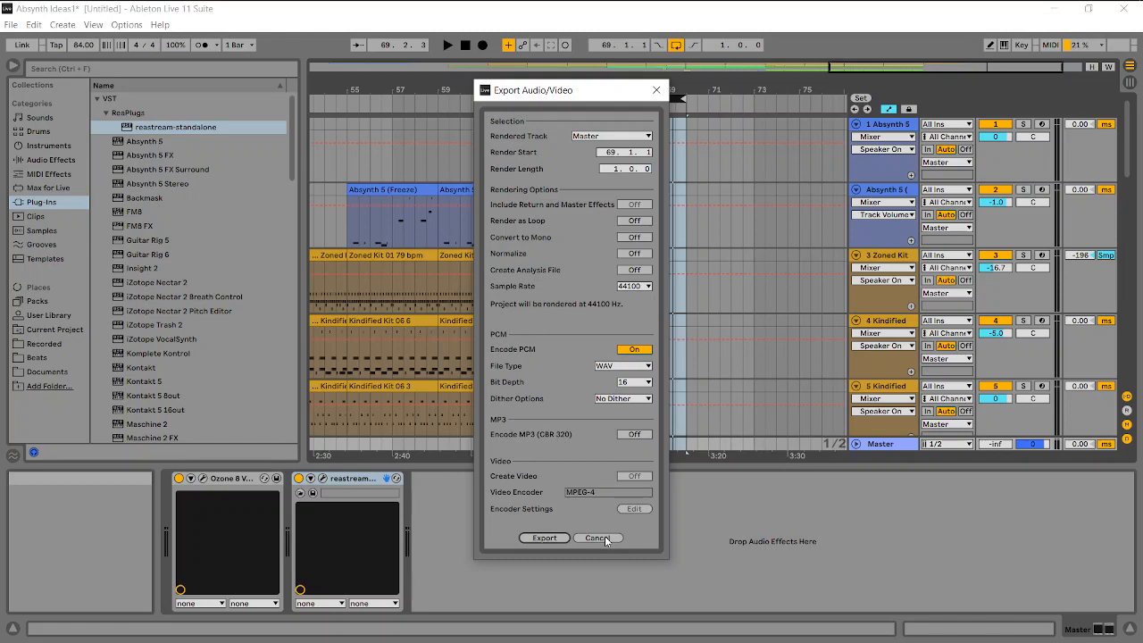
left_click(597, 538)
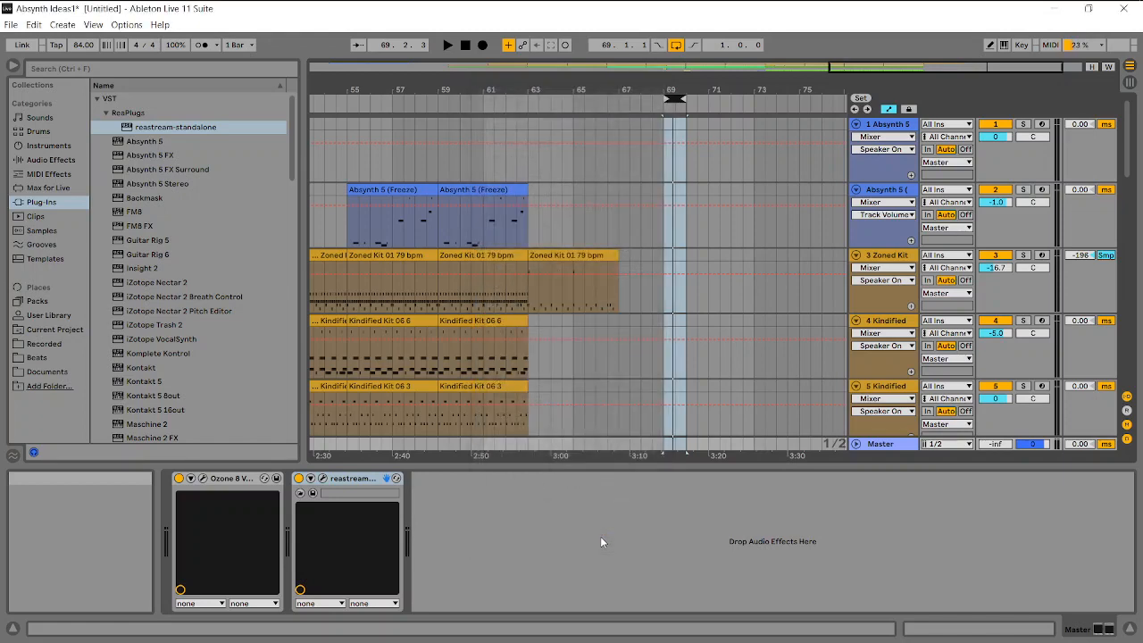
mouse_move(733, 509)
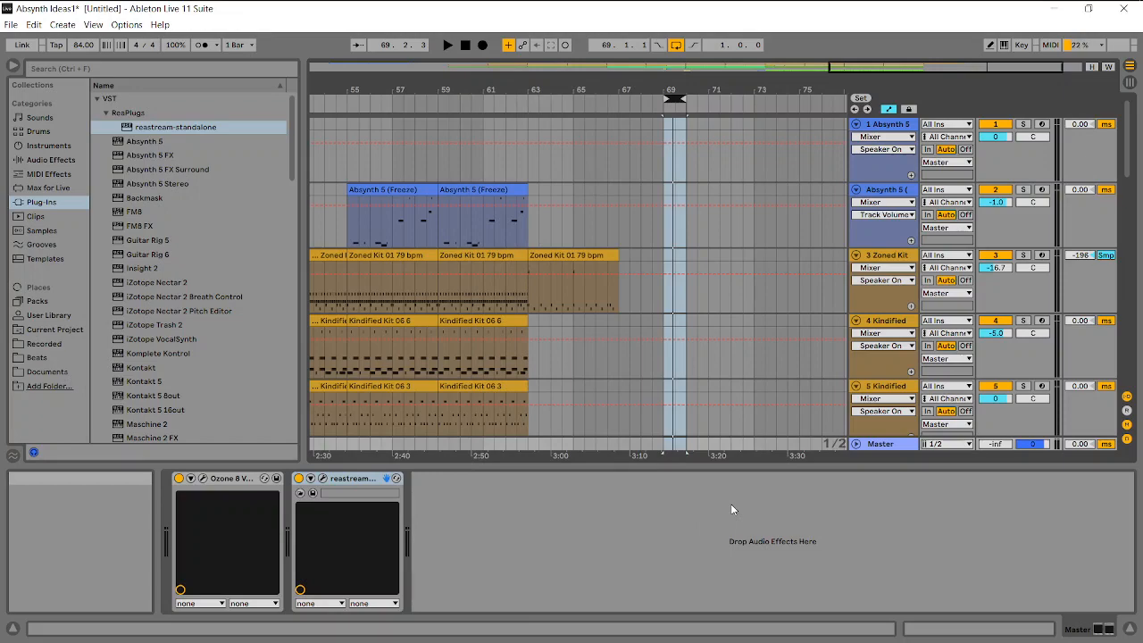
- Extend the loop region near bar 57 to six bars and start playback
scroll("down", 3)
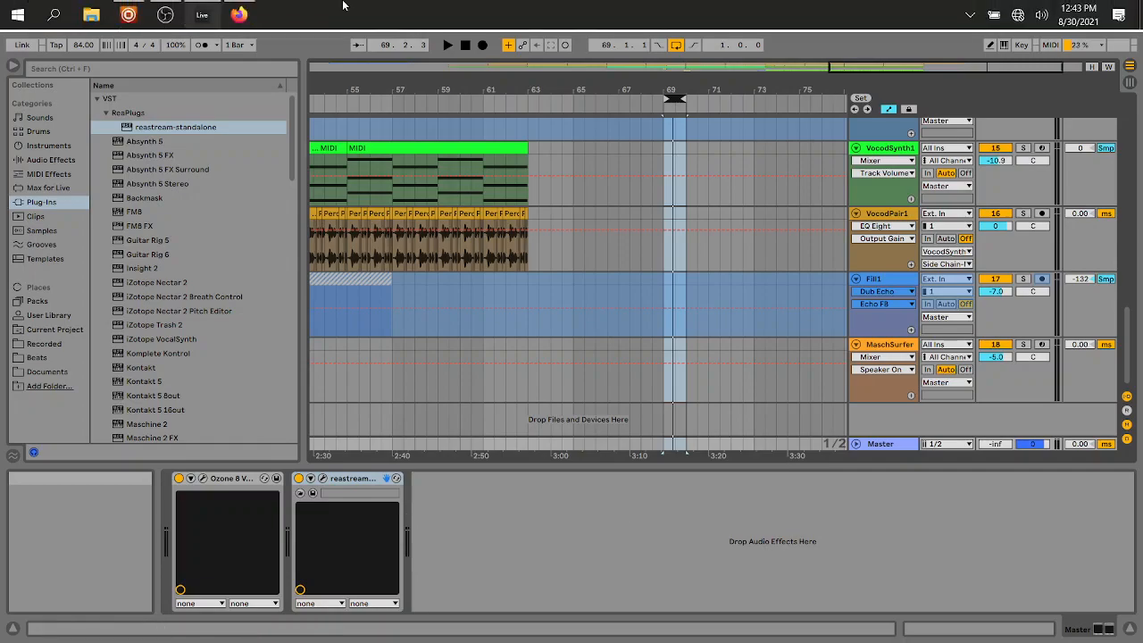
left_click(164, 16)
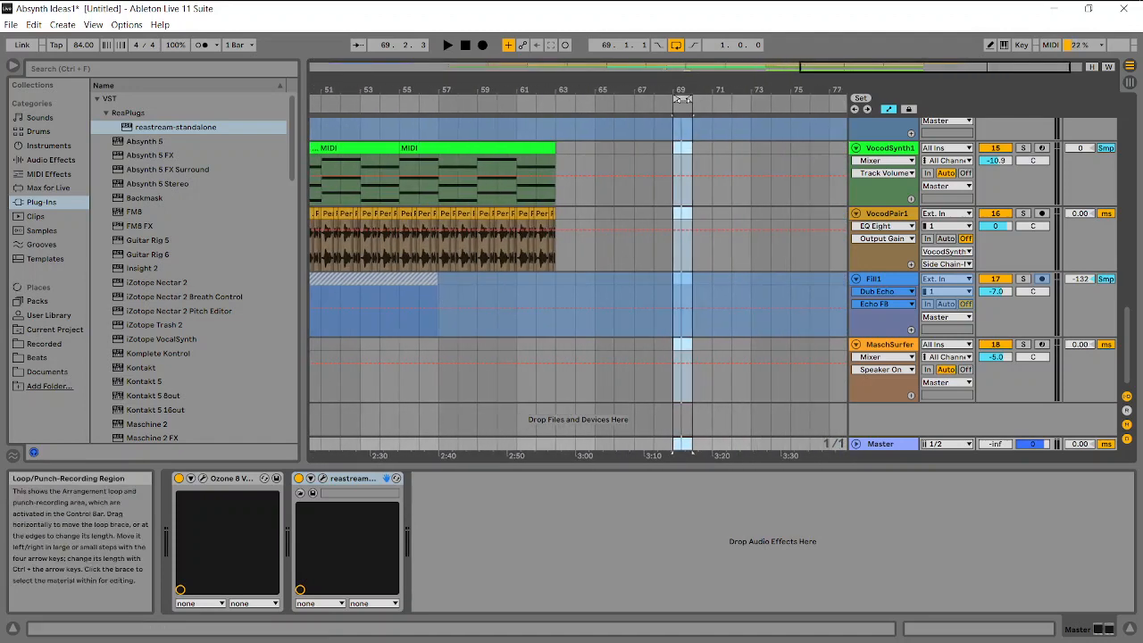
left_click(447, 98)
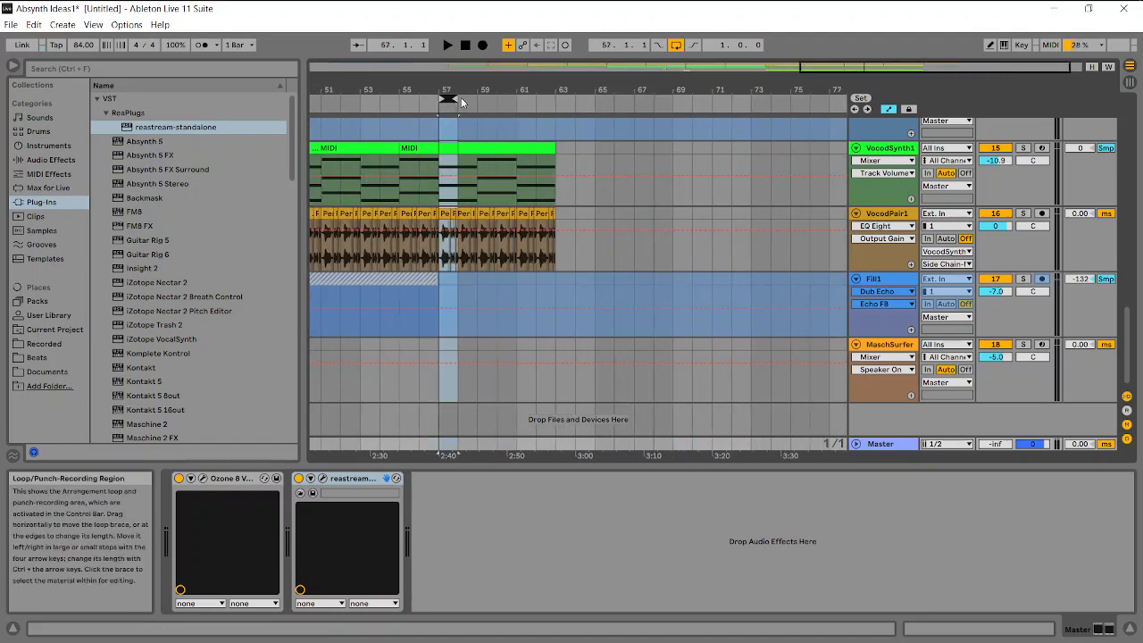
left_click_drag(460, 100, 549, 100)
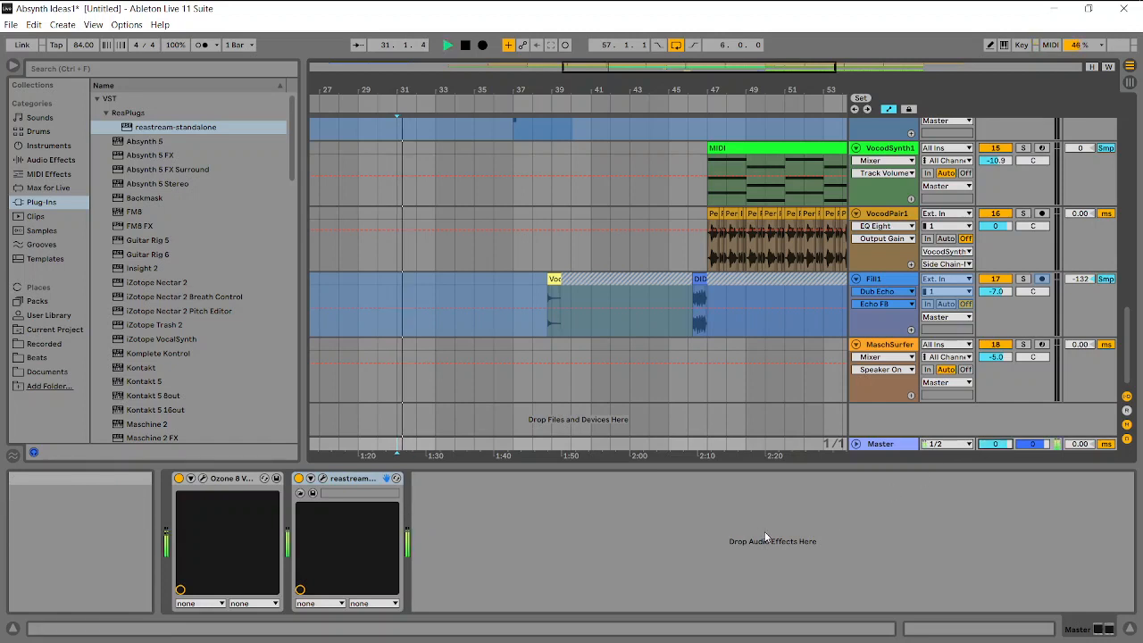
left_click(448, 45)
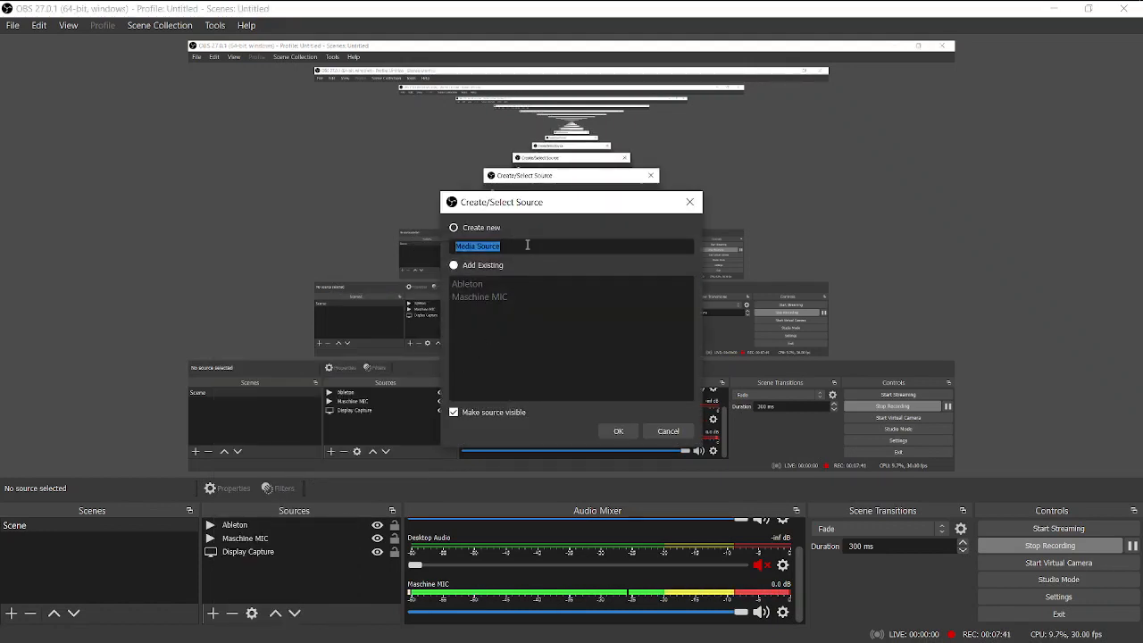
- Name the new media source 'Ableton1' and confirm it
type("Ableton1")
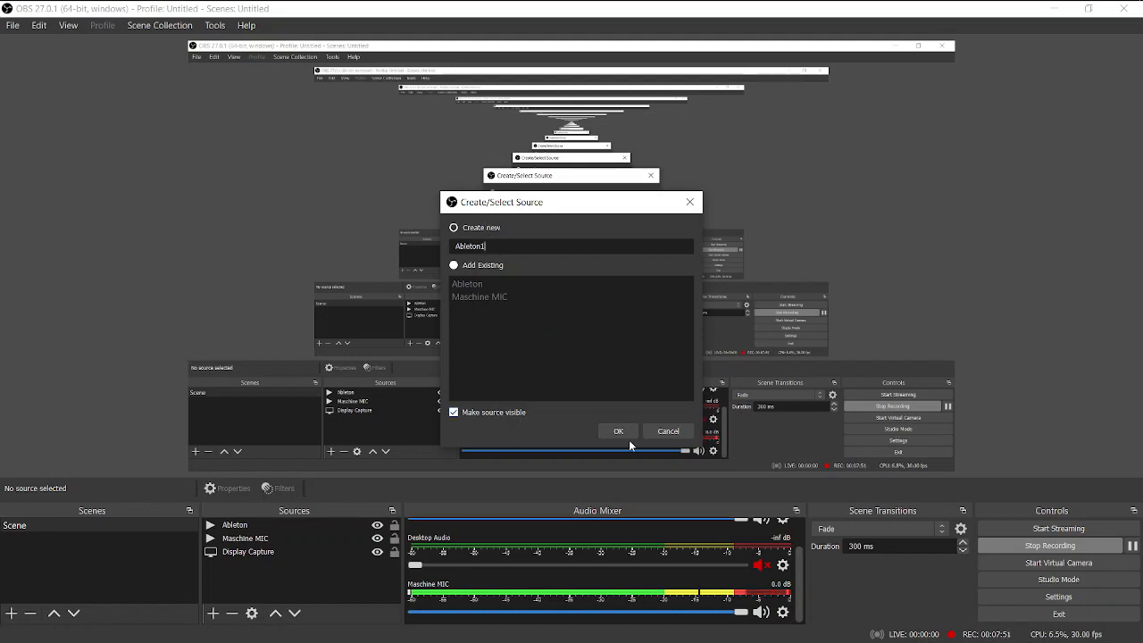
left_click(618, 430)
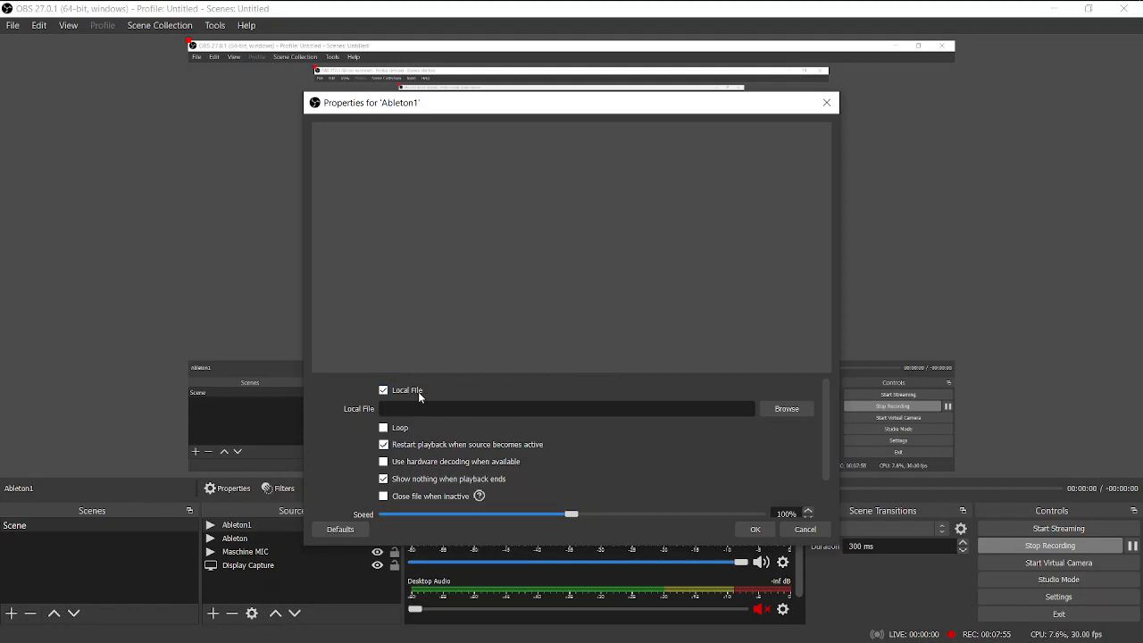
mouse_move(607, 418)
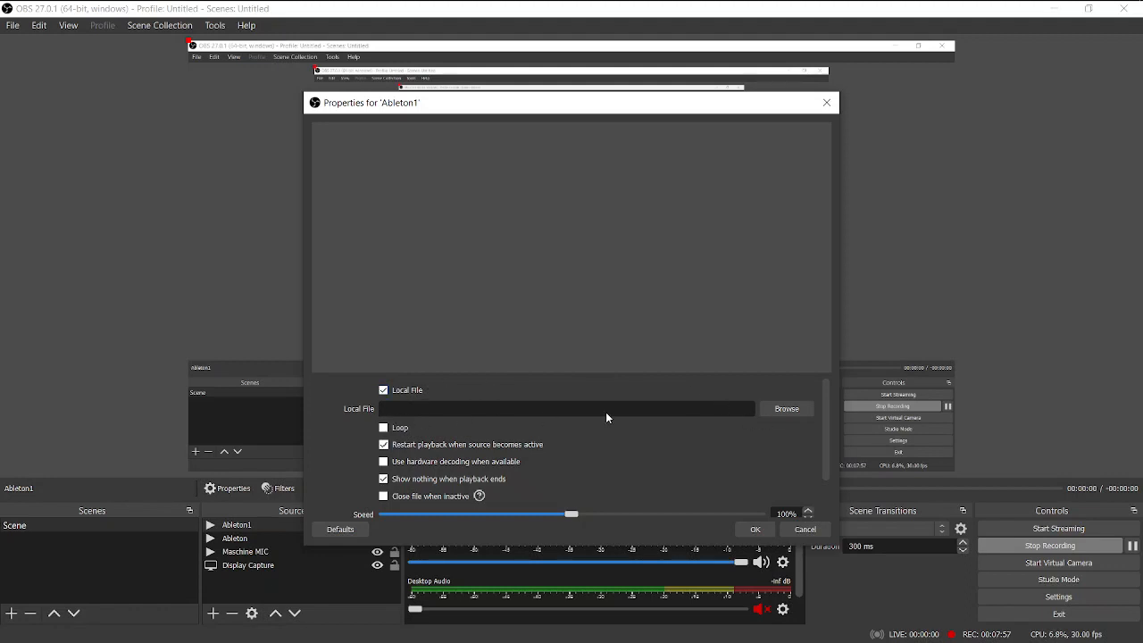
- Load Silencio1.wav from Sample Backup into Ableton1 and enable looping
left_click(786, 408)
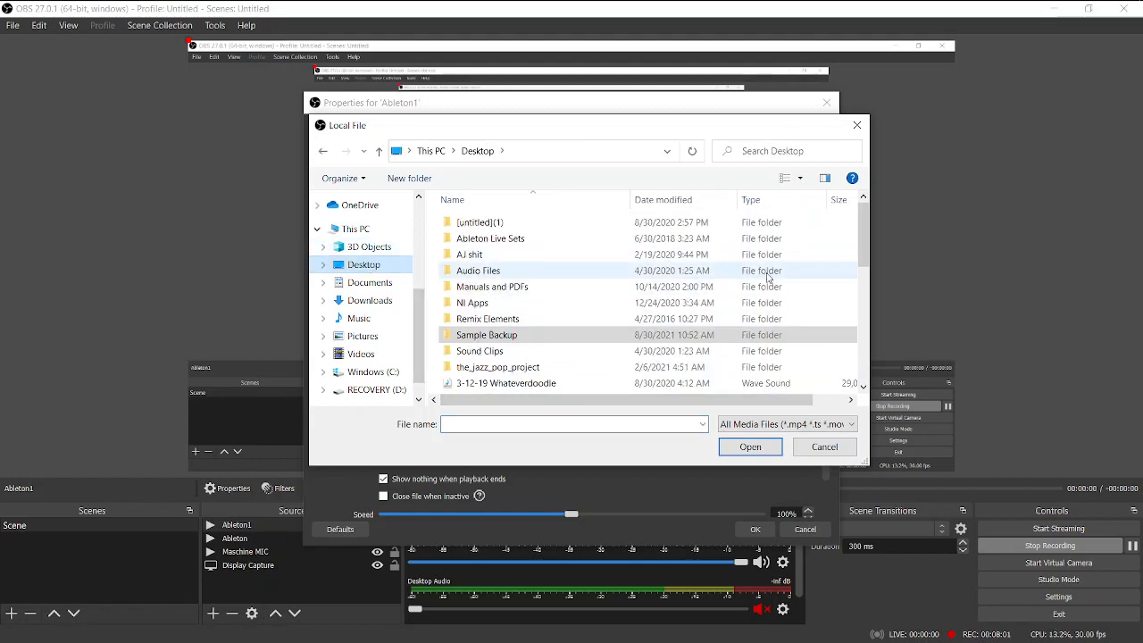
scroll("down", 3)
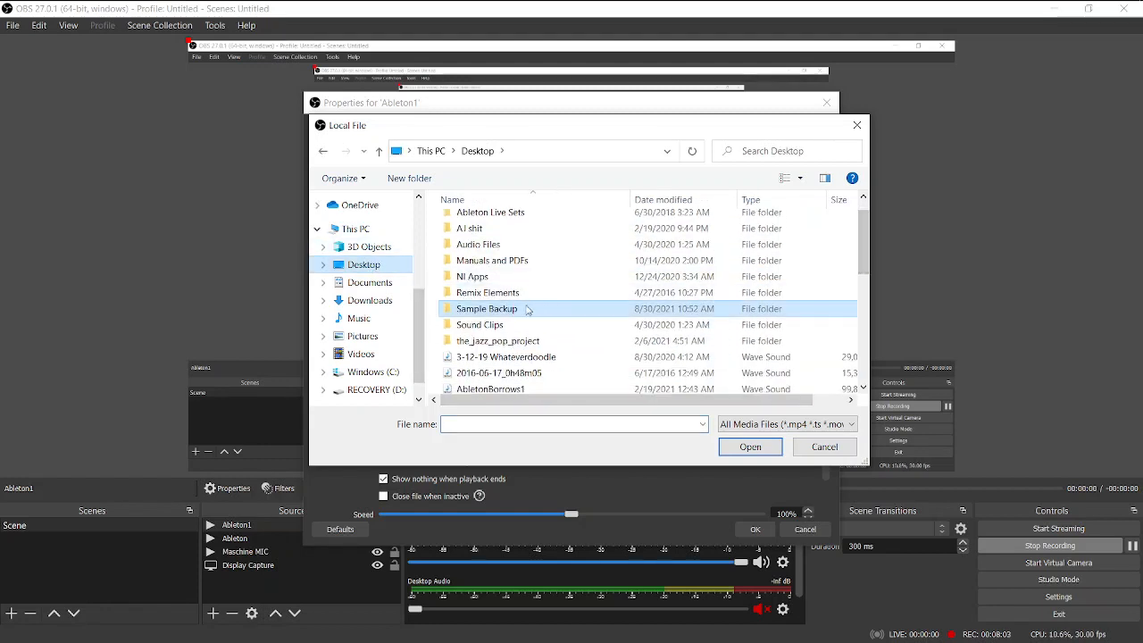
double_click(486, 308)
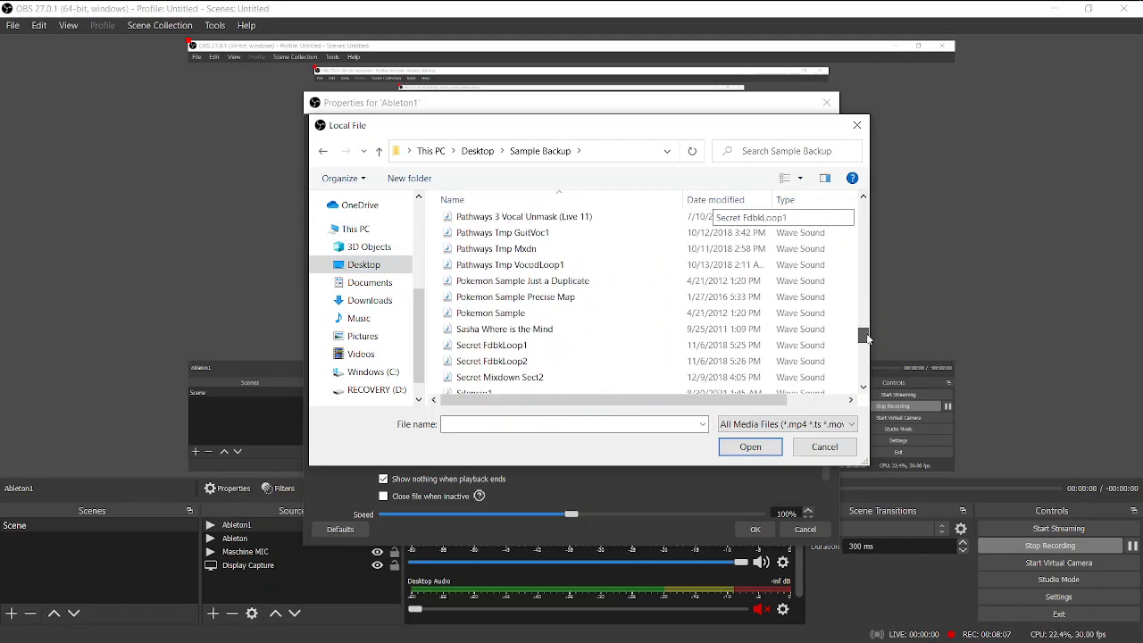
left_click(482, 316)
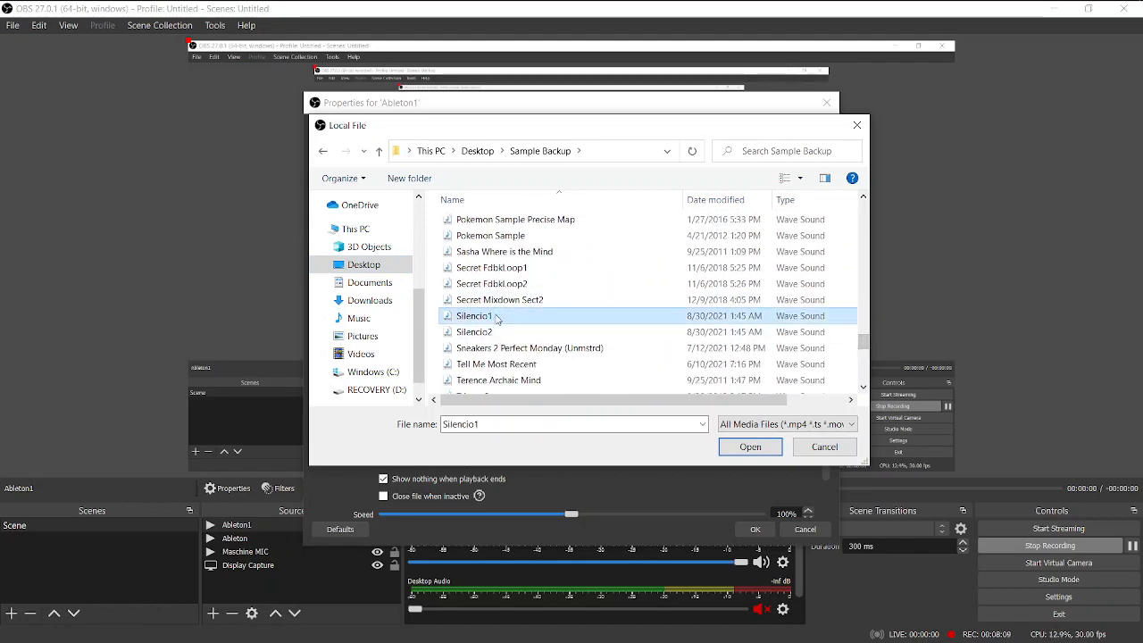
mouse_move(474, 332)
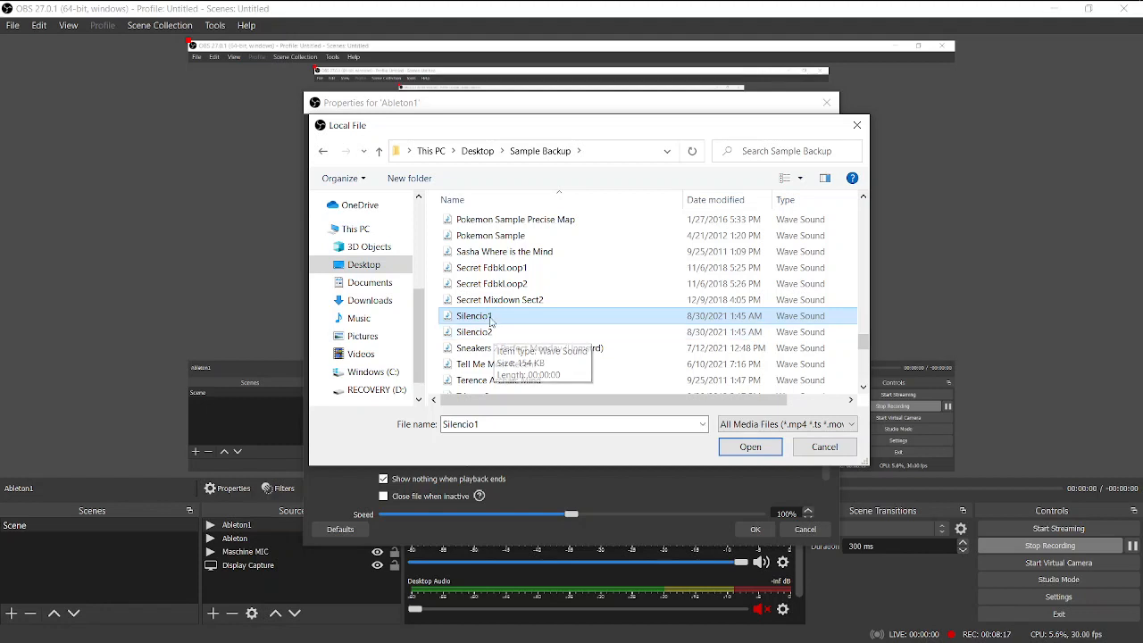
left_click(750, 446)
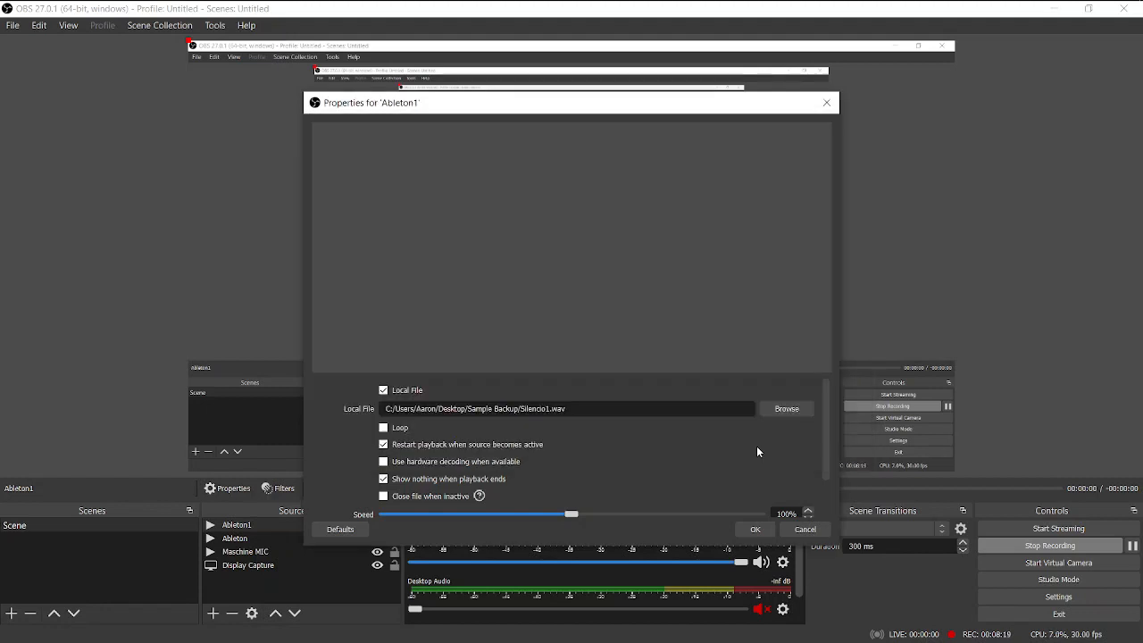
left_click(384, 444)
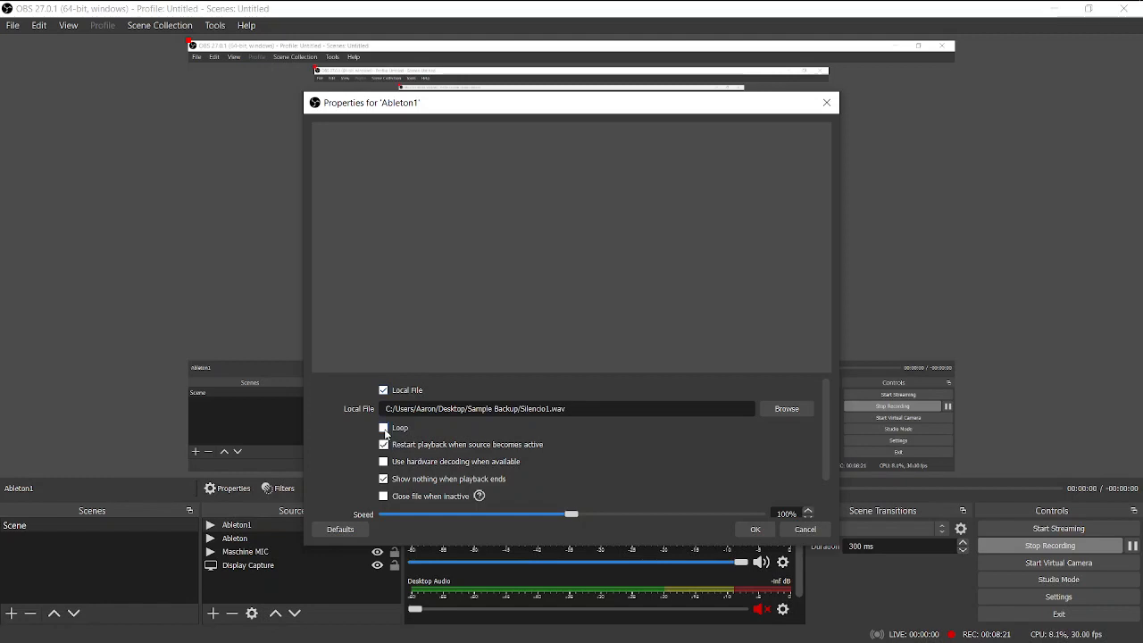
left_click(384, 427)
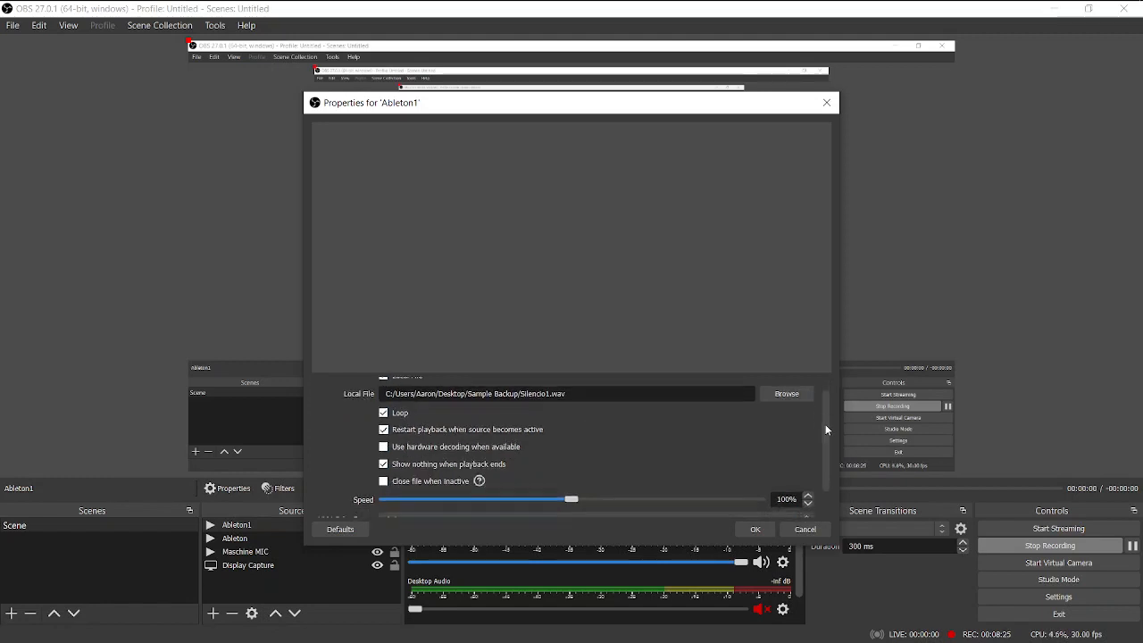
scroll("down", 3)
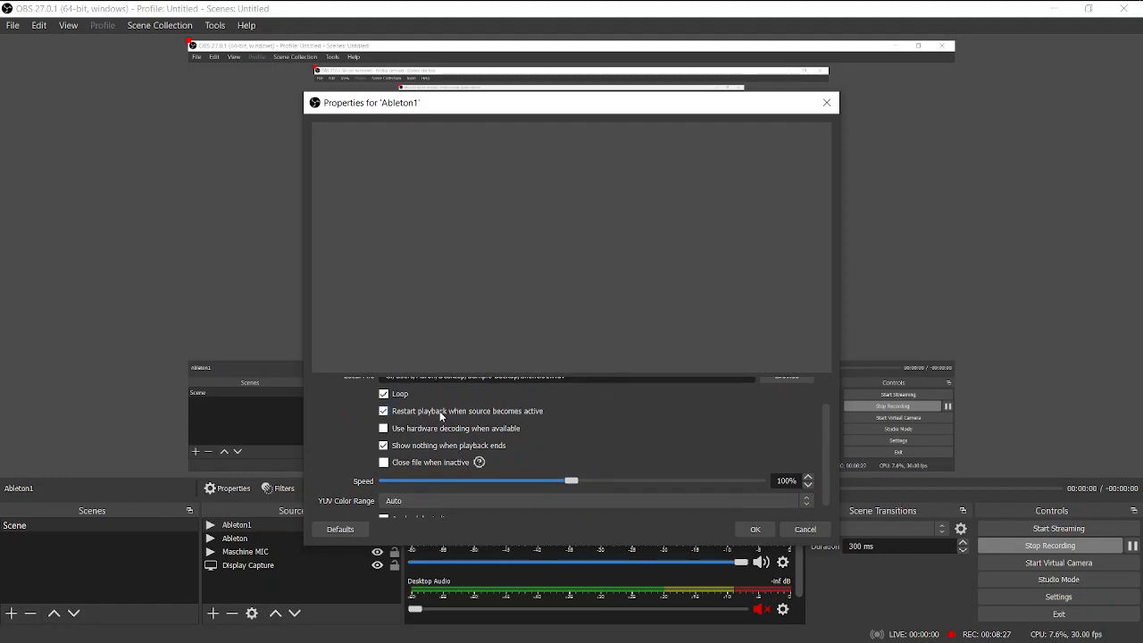
mouse_move(527, 447)
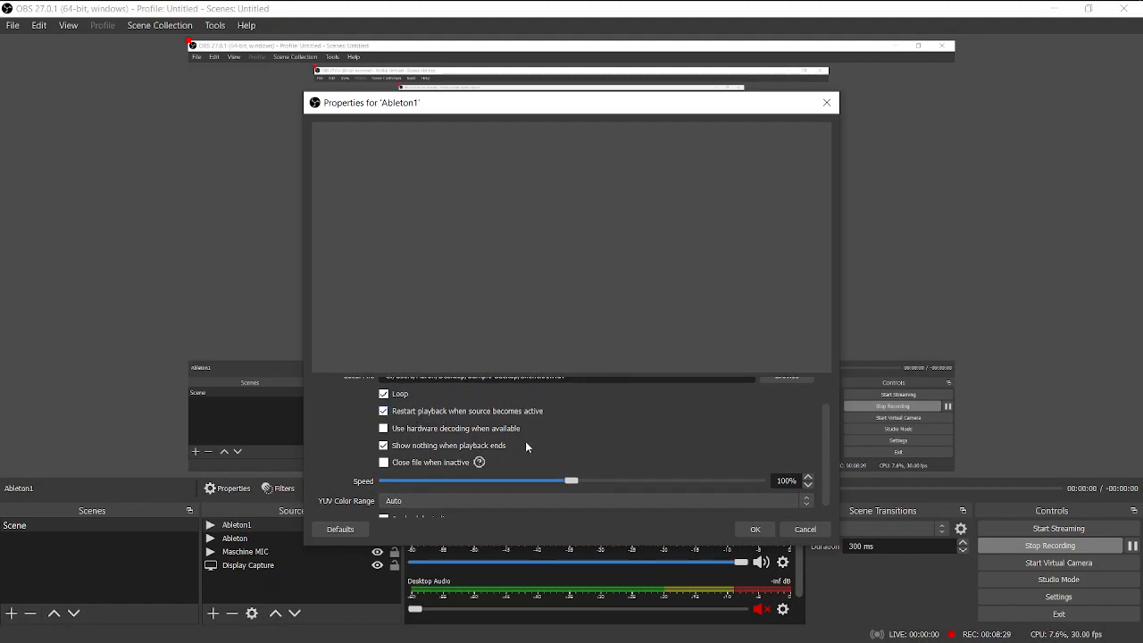
mouse_move(770, 520)
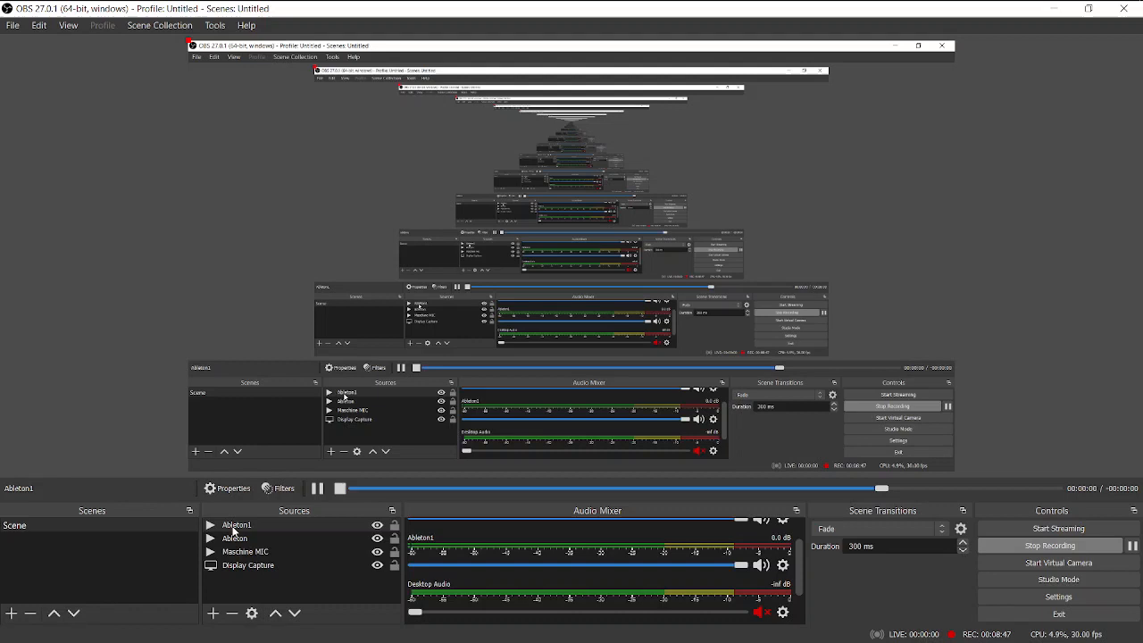
- Add a named VST 2.x Plug-in filter to the Ableton1 source
right_click(237, 525)
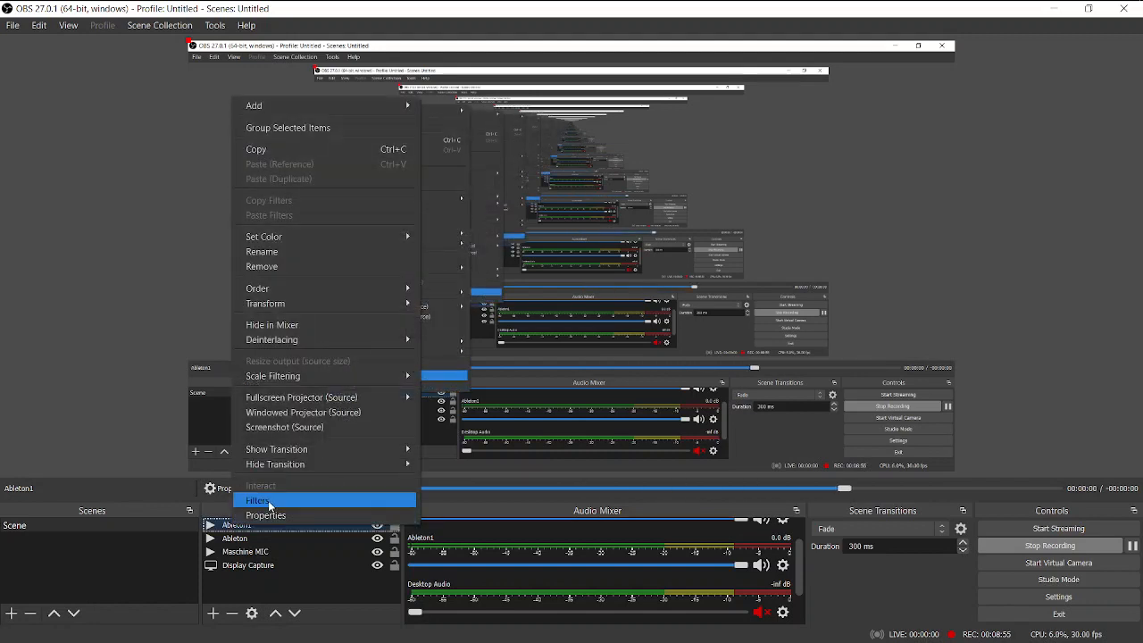
mouse_move(266, 515)
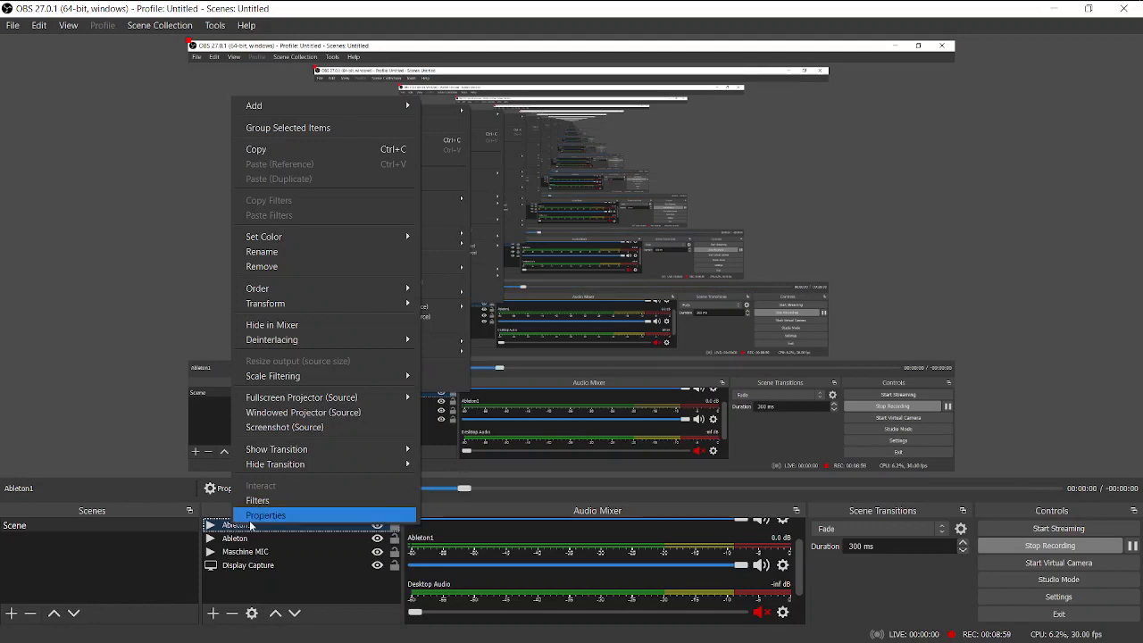
left_click(258, 500)
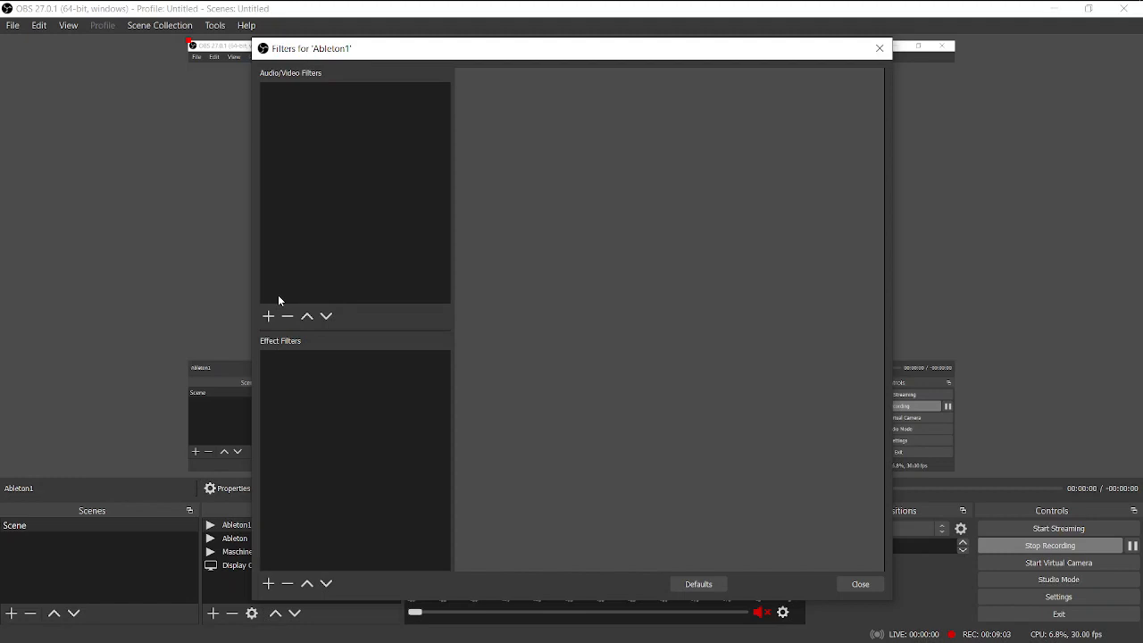
left_click(268, 315)
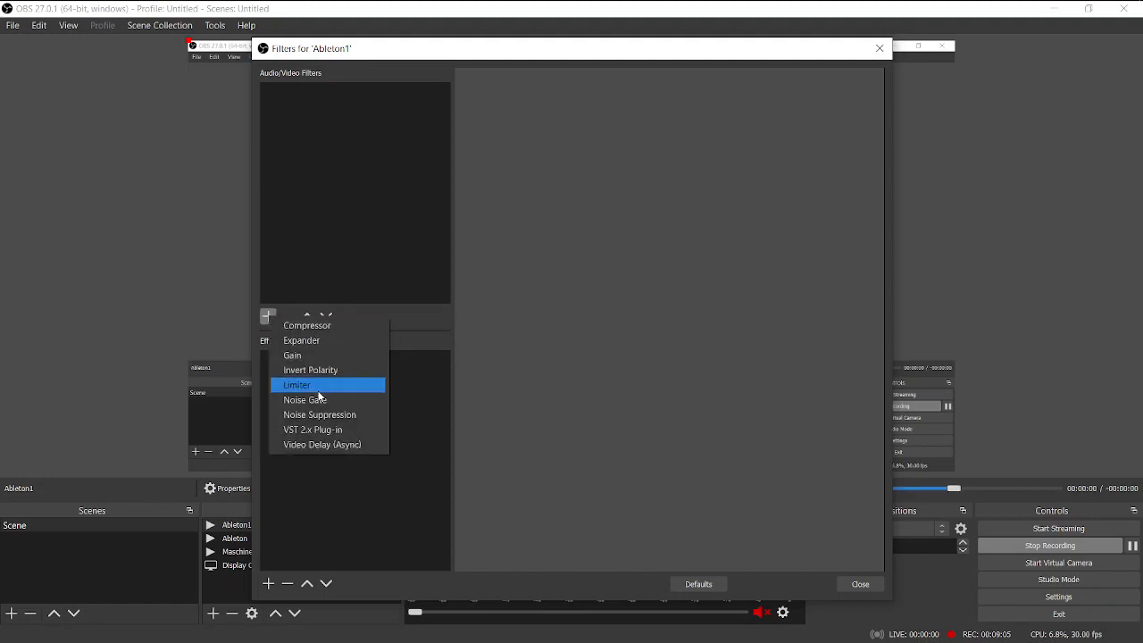
left_click(312, 430)
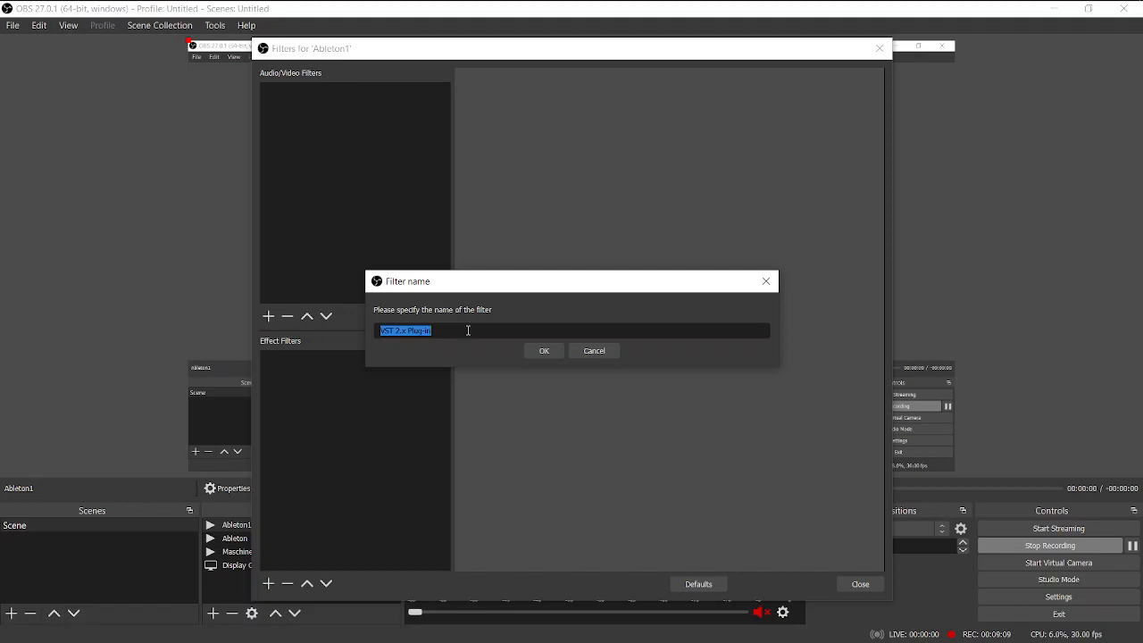
type("Ael")
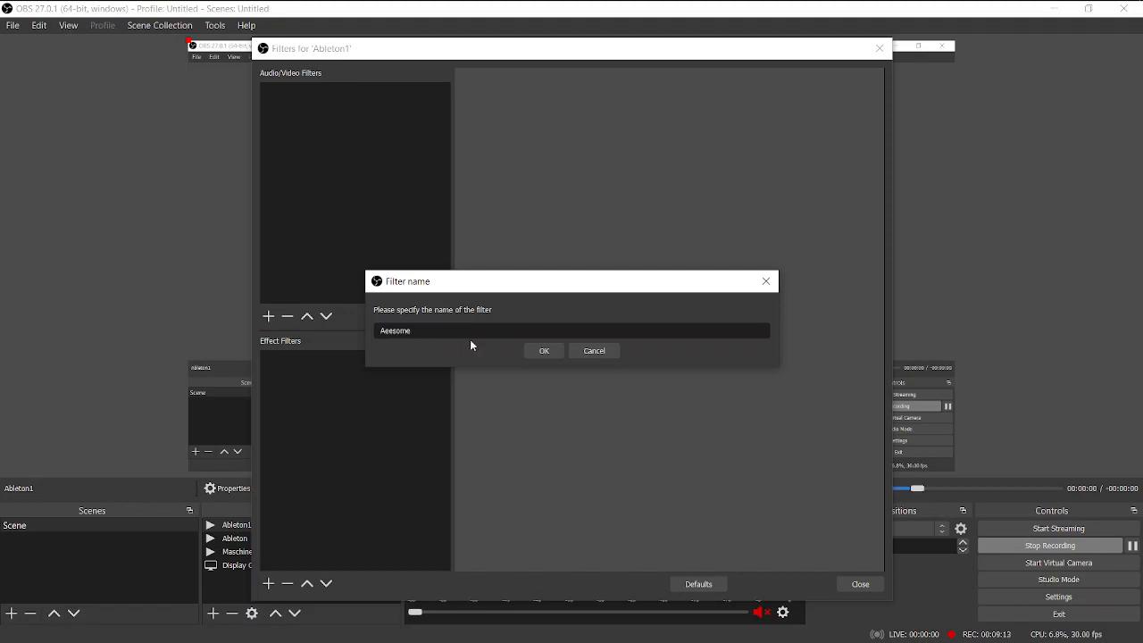
left_click(543, 350)
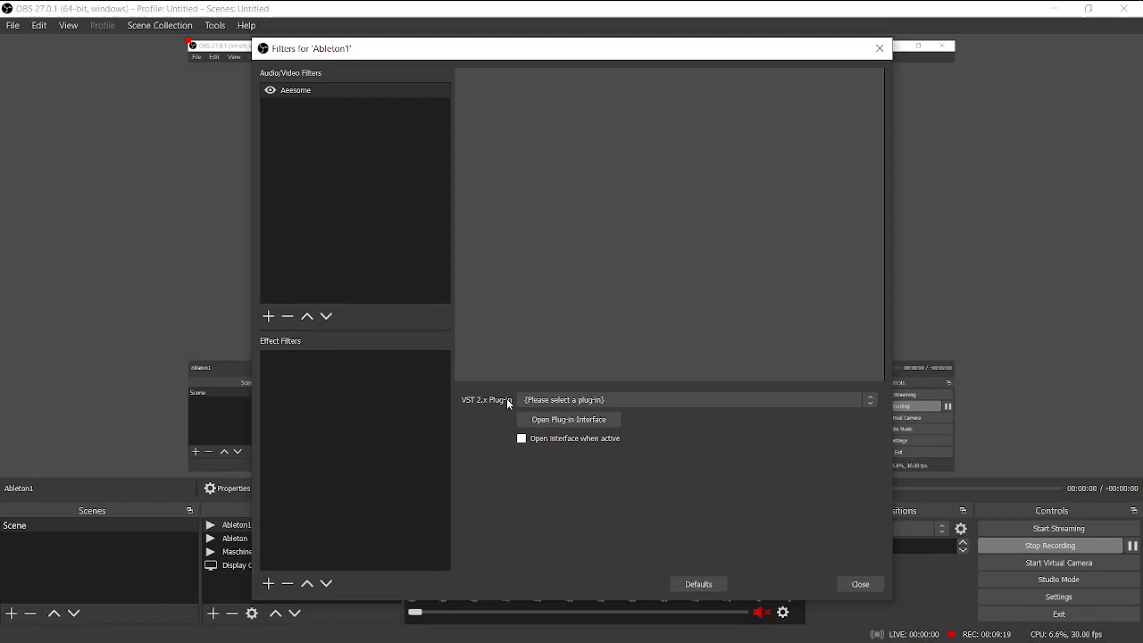
- Choose reastream-standalone for the filter and set it to receive audio
left_click(697, 399)
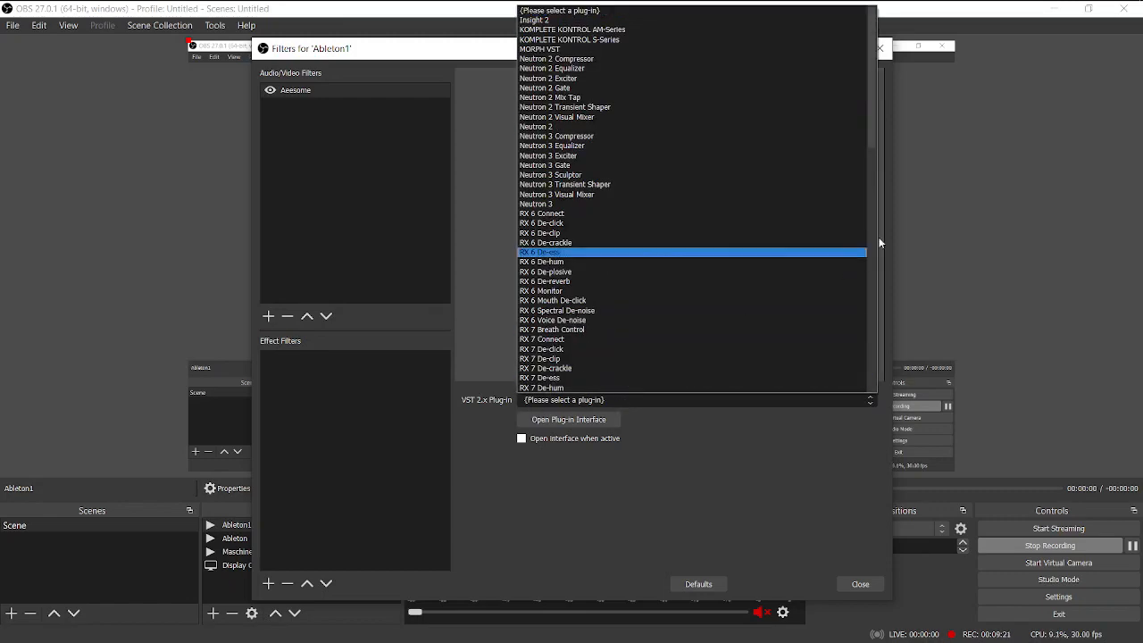
scroll("down", 3)
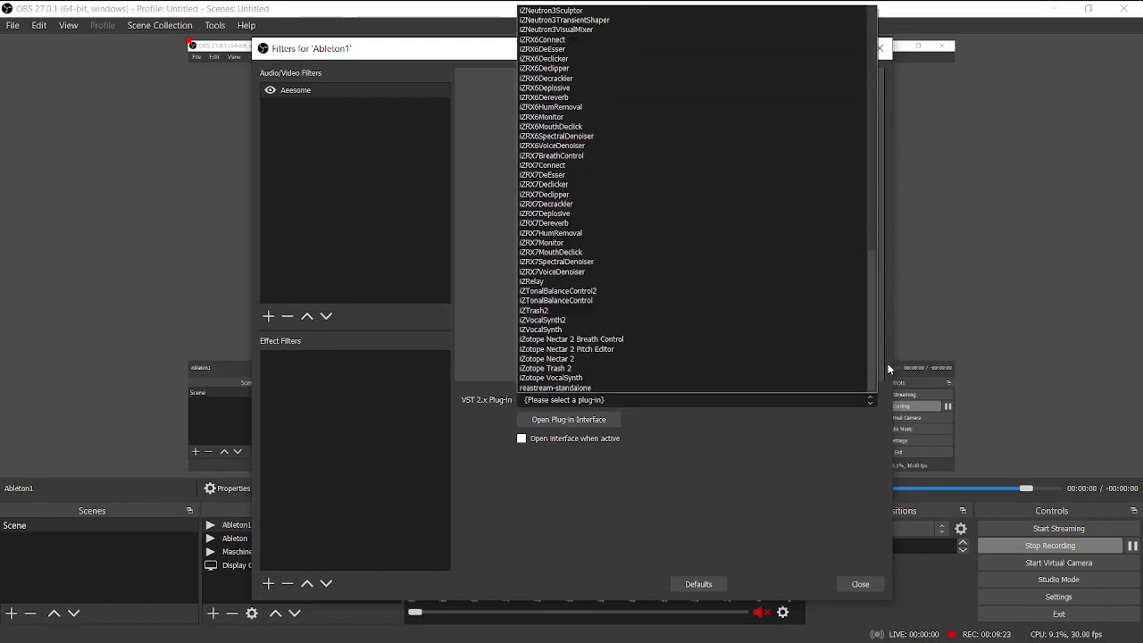
left_click(555, 388)
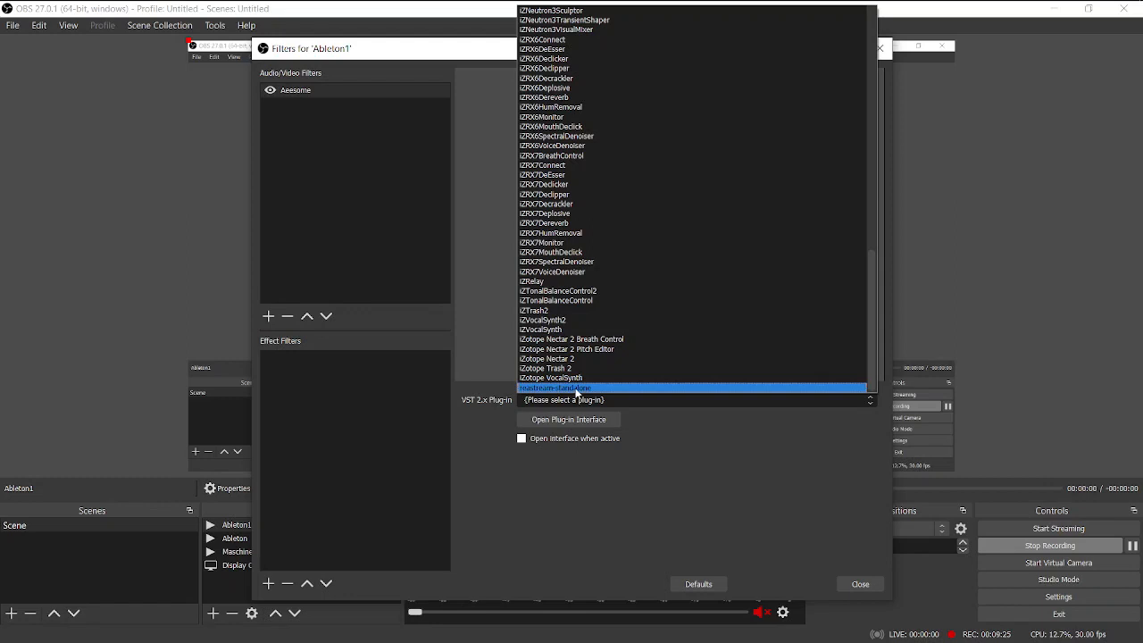
left_click(554, 388)
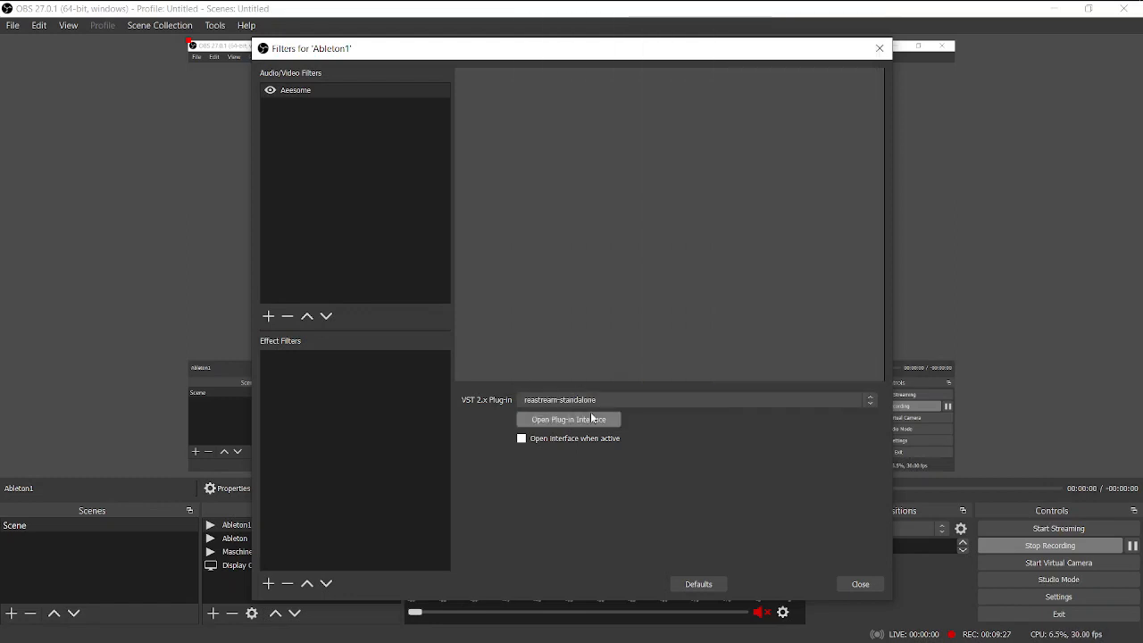
left_click(568, 419)
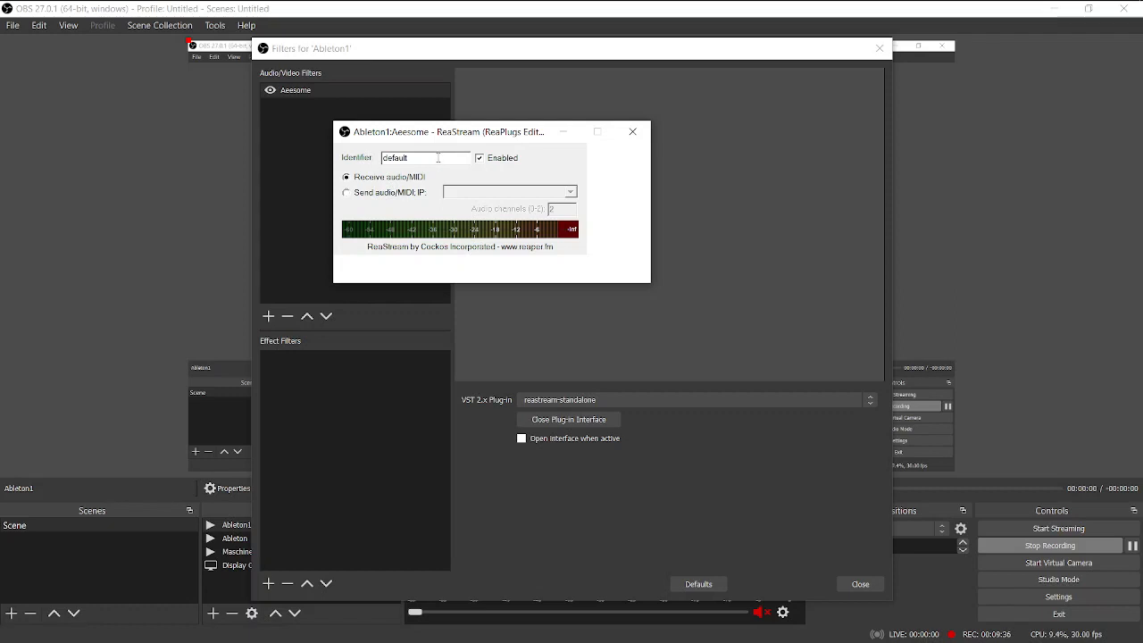
mouse_move(845, 559)
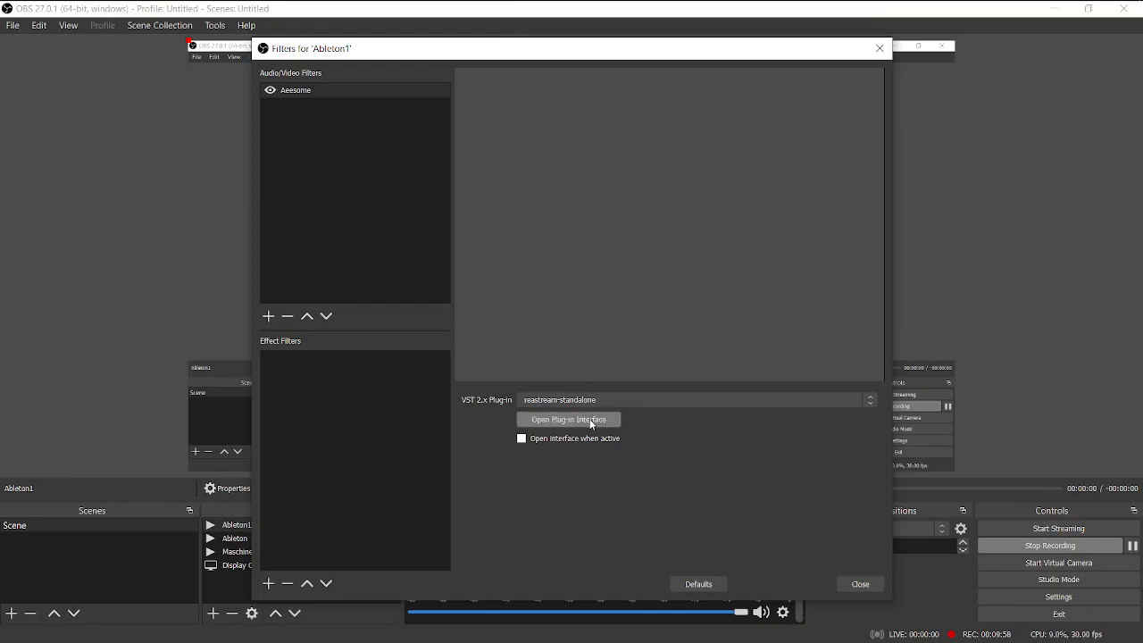
left_click(568, 420)
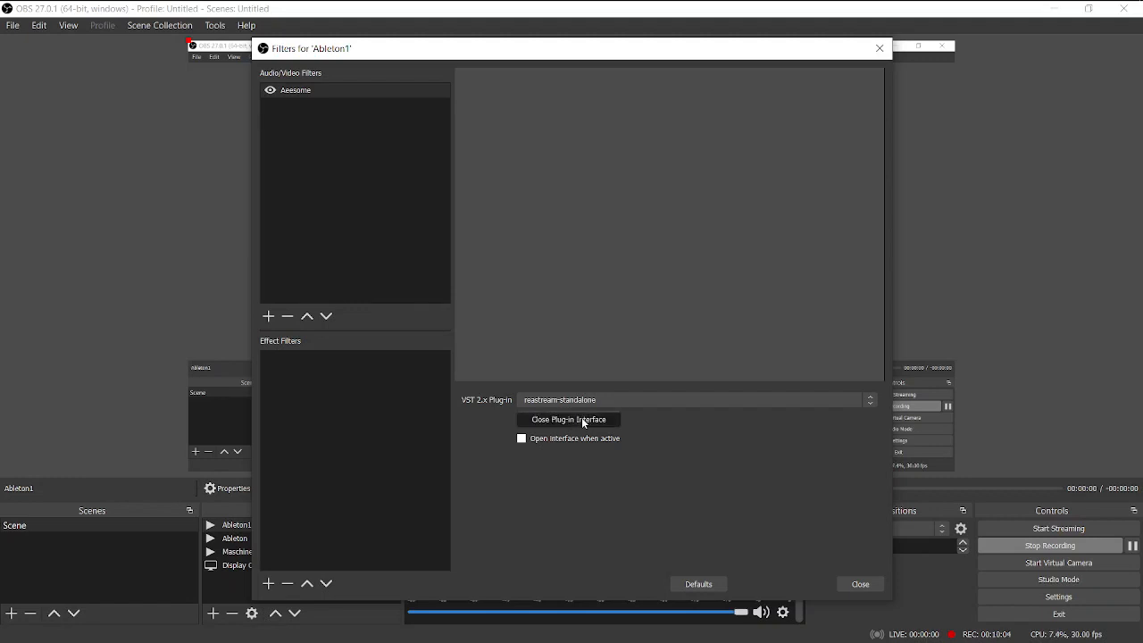
left_click(568, 419)
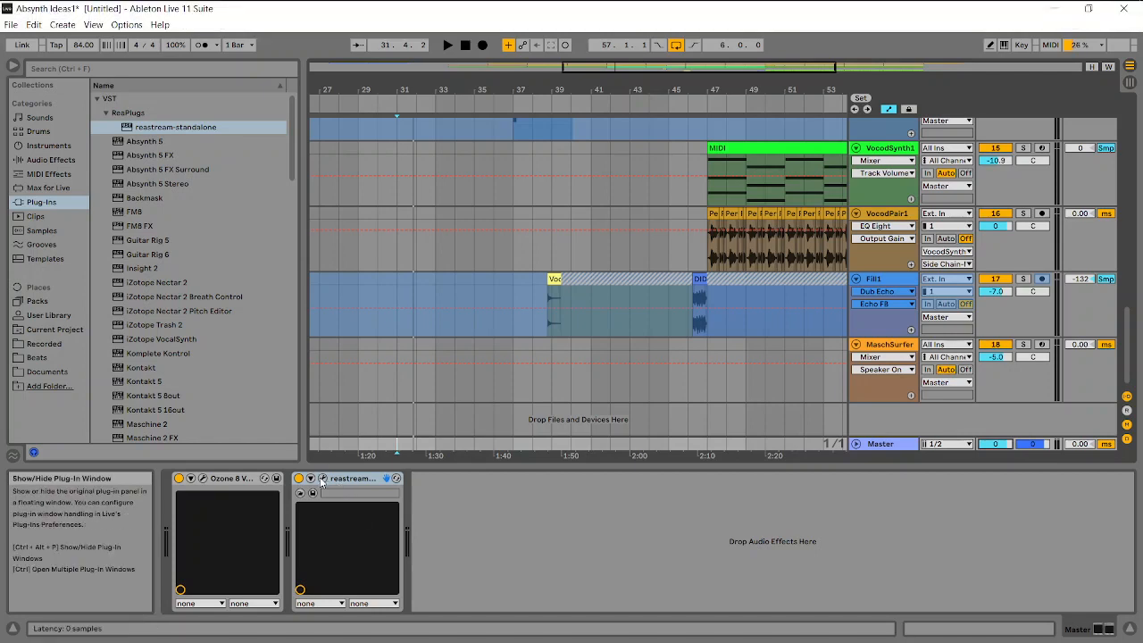
- Show the reastream device's plug-in window in Ableton
left_click(321, 478)
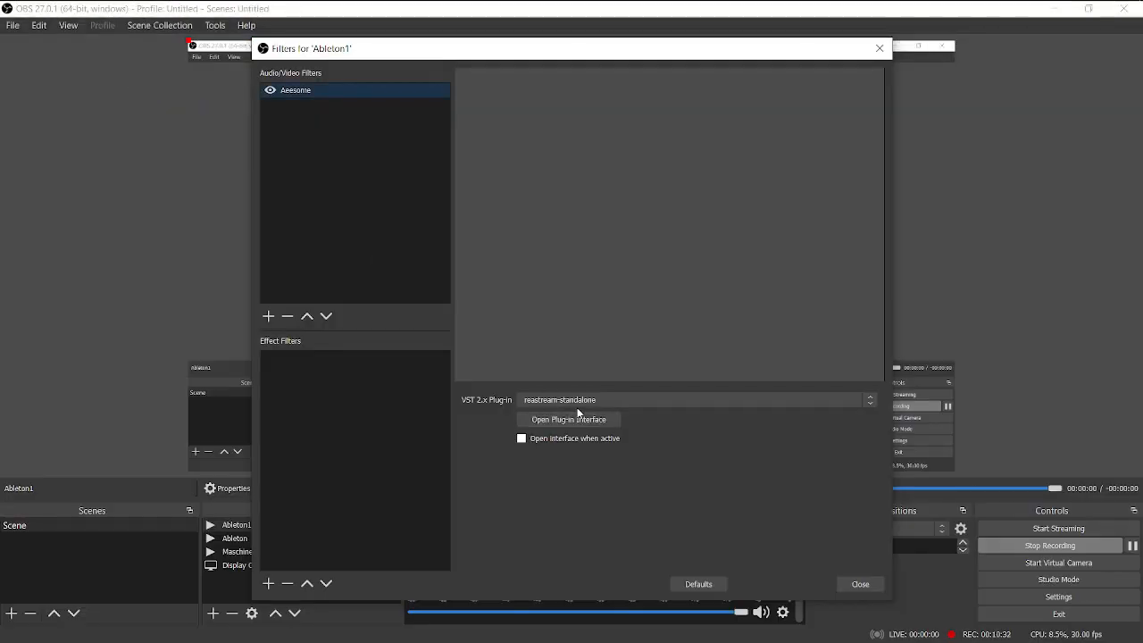
- Review the Ableton source's reastream-standalone VST filter interface in OBS, then close it
left_click(568, 419)
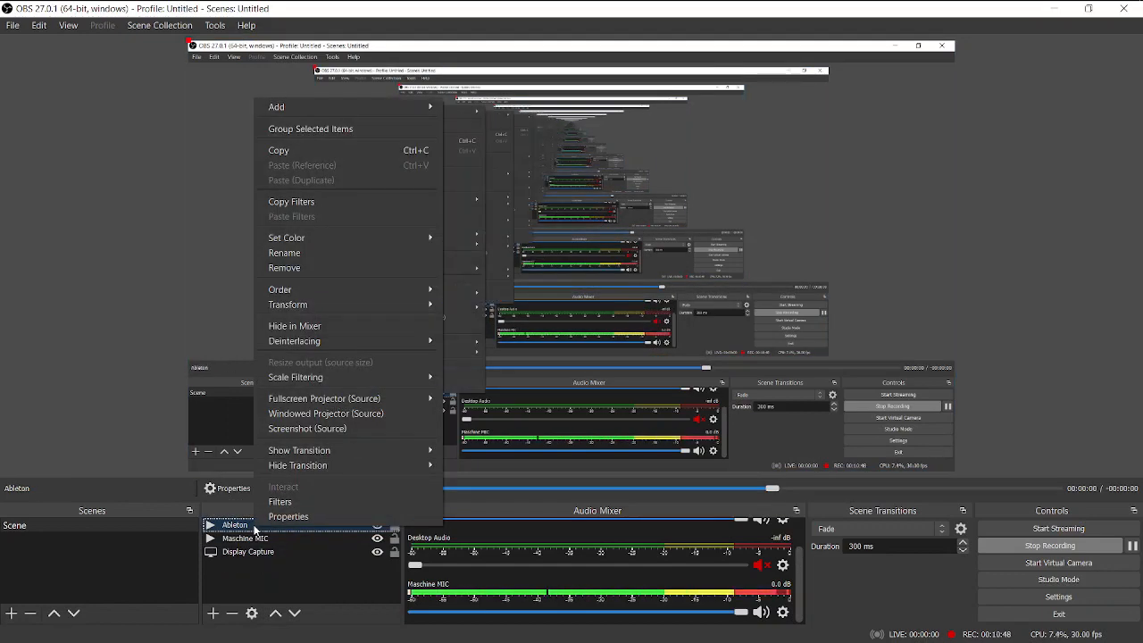
left_click(280, 501)
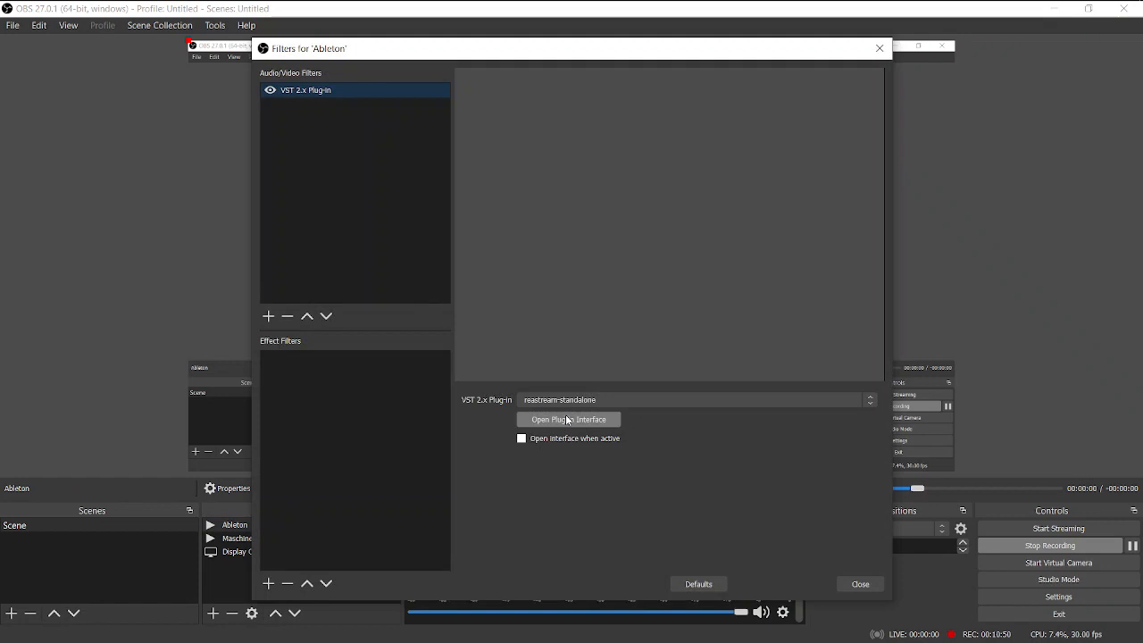
left_click(569, 420)
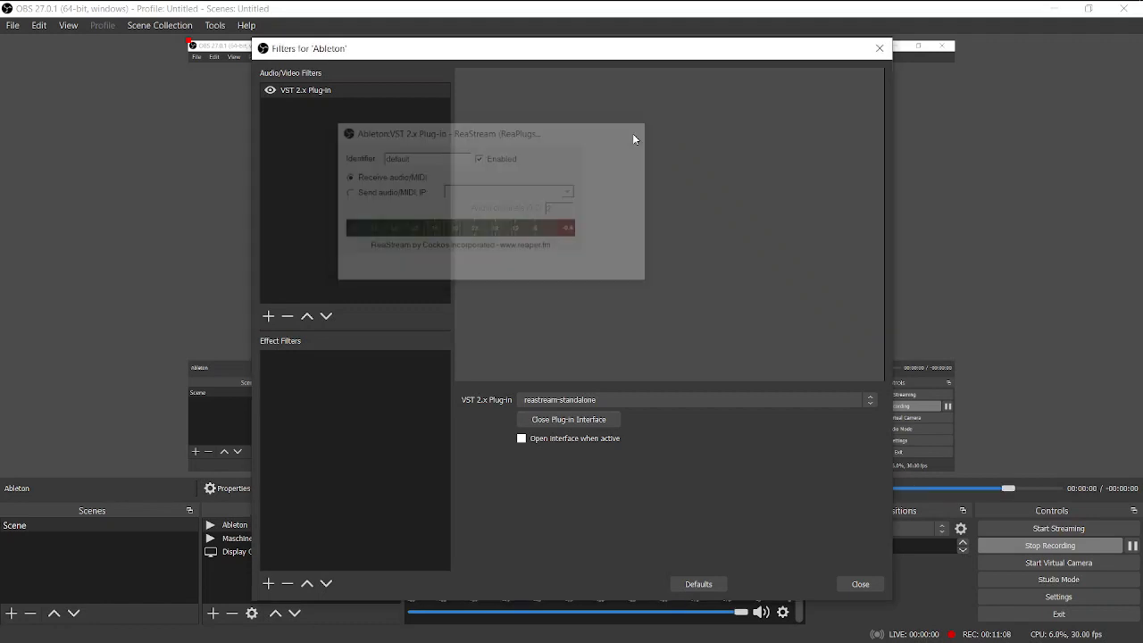
left_click(858, 583)
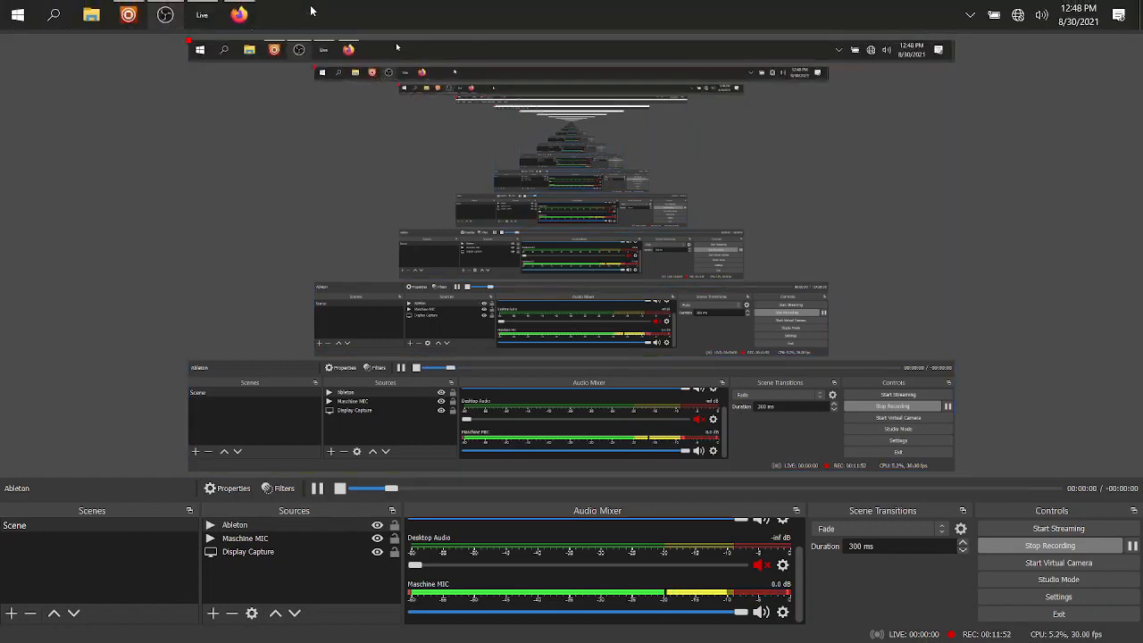
mouse_move(203, 15)
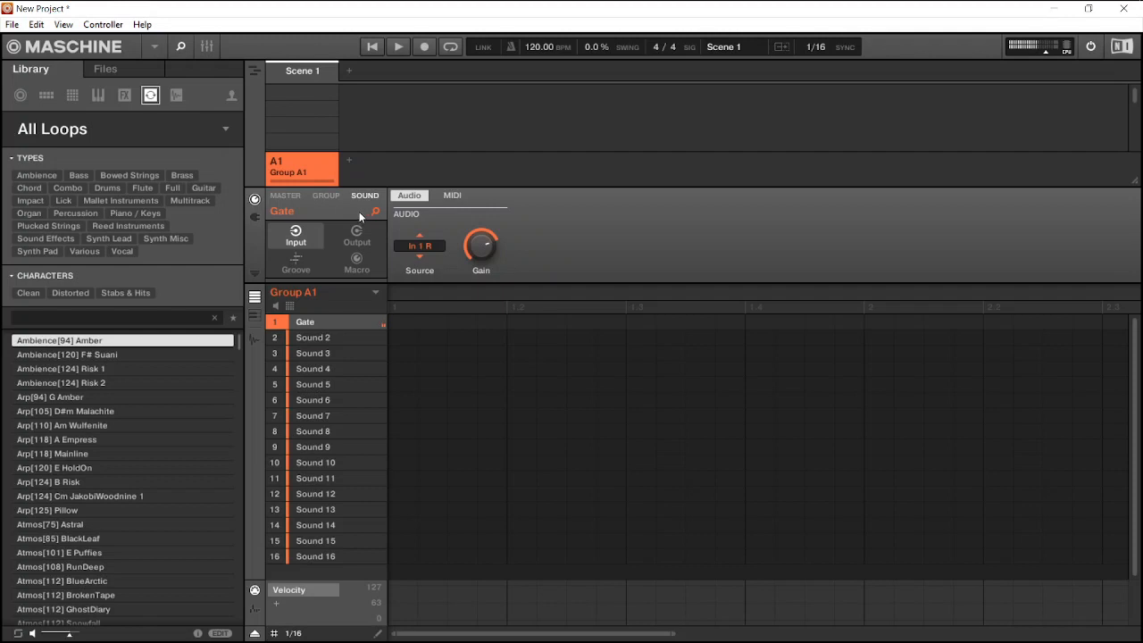
mouse_move(319, 300)
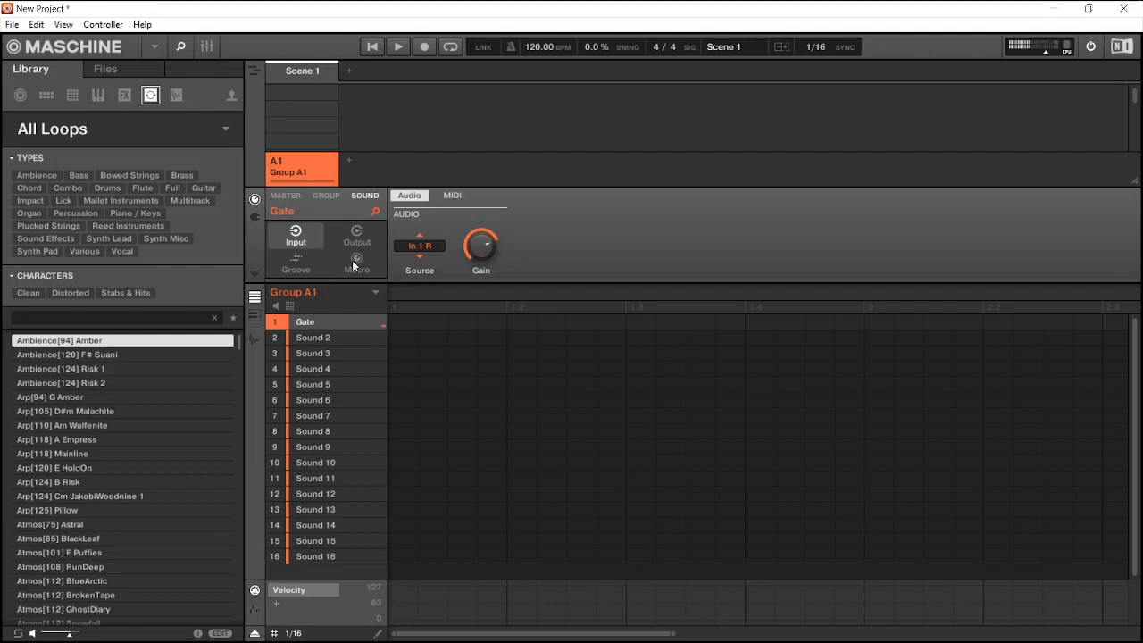
- Add reastream-standalone to the Gate sound's FX, sending as default2 over local broadcast
left_click(419, 245)
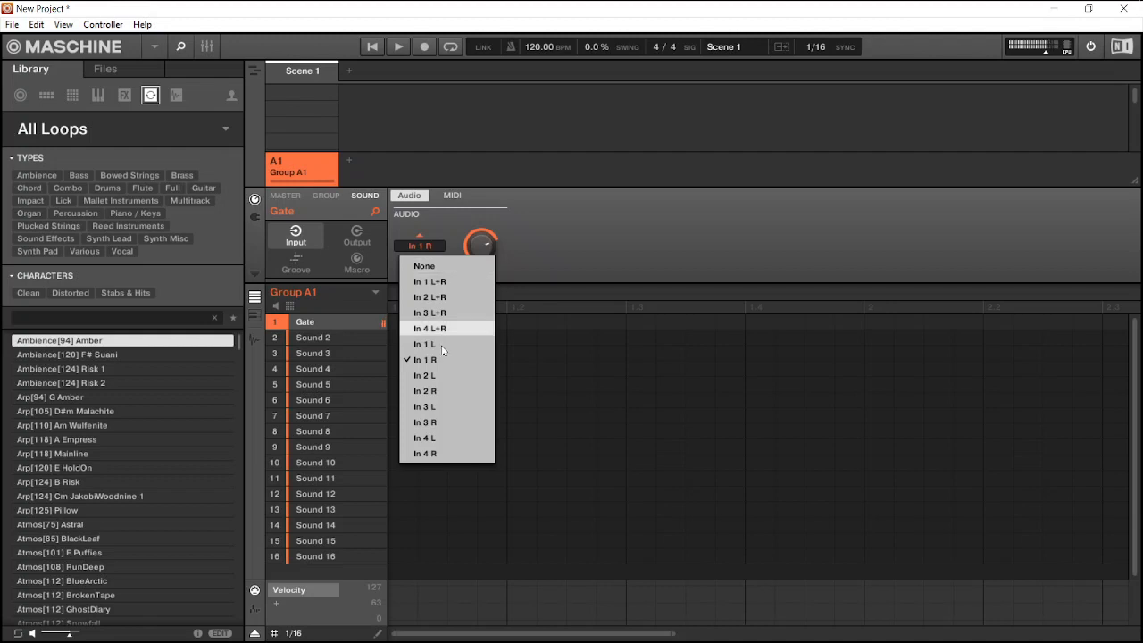
mouse_move(442, 359)
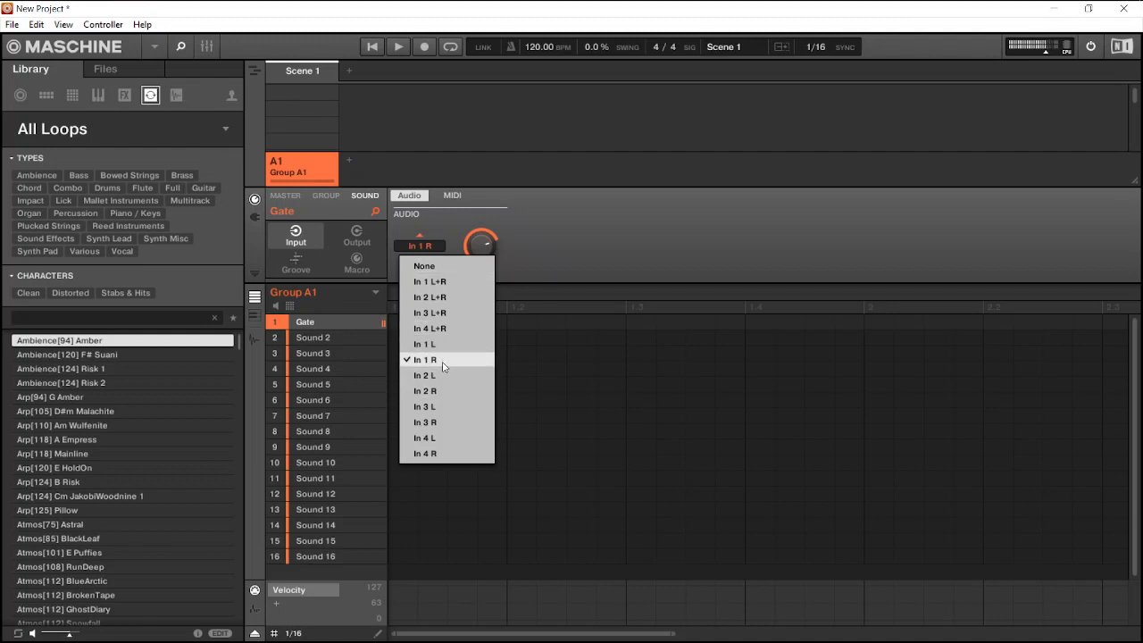
mouse_move(672, 239)
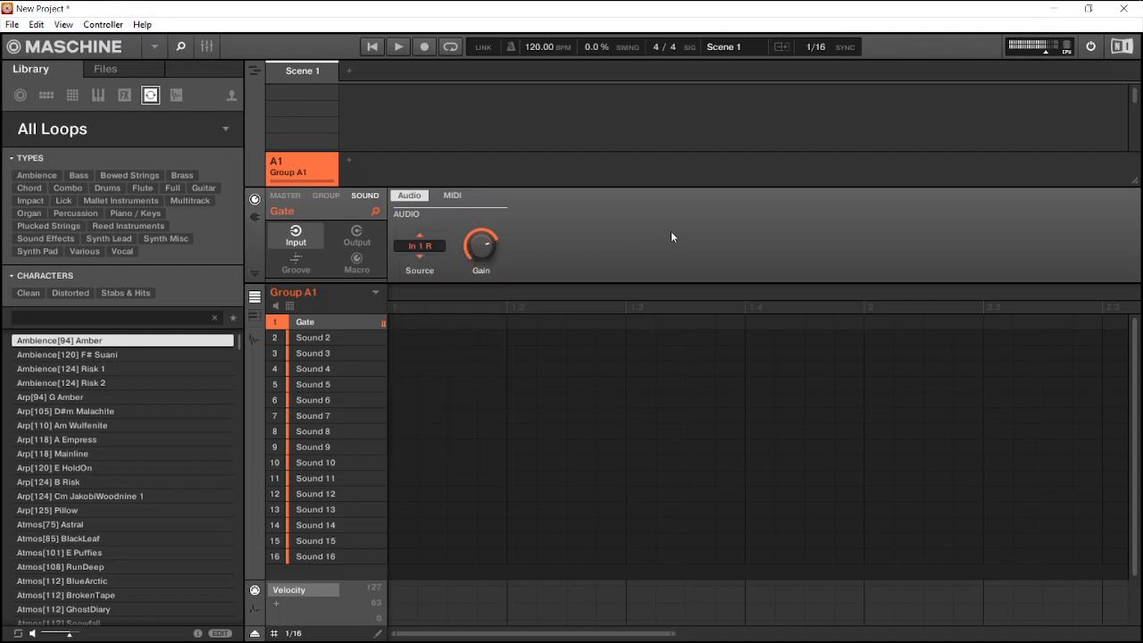
mouse_move(629, 222)
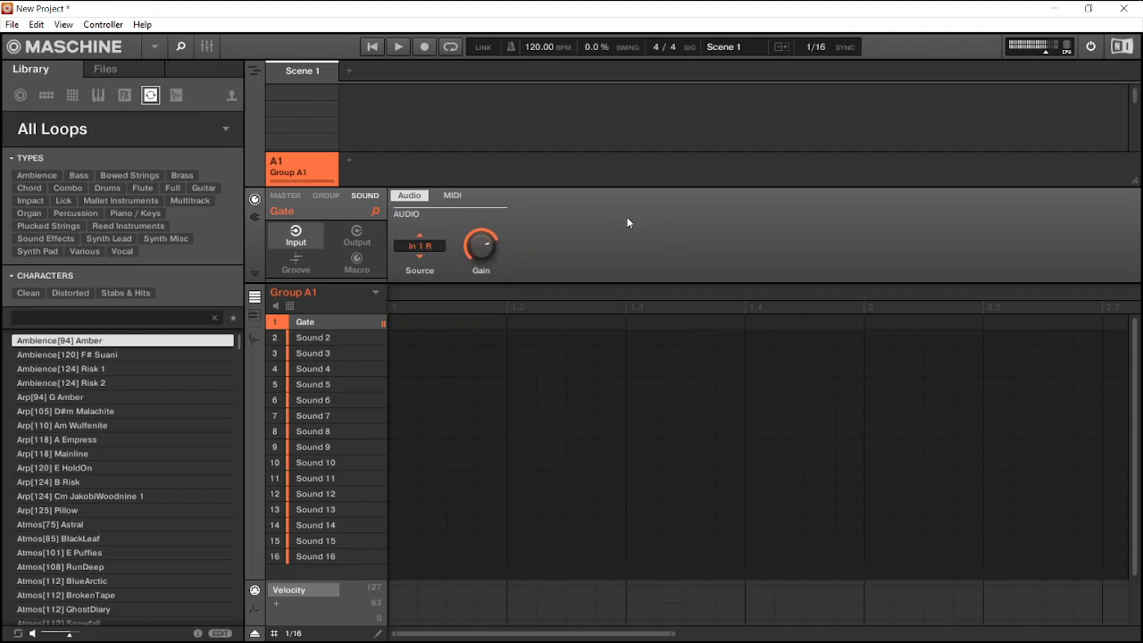
mouse_move(599, 239)
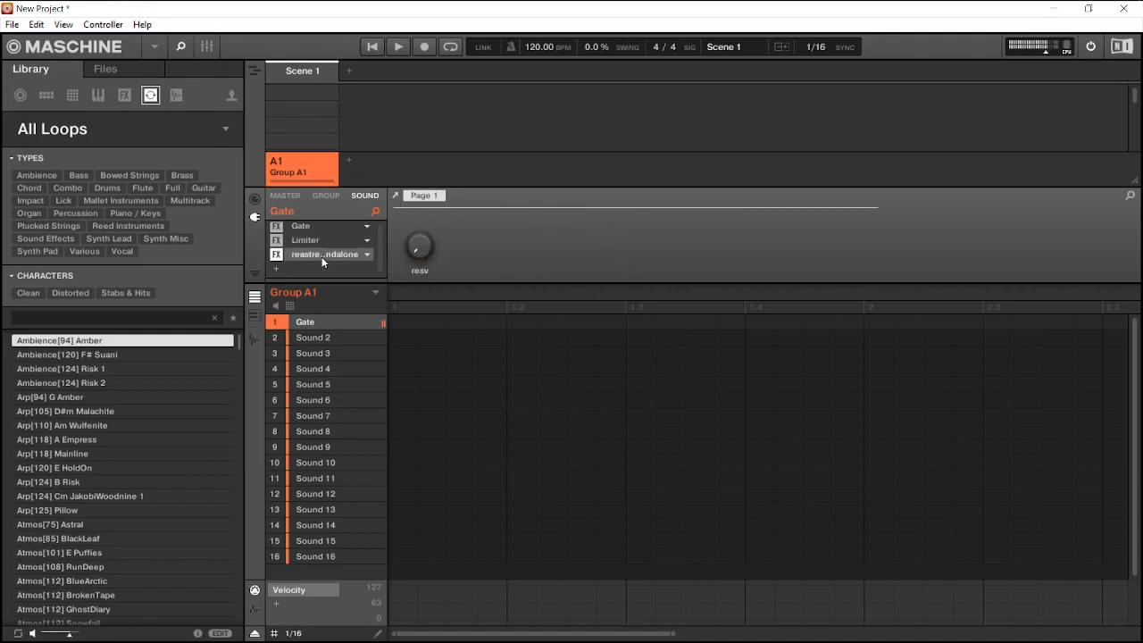
left_click(395, 198)
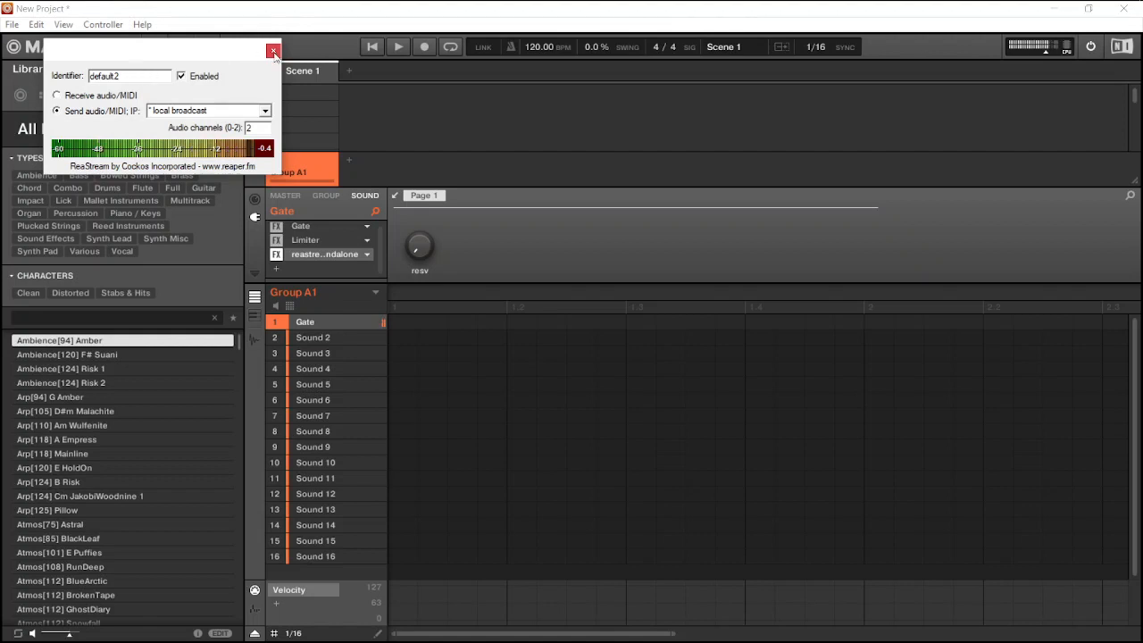
mouse_move(273, 51)
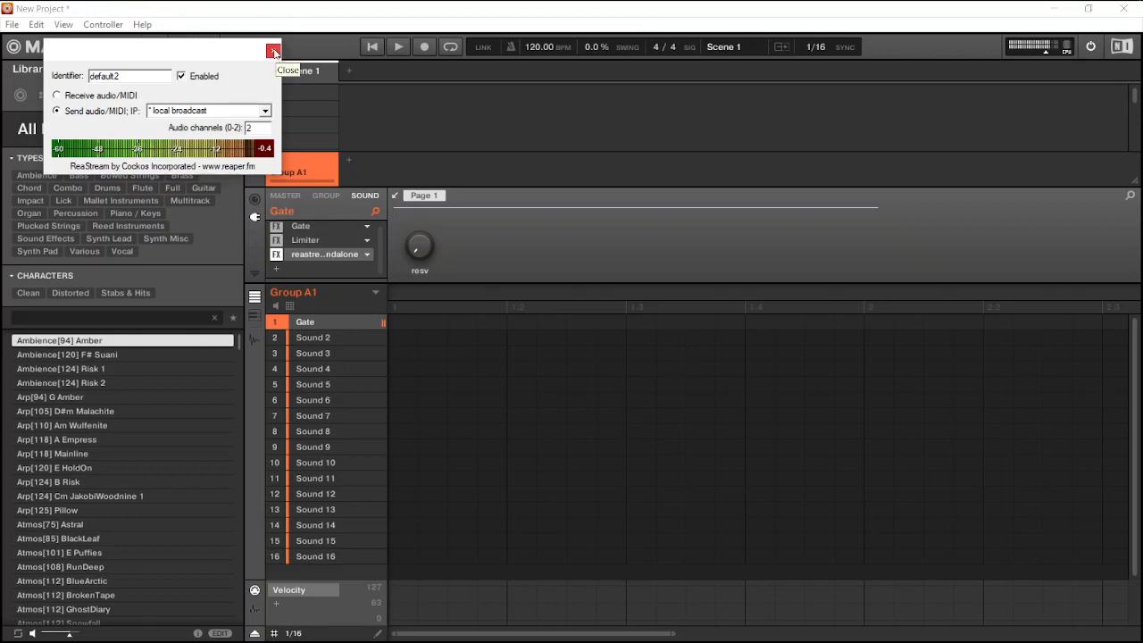
left_click(274, 48)
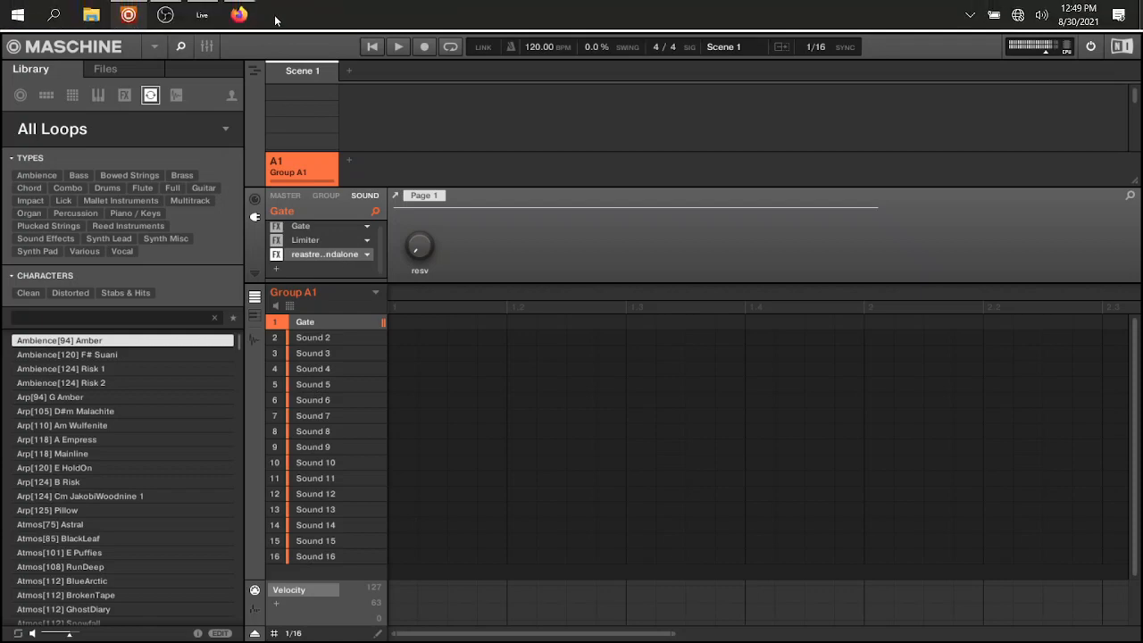
- Bring up the Maschine MIC source's filters in OBS
left_click(165, 15)
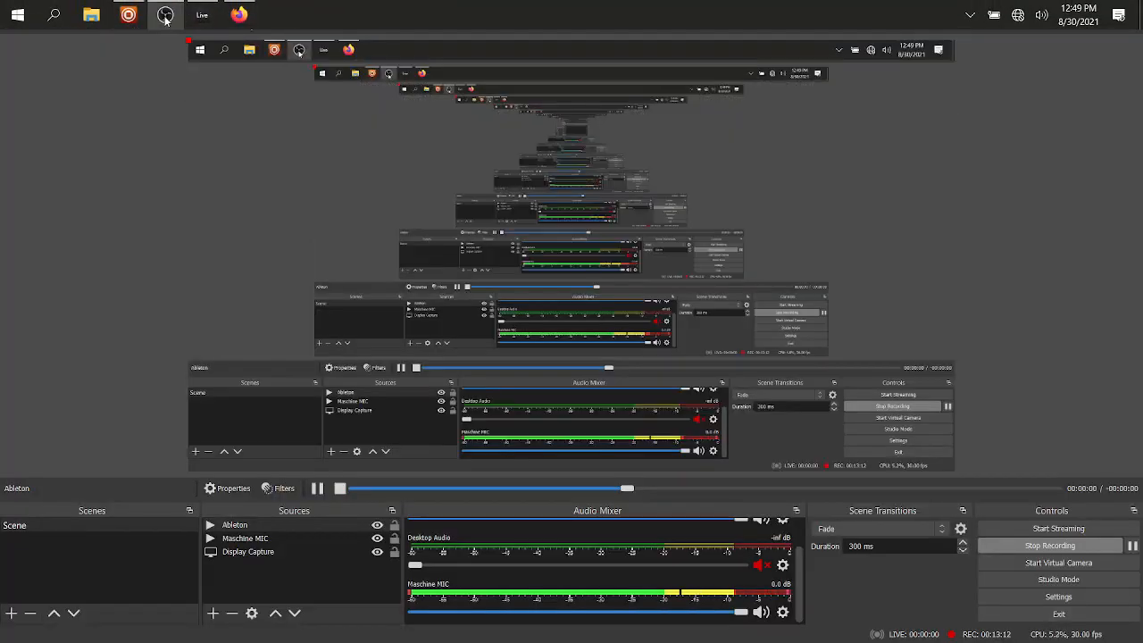
right_click(245, 538)
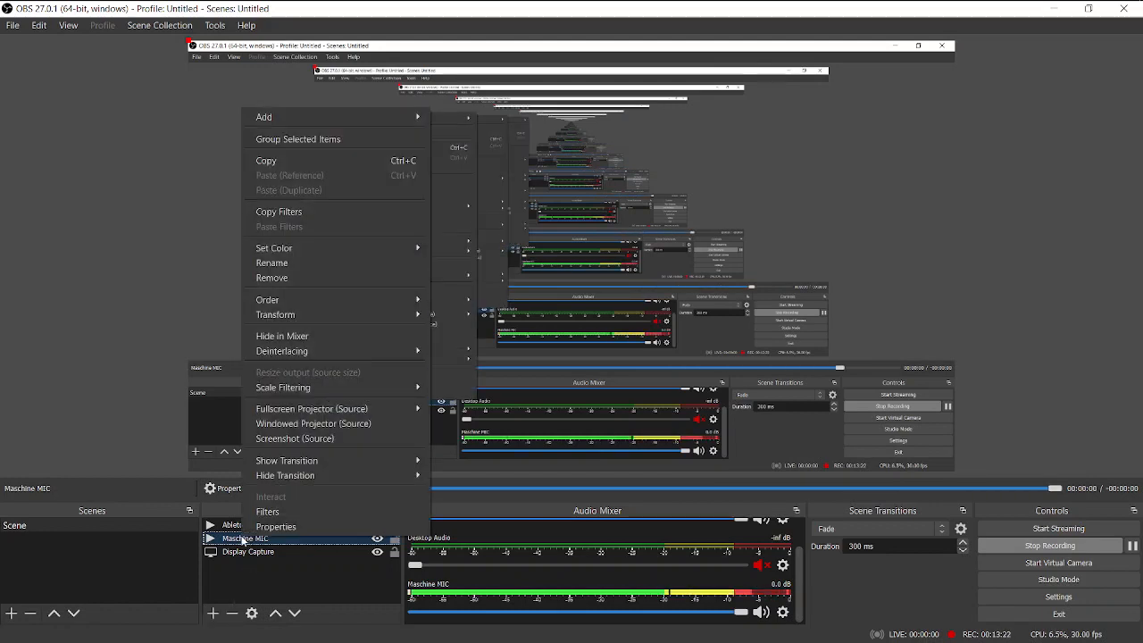
left_click(267, 511)
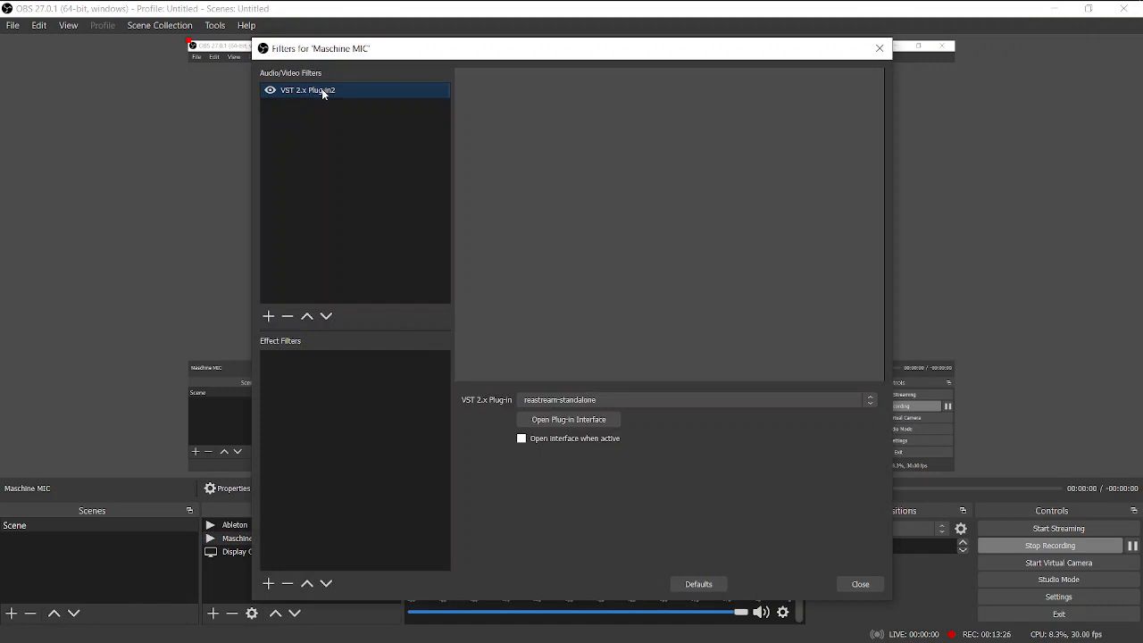
mouse_move(634, 357)
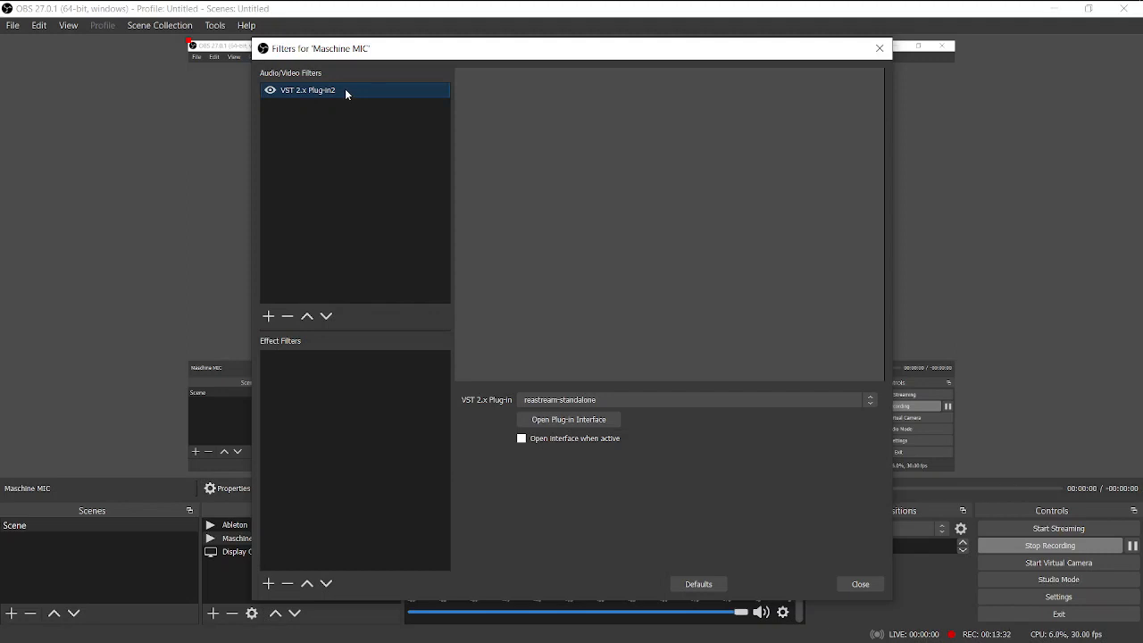
- Use reastream-standalone as the VST filter, receiving identifier default2, and close its window
left_click(692, 399)
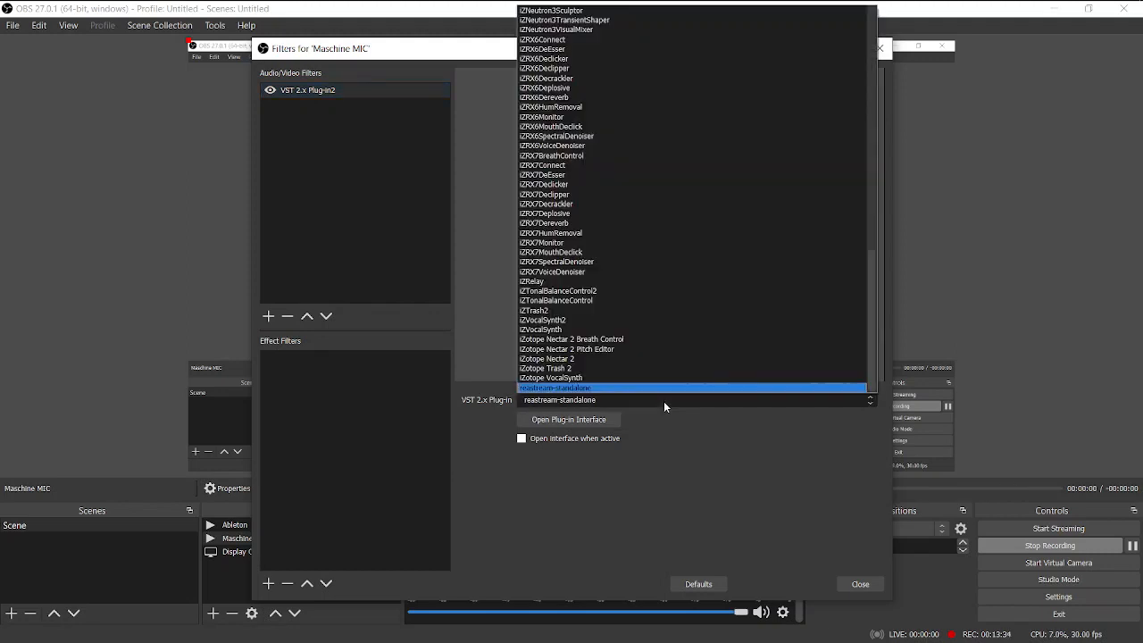
left_click(560, 387)
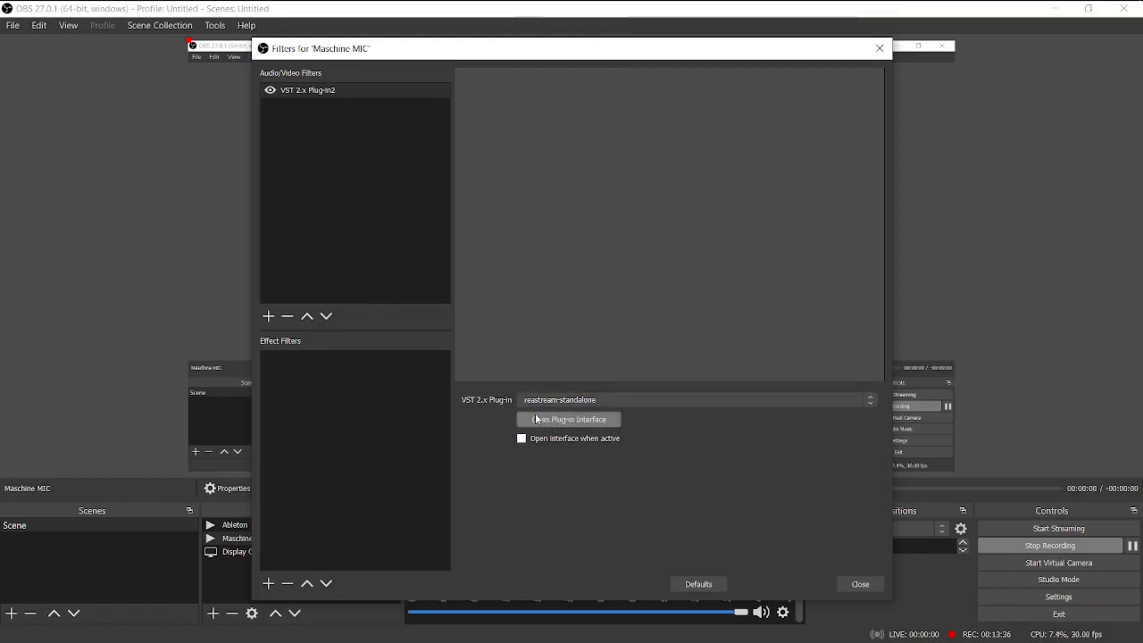
left_click(568, 419)
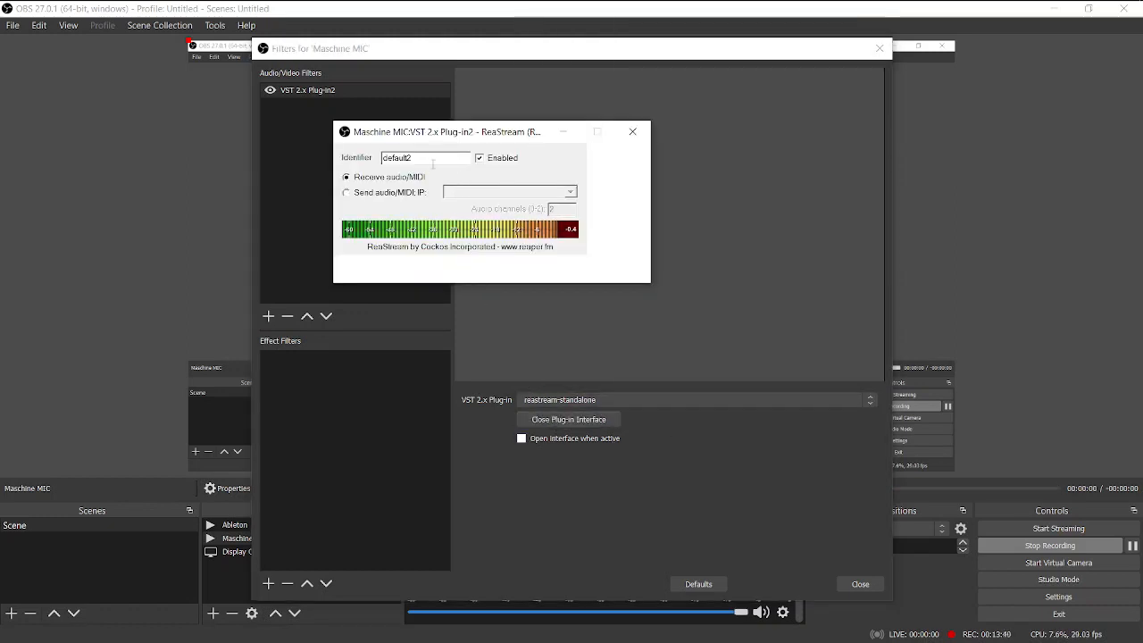
left_click(425, 157)
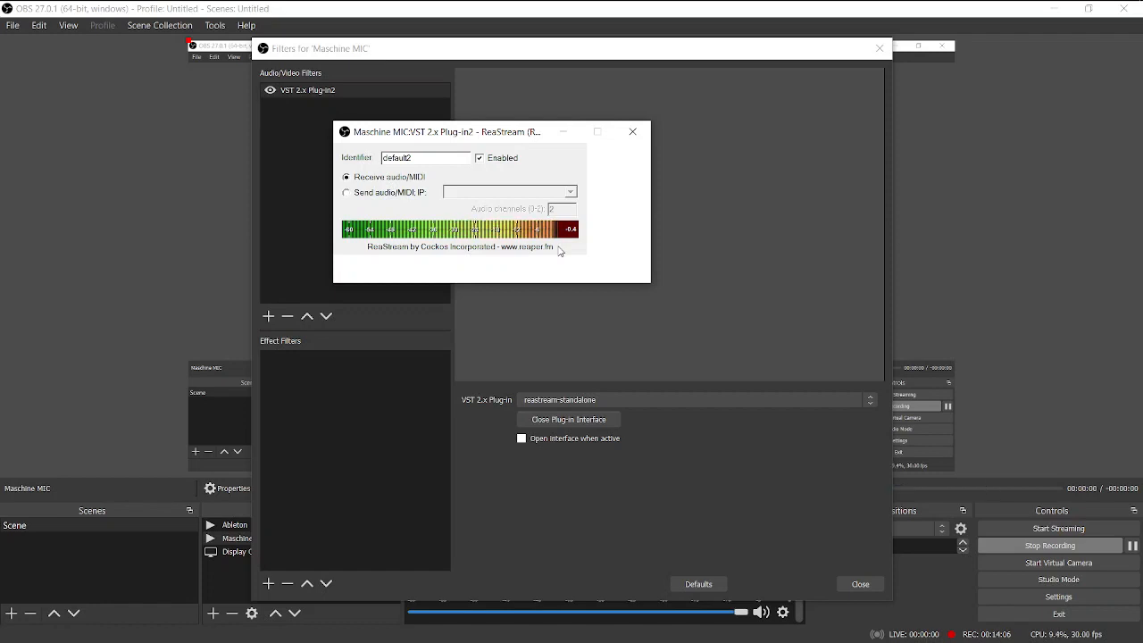
mouse_move(610, 162)
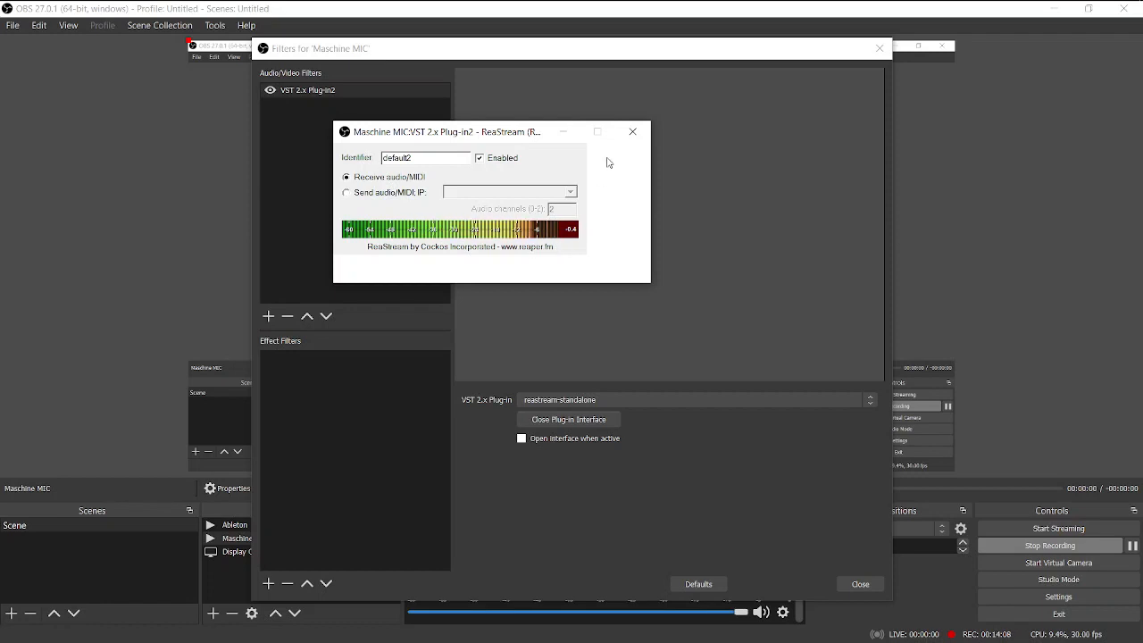
mouse_move(633, 131)
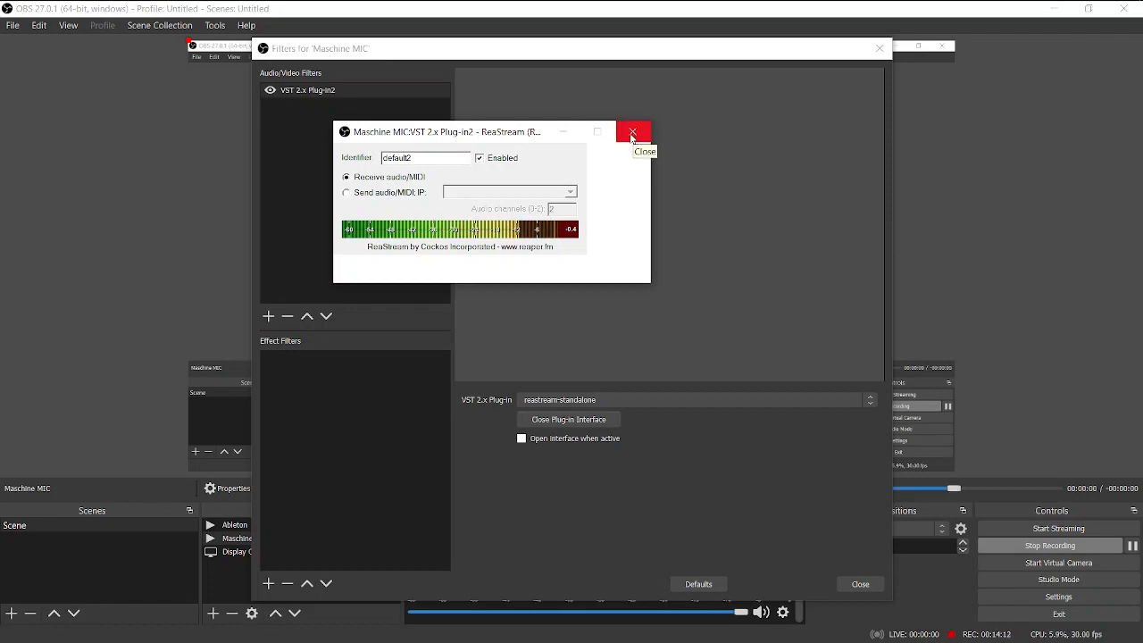
left_click(632, 131)
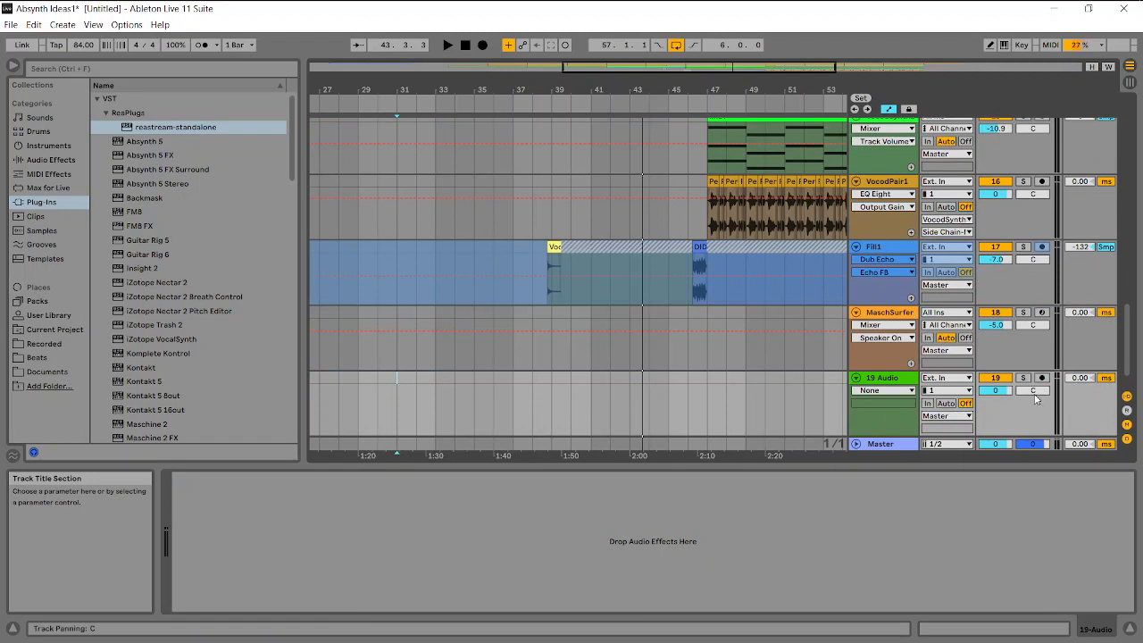
- Arm the 19 Audio track and change its monitoring mode, then delete it
left_click(1041, 378)
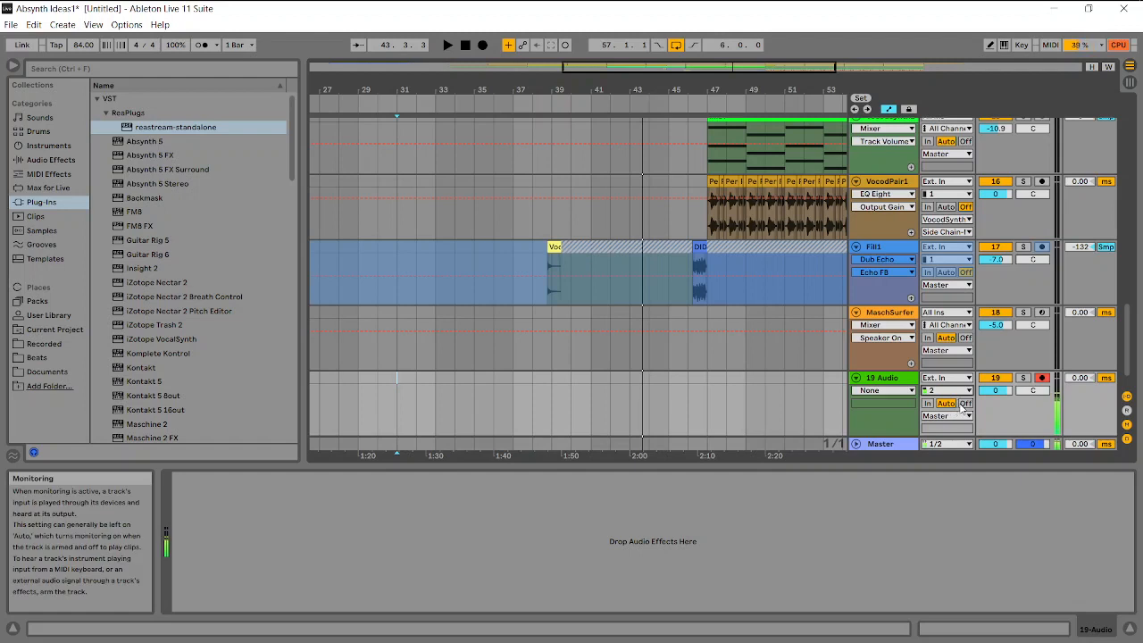
left_click(1042, 377)
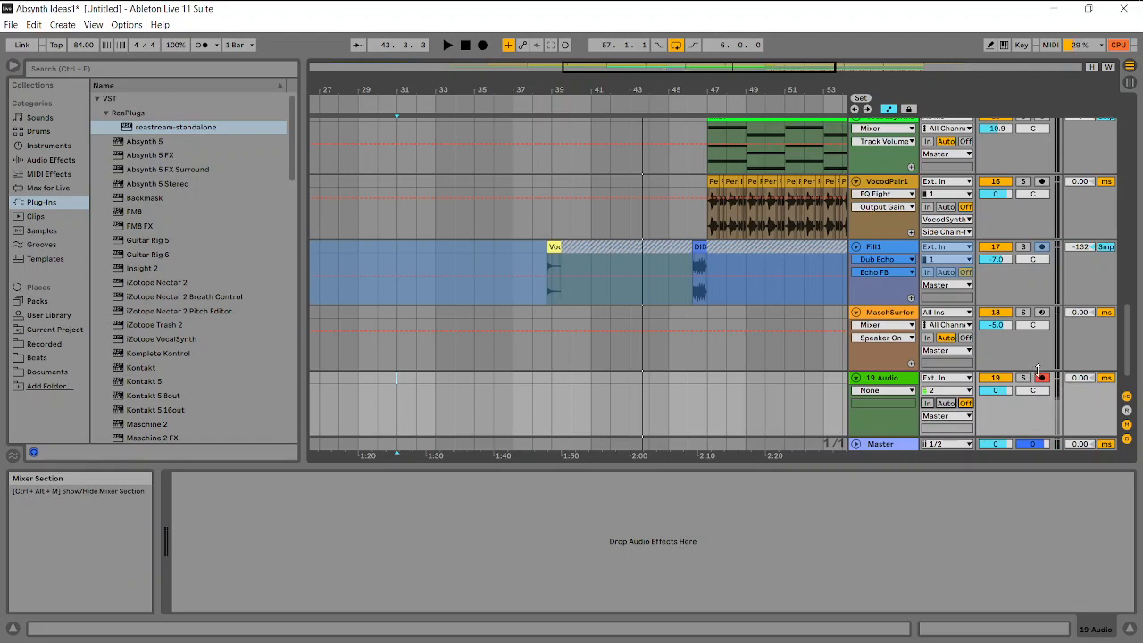
mouse_move(1042, 378)
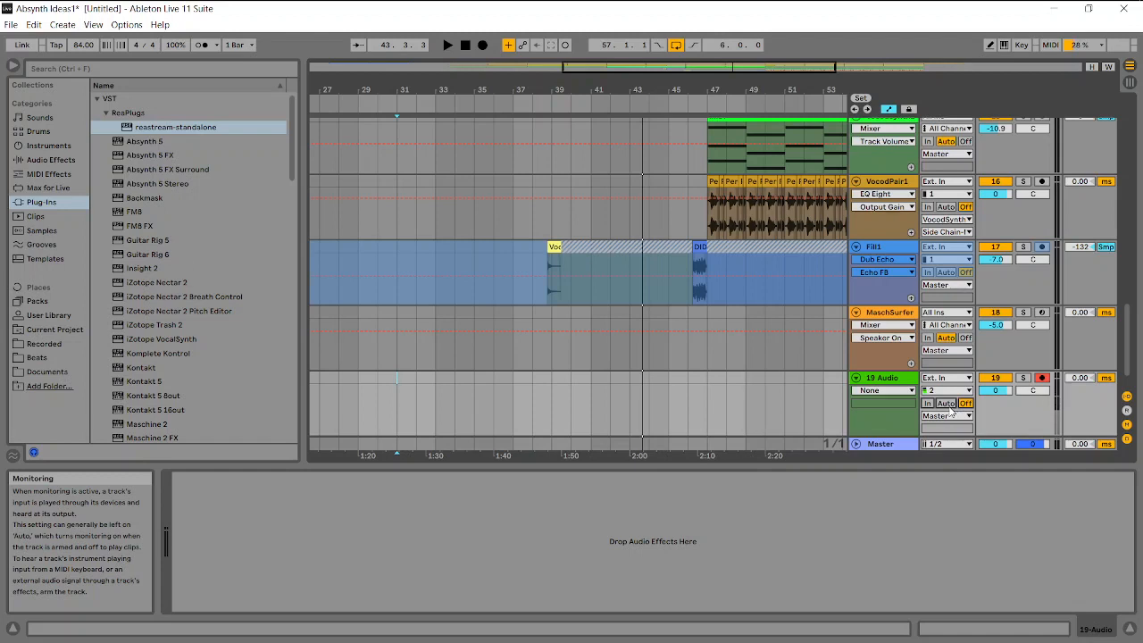
left_click(1041, 378)
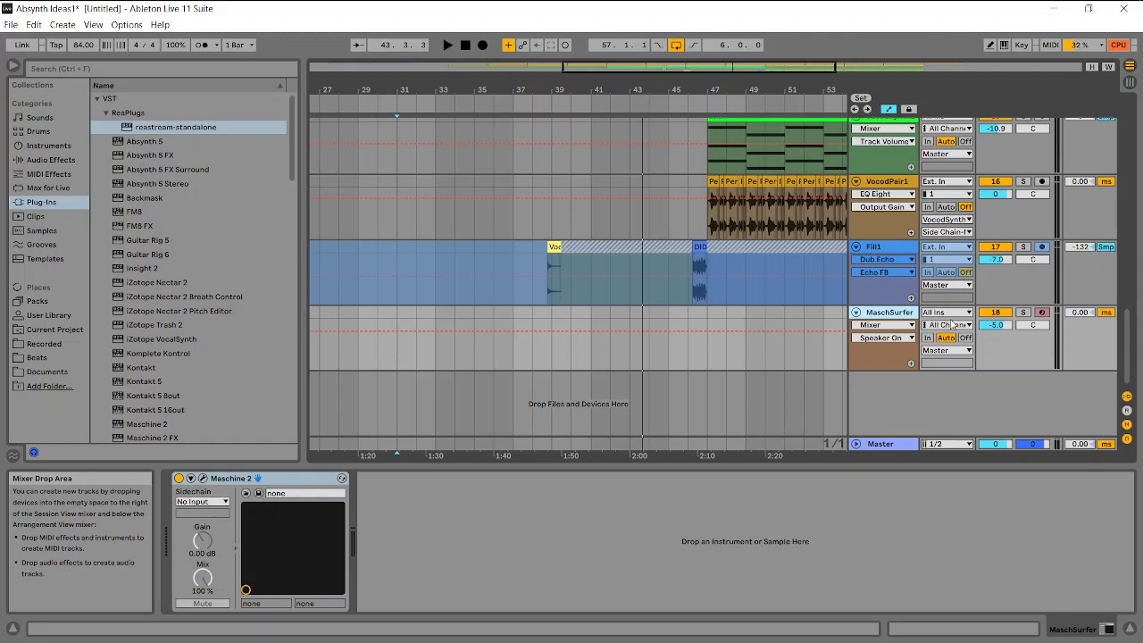
mouse_move(1023, 247)
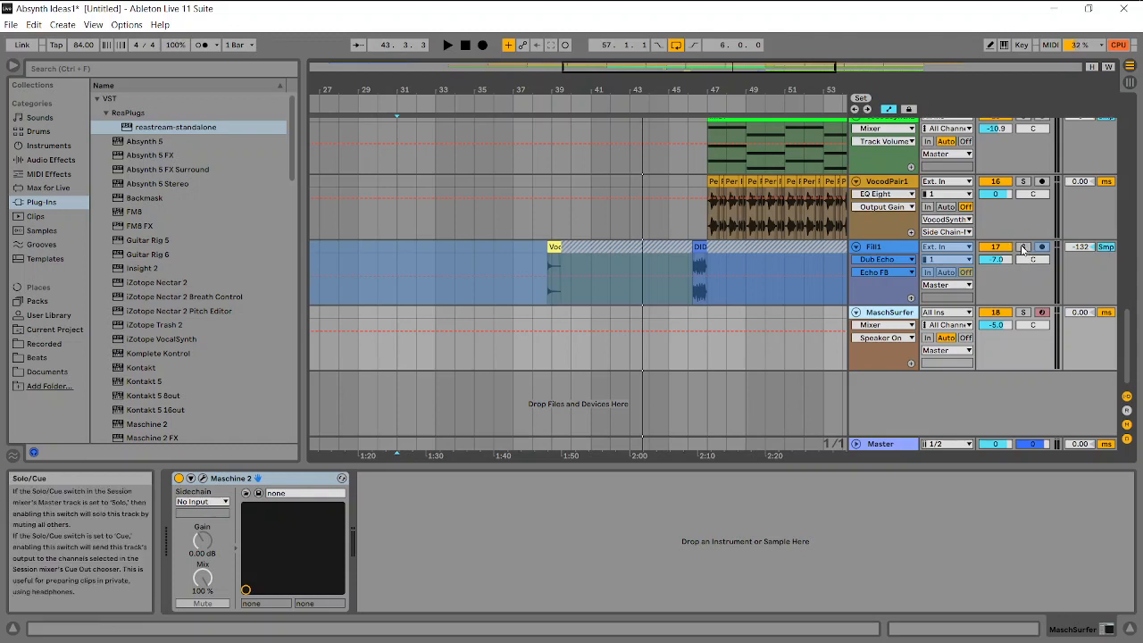